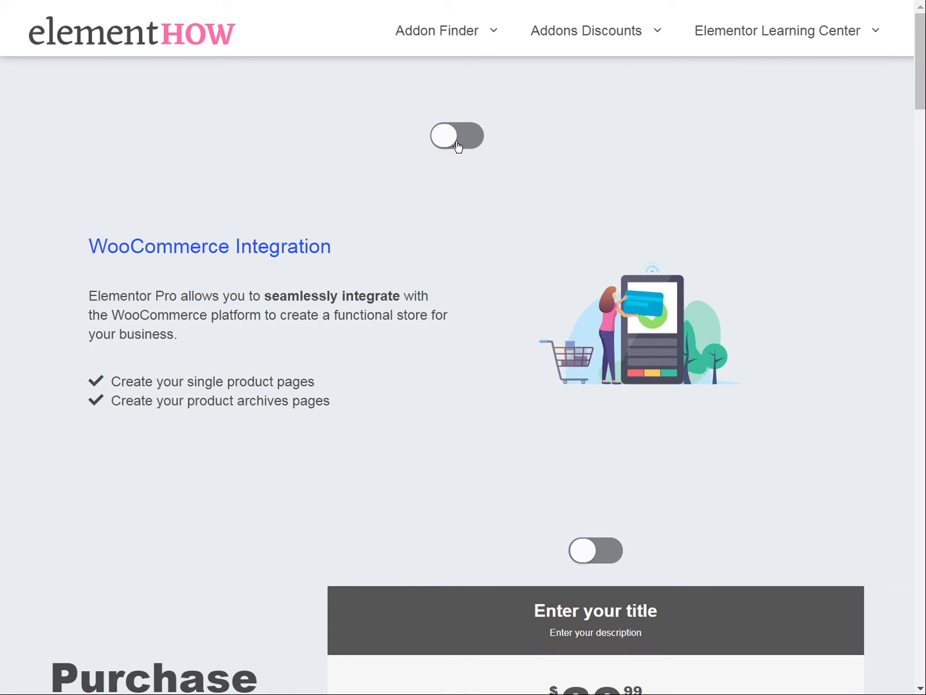
Flip the top toggle to Powerful Animations and back to WooCommerce Integration.
left_click(457, 136)
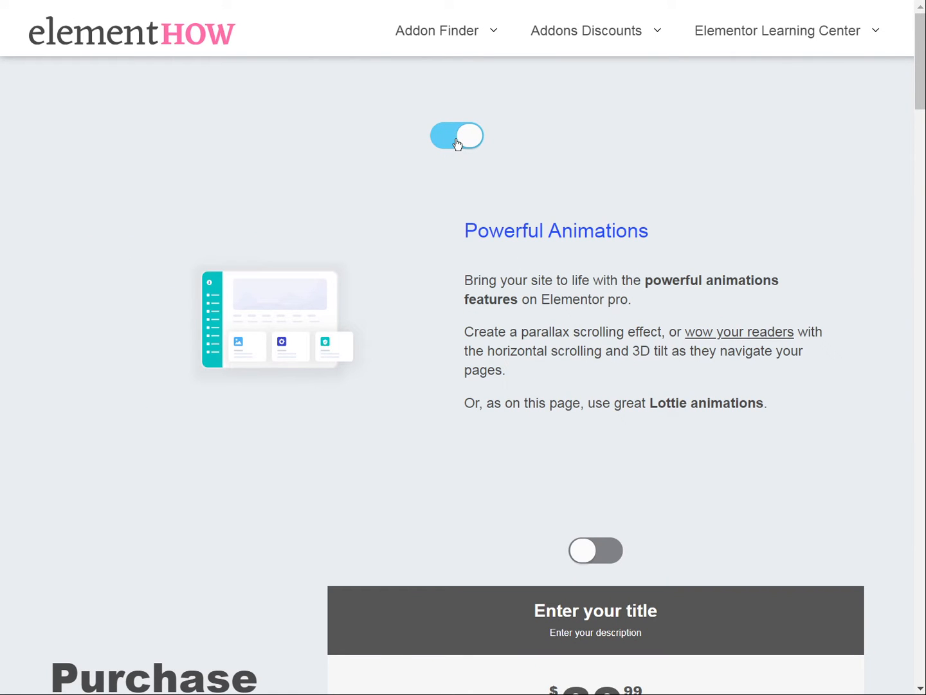
left_click(457, 137)
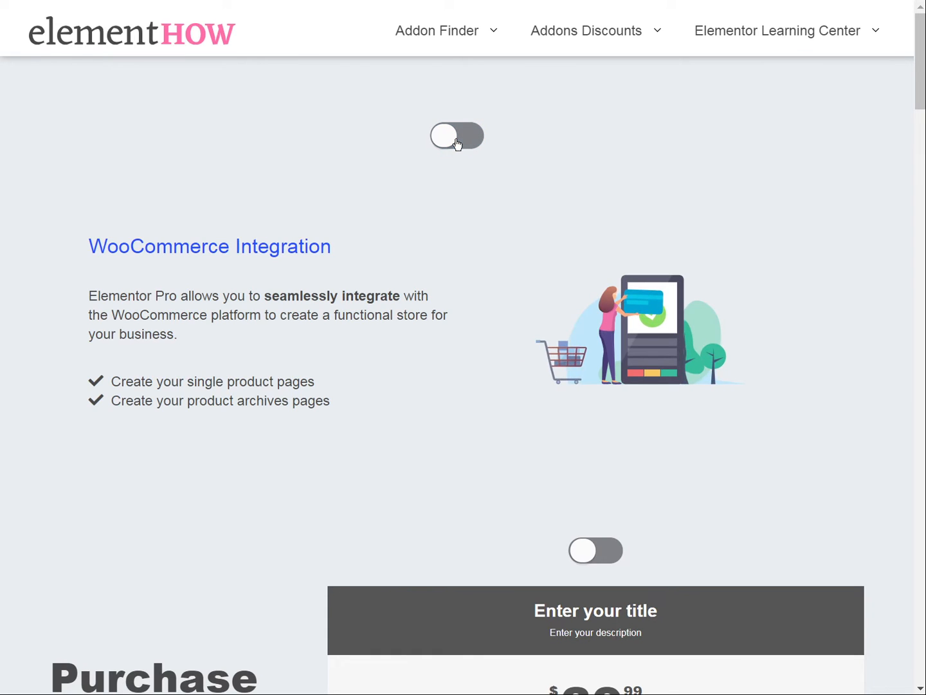
scroll("down", 3)
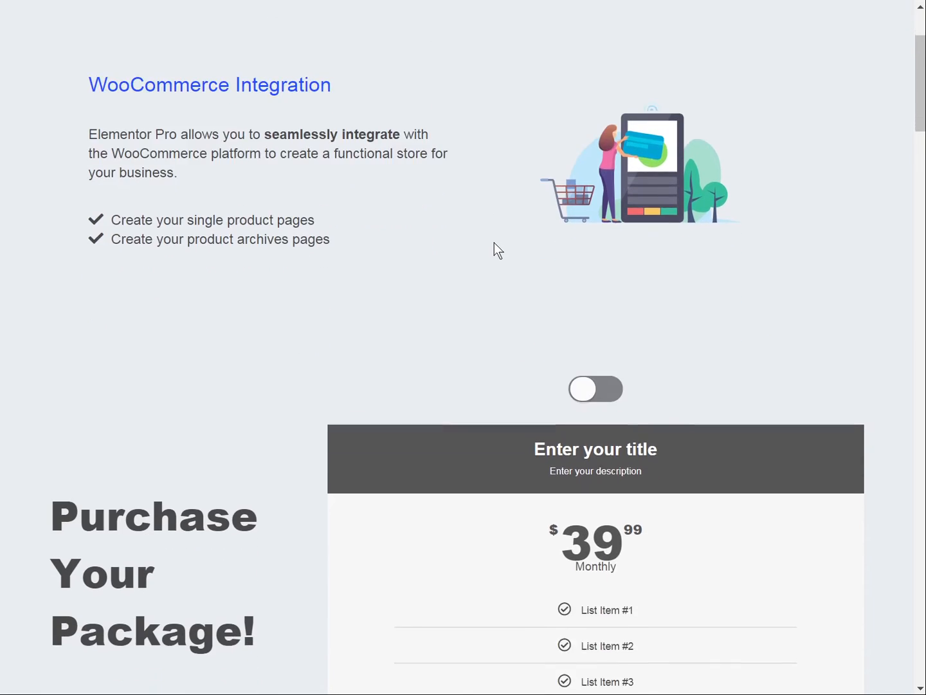
Switch the price table to the $139.99 yearly plan and back to $39.99 monthly.
scroll("down", 3)
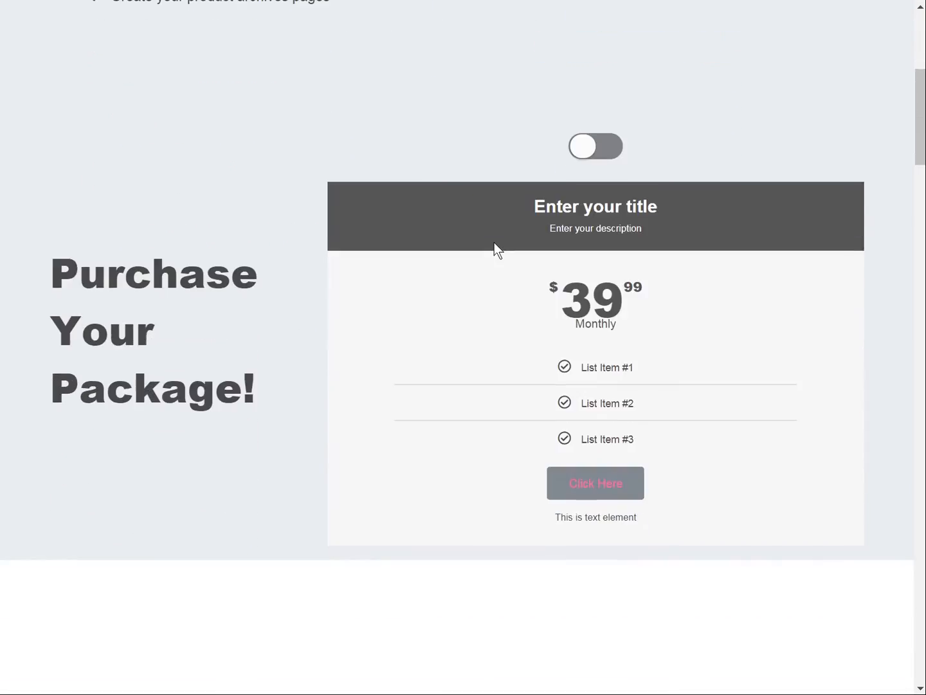
mouse_move(589, 146)
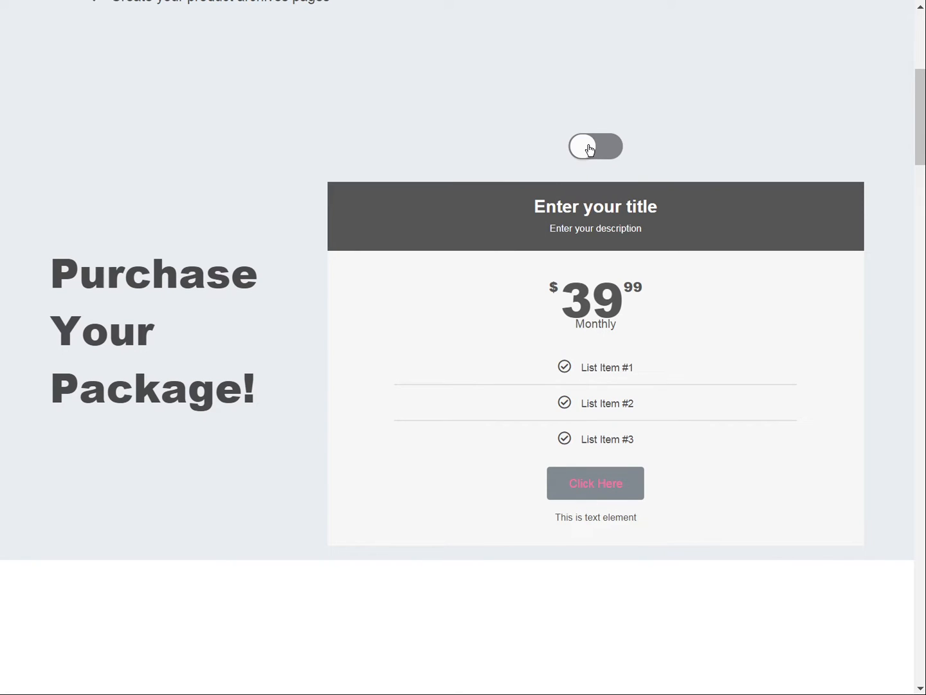
left_click(595, 147)
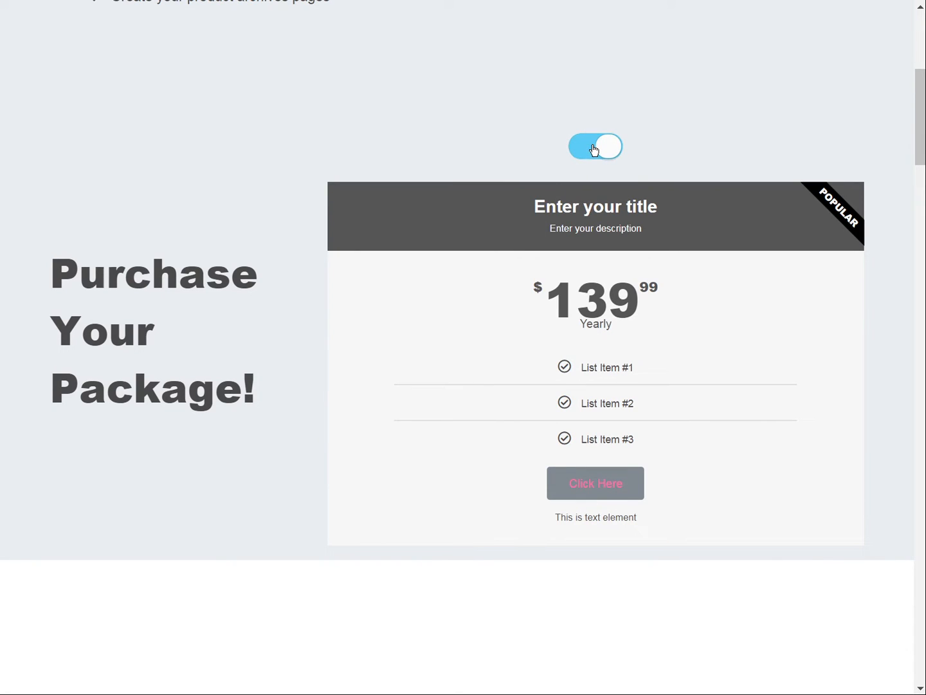
left_click(596, 147)
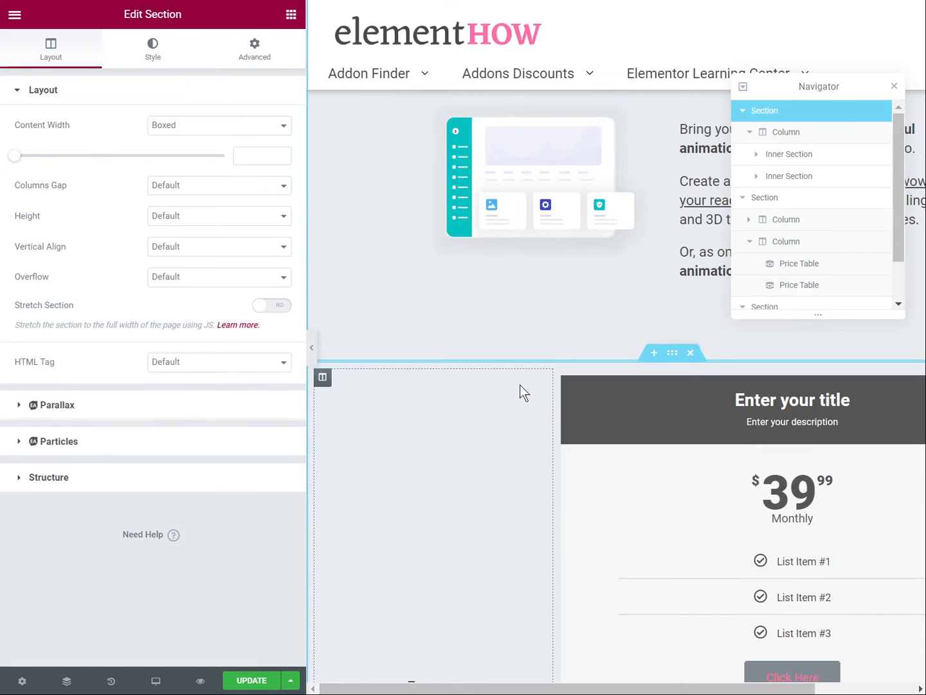
Review the stacked inner sections and price tables in the Navigator, then select the second Price Table.
scroll("up", 3)
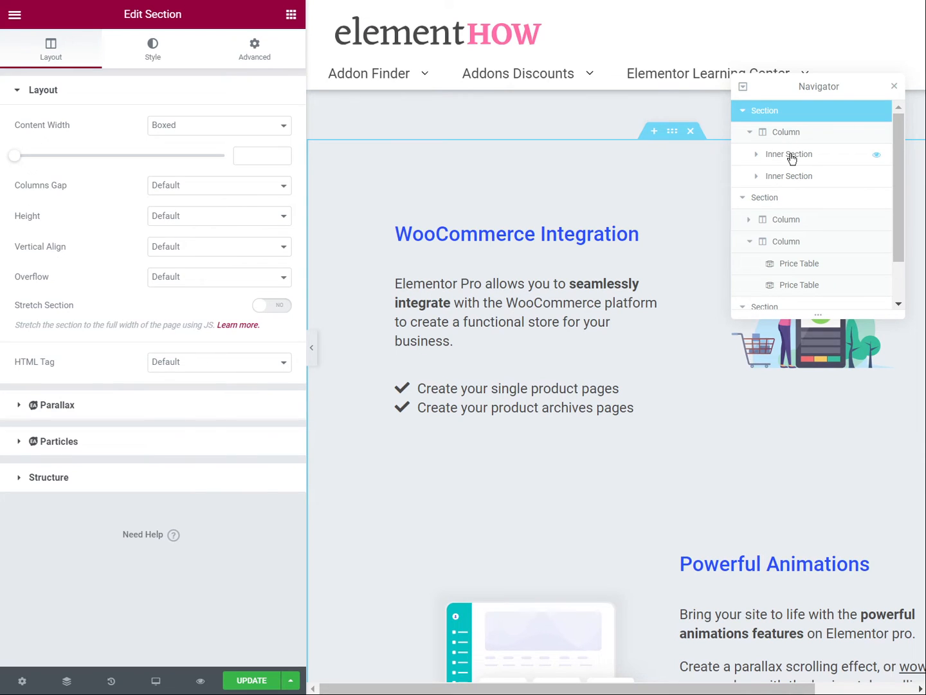
scroll("down", 3)
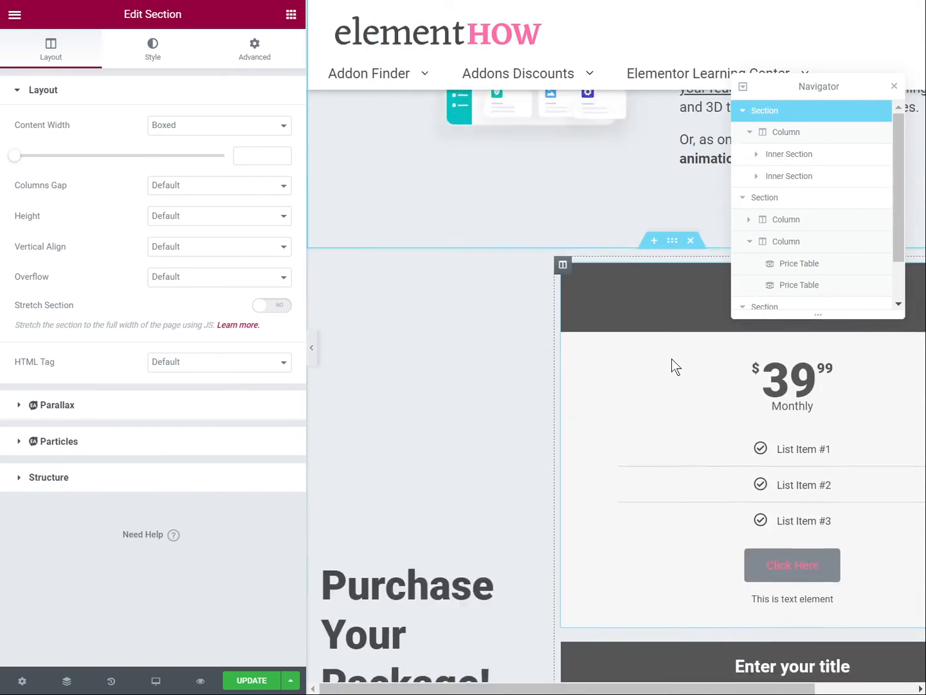
scroll("down", 3)
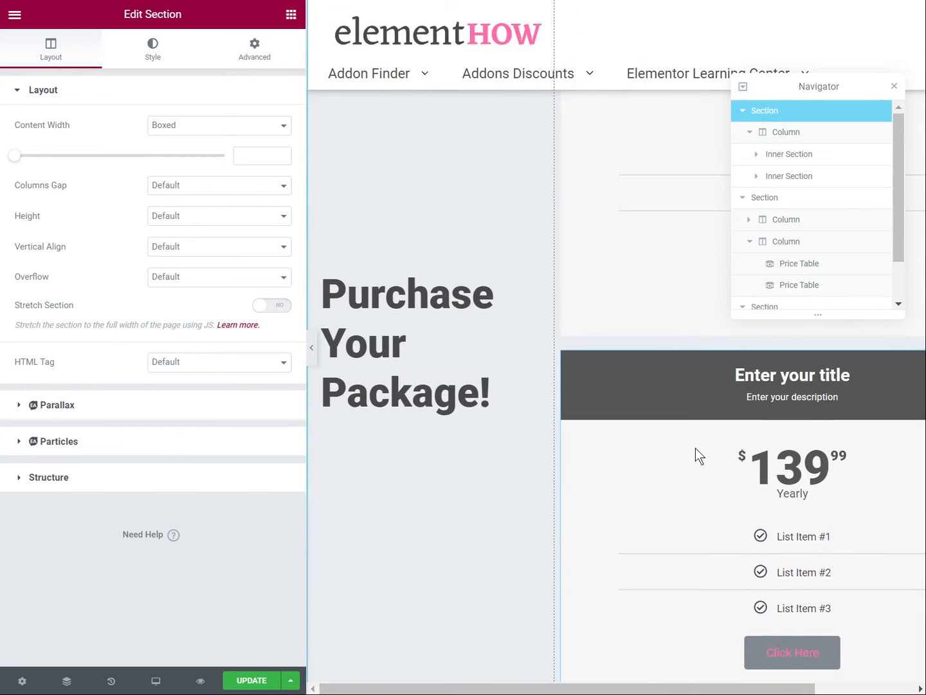
left_click(803, 286)
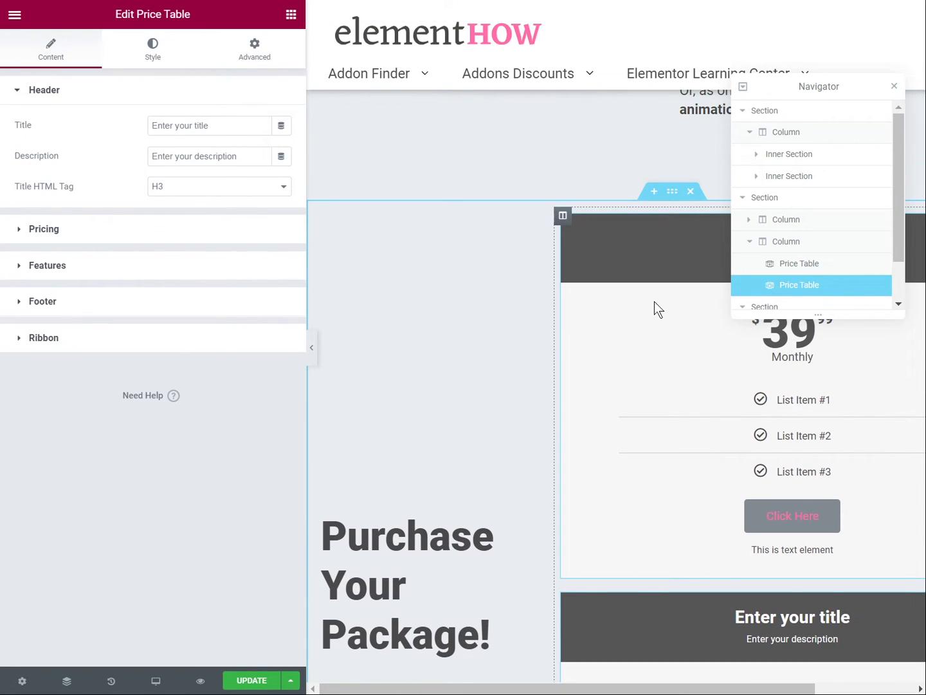
mouse_move(830, 249)
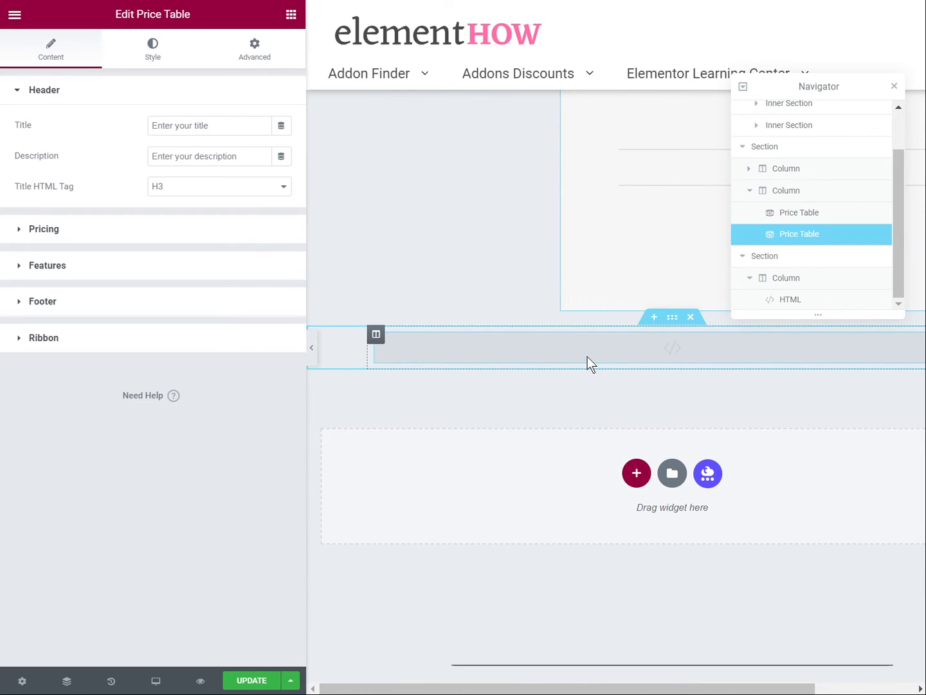
Paste the full toggle script and CSS from Notepad into the bottom HTML widget's code box.
left_click(790, 298)
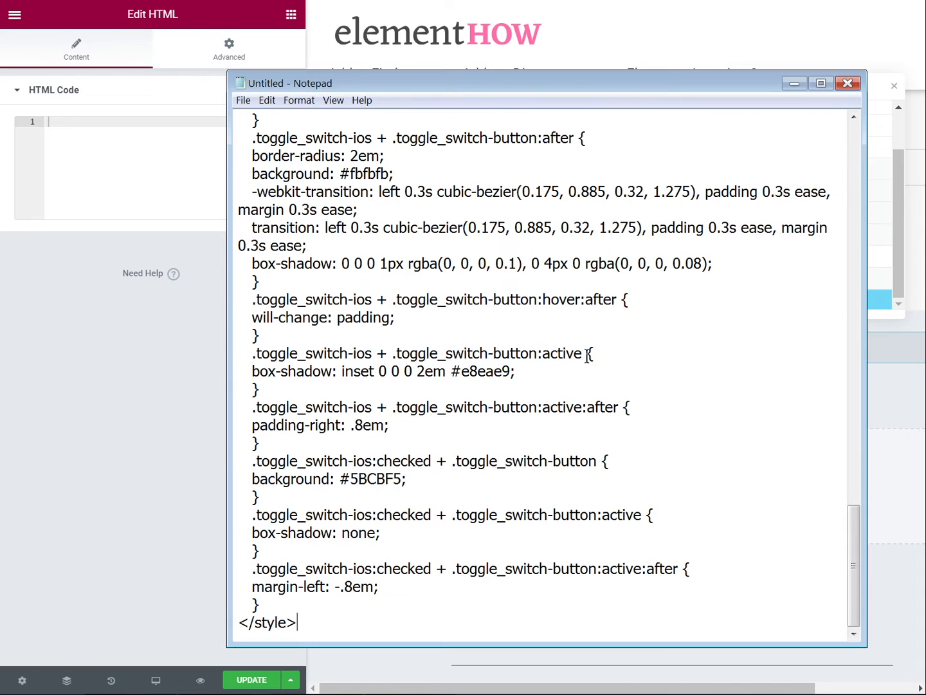
key("ctrl+a")
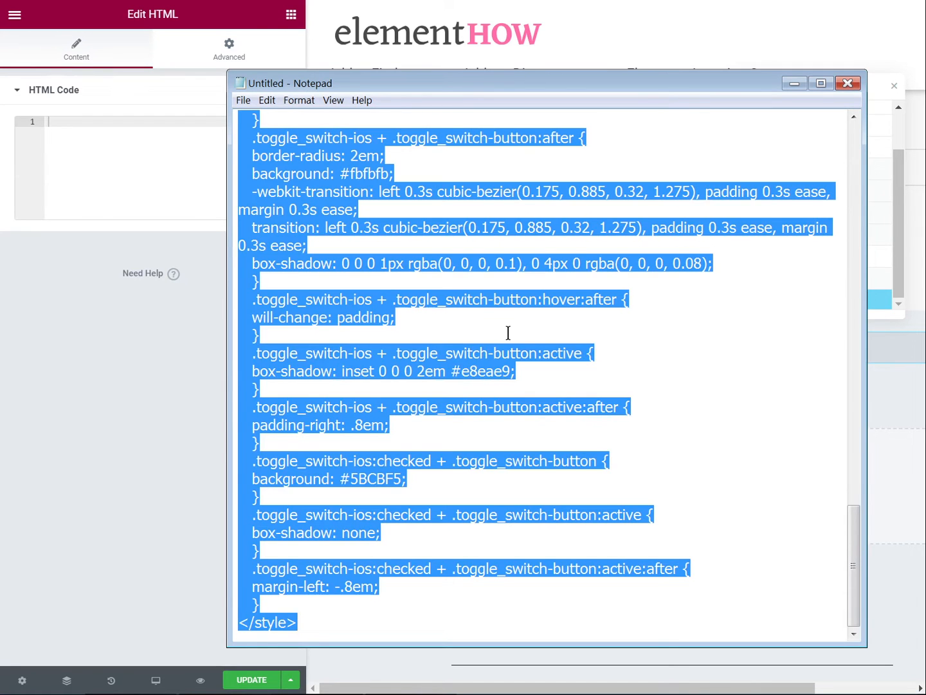
left_click(846, 82)
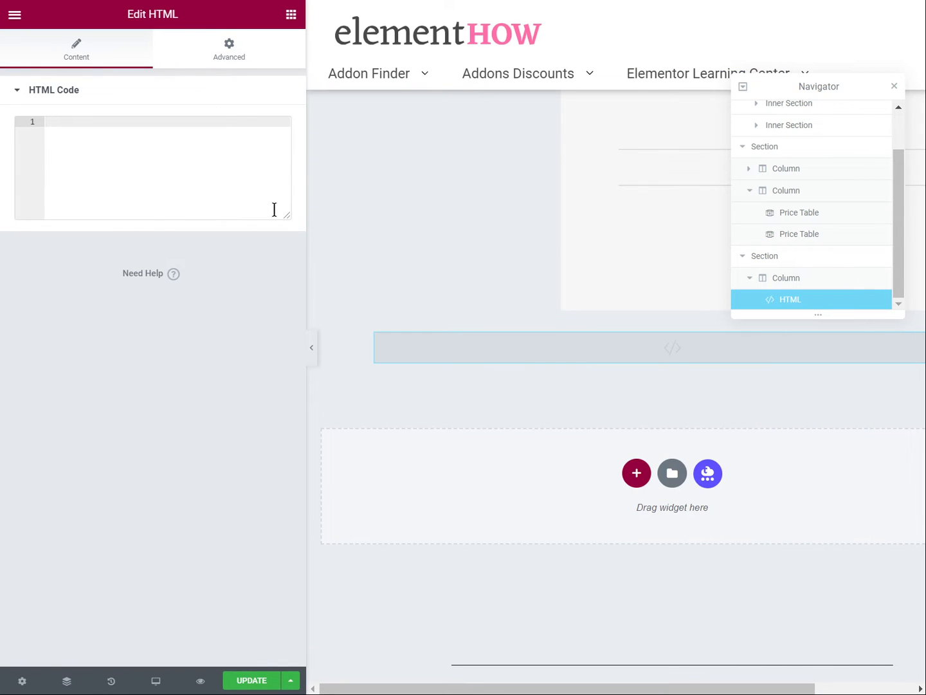
mouse_move(480, 348)
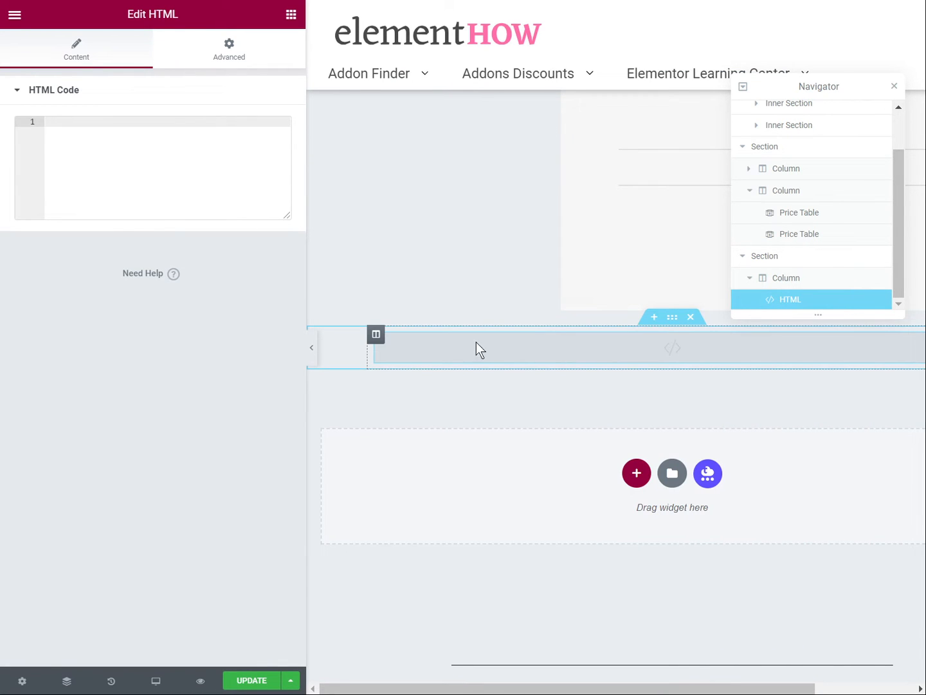
mouse_move(520, 347)
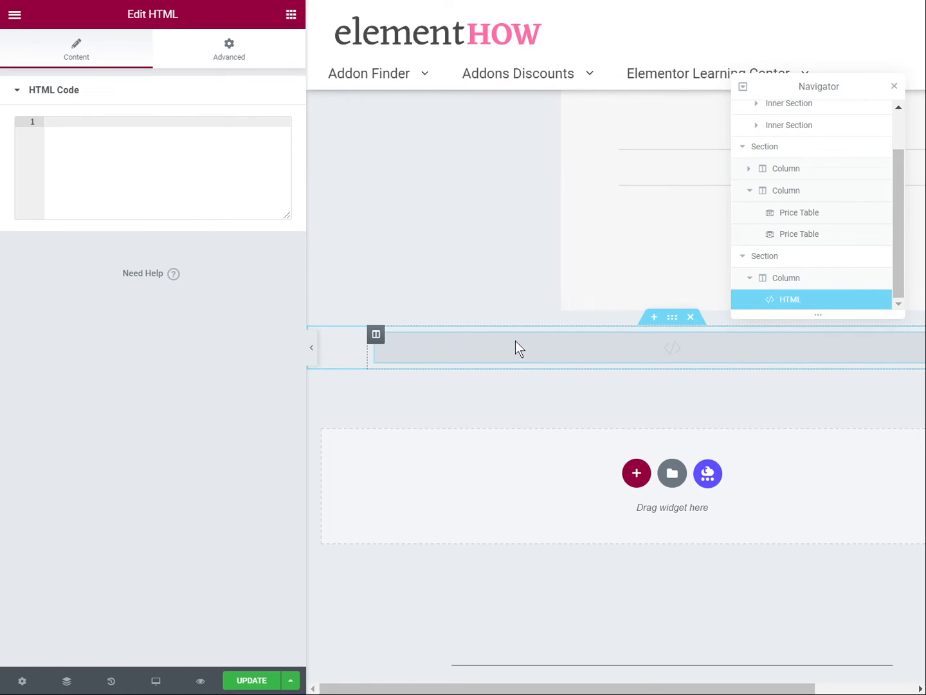
left_click(167, 167)
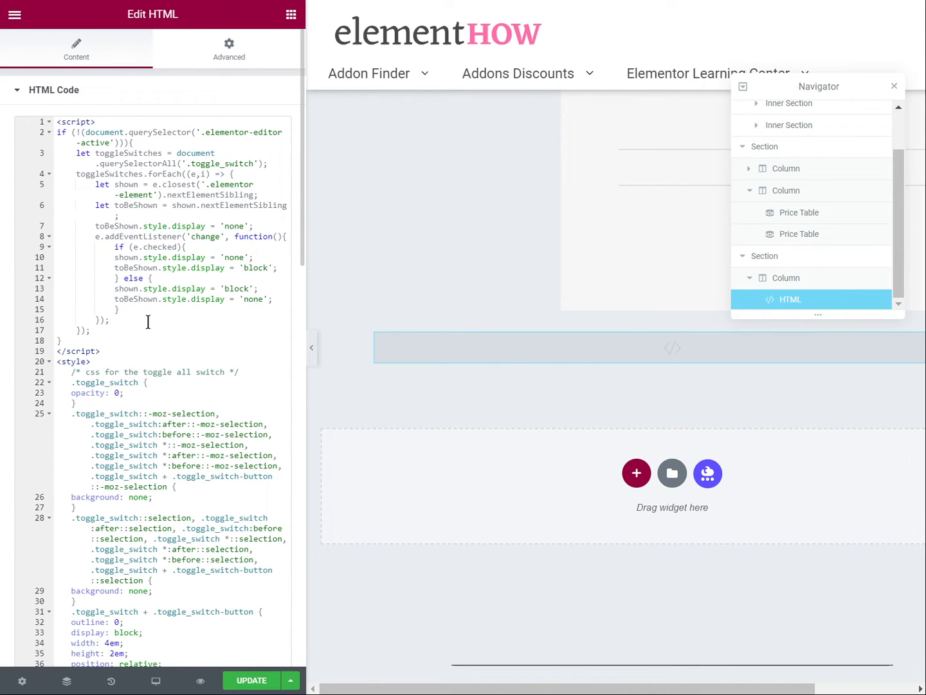
mouse_move(322, 354)
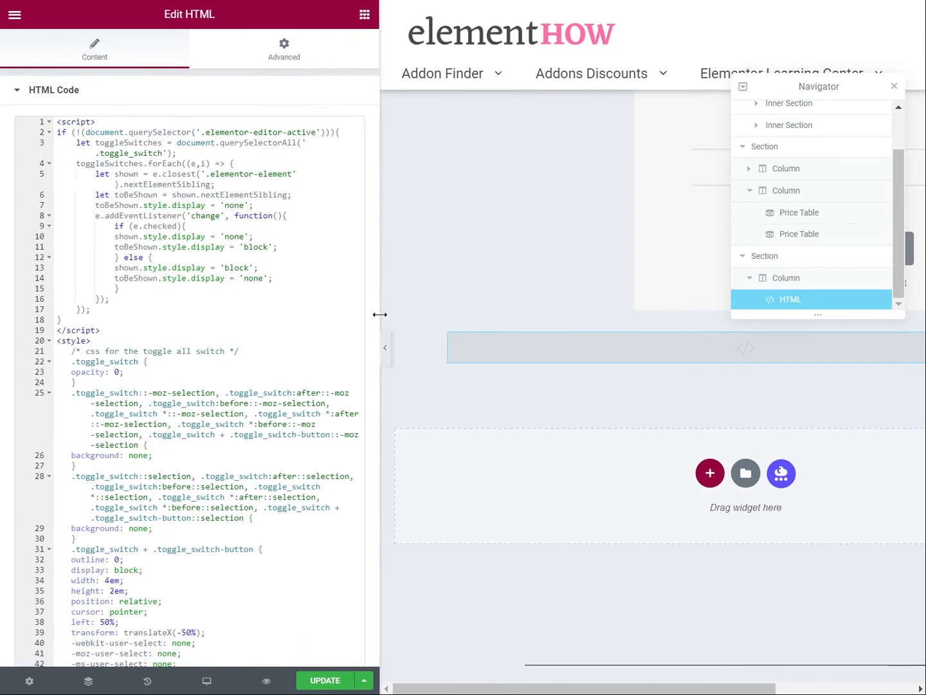
scroll("down", 3)
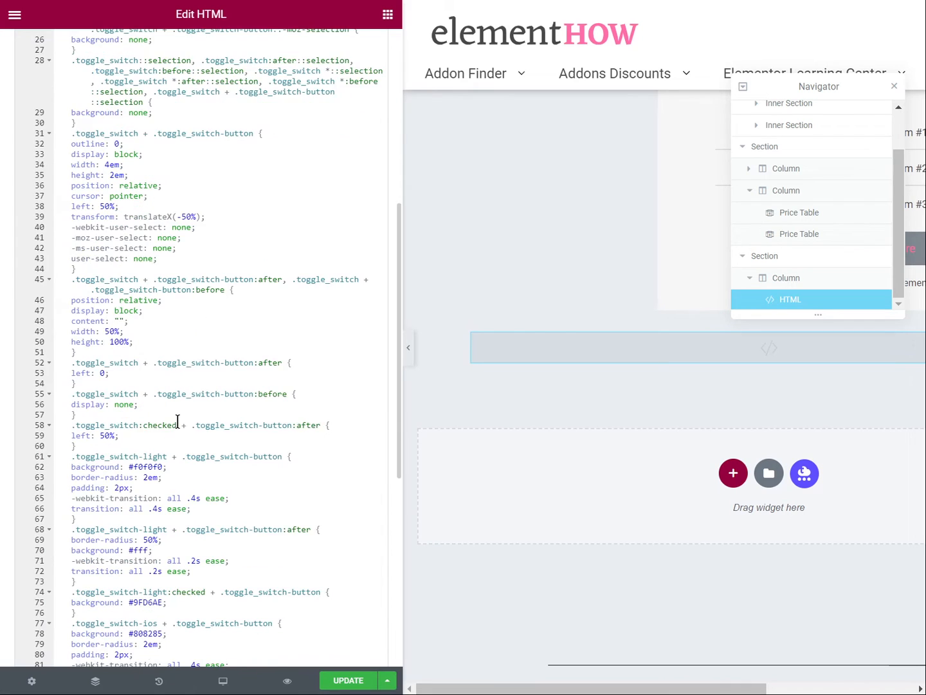
scroll("up", 3)
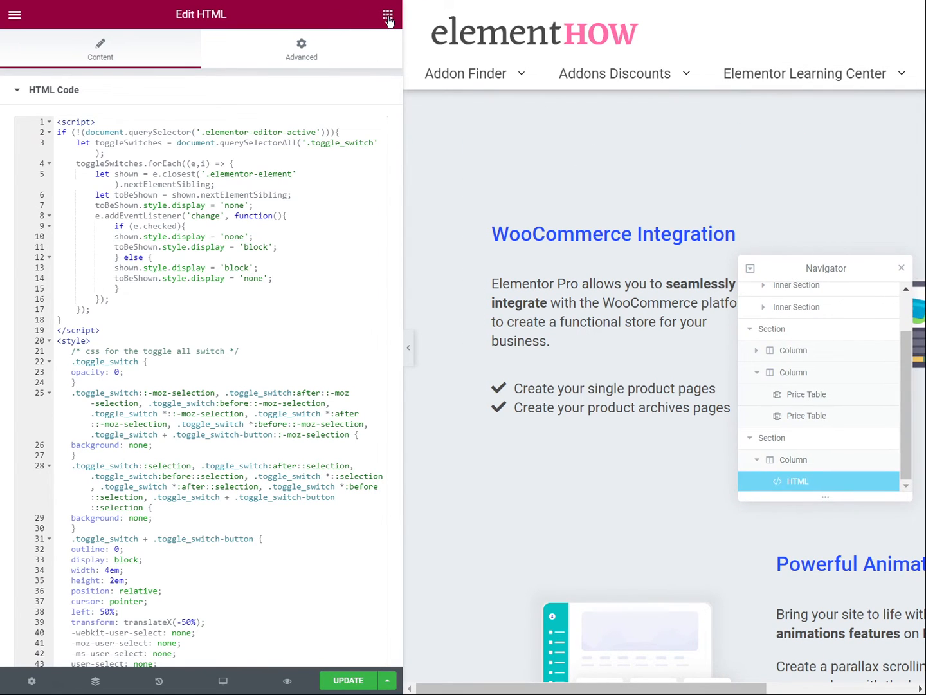
Add an HTML widget atop the first section with the input/label toggle markup and test the switch.
left_click(388, 14)
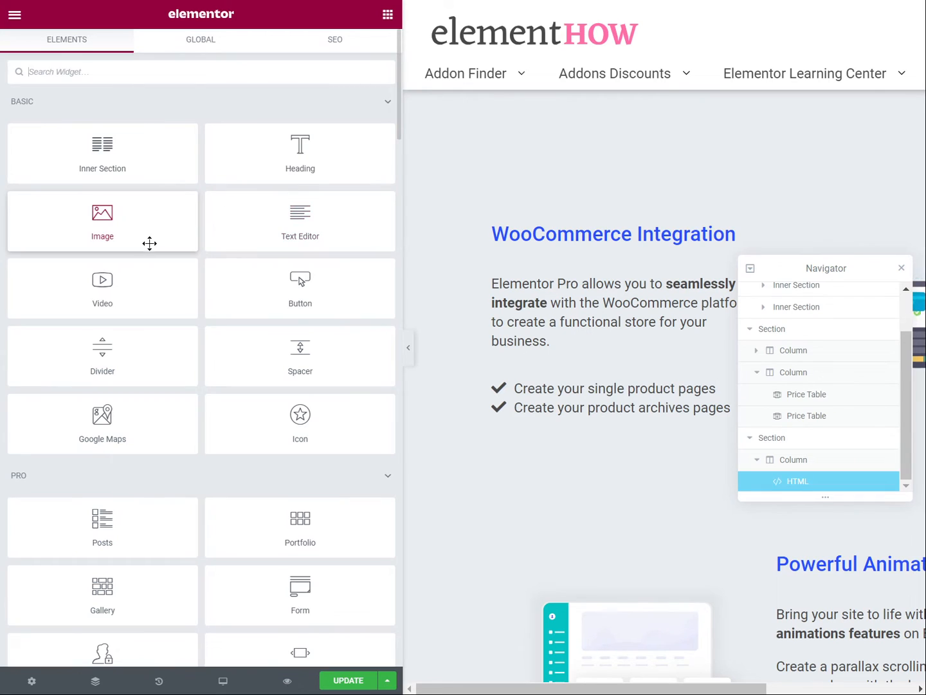
type("html")
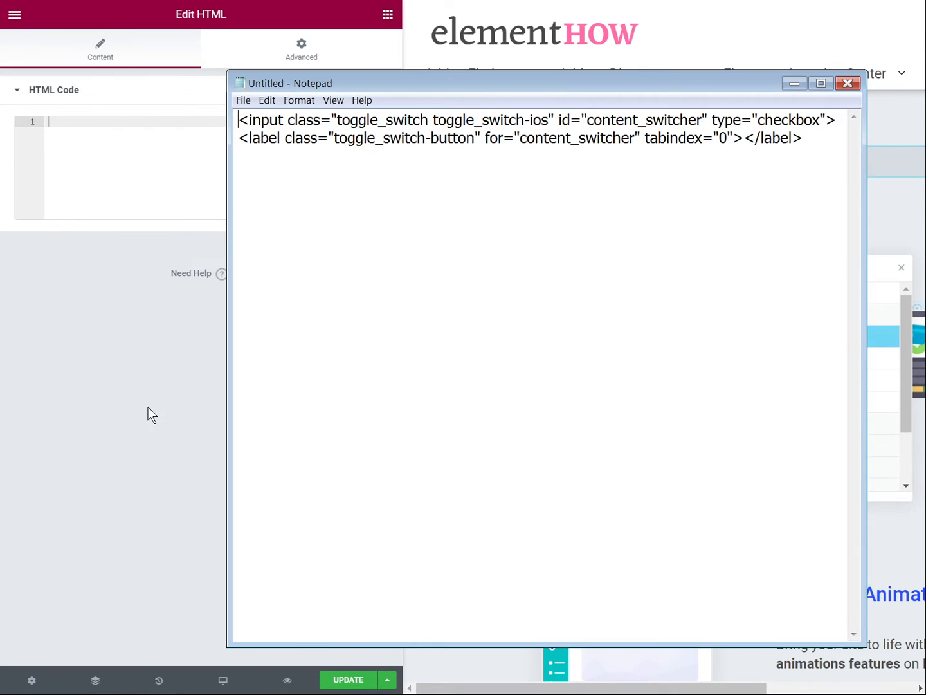
key("ctrl+a")
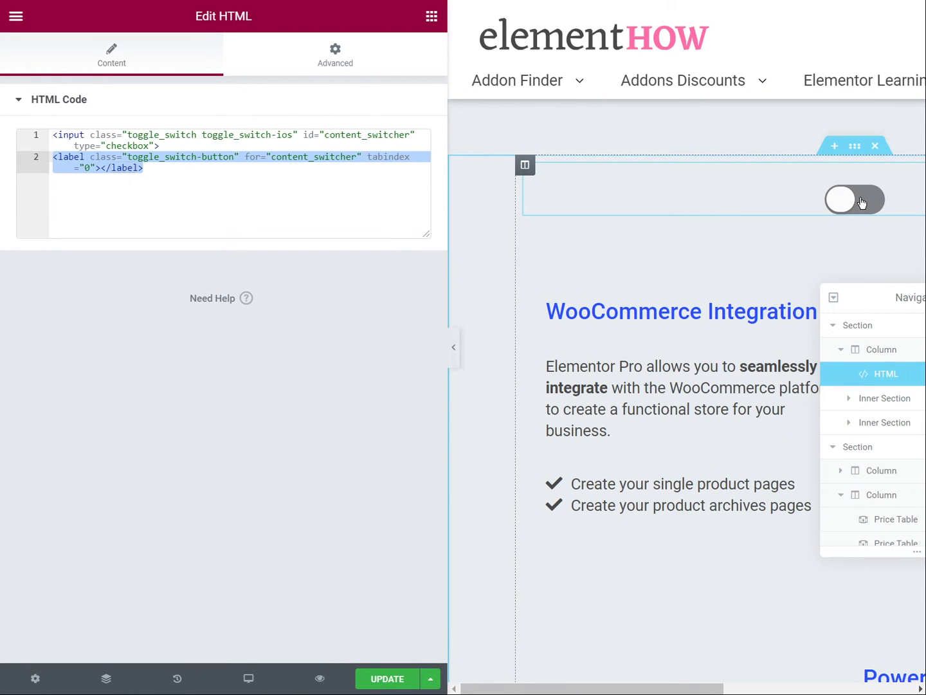
left_click(855, 200)
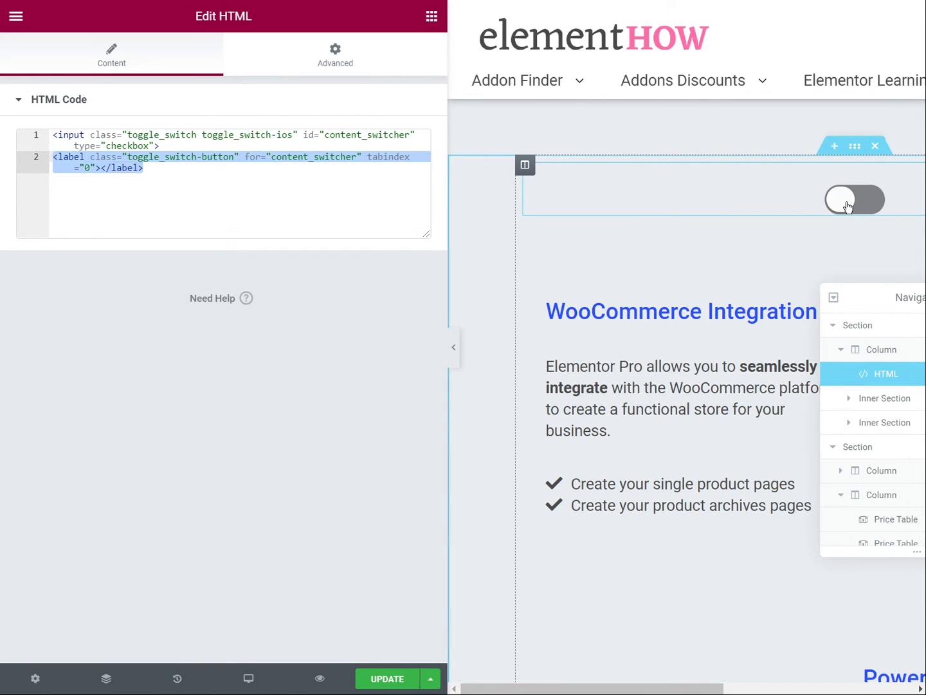
left_click(324, 190)
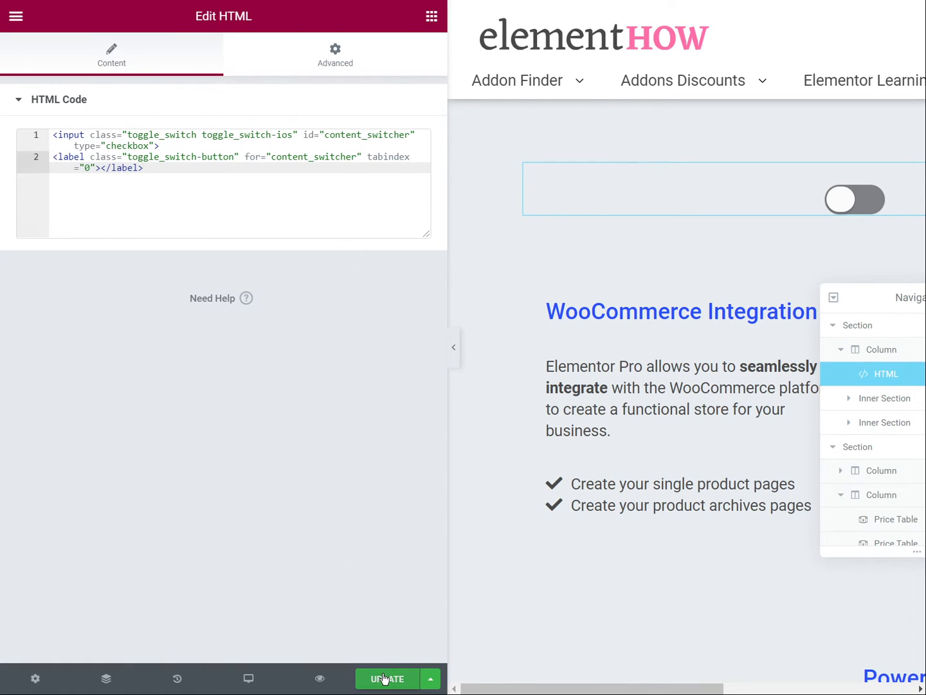
left_click(386, 680)
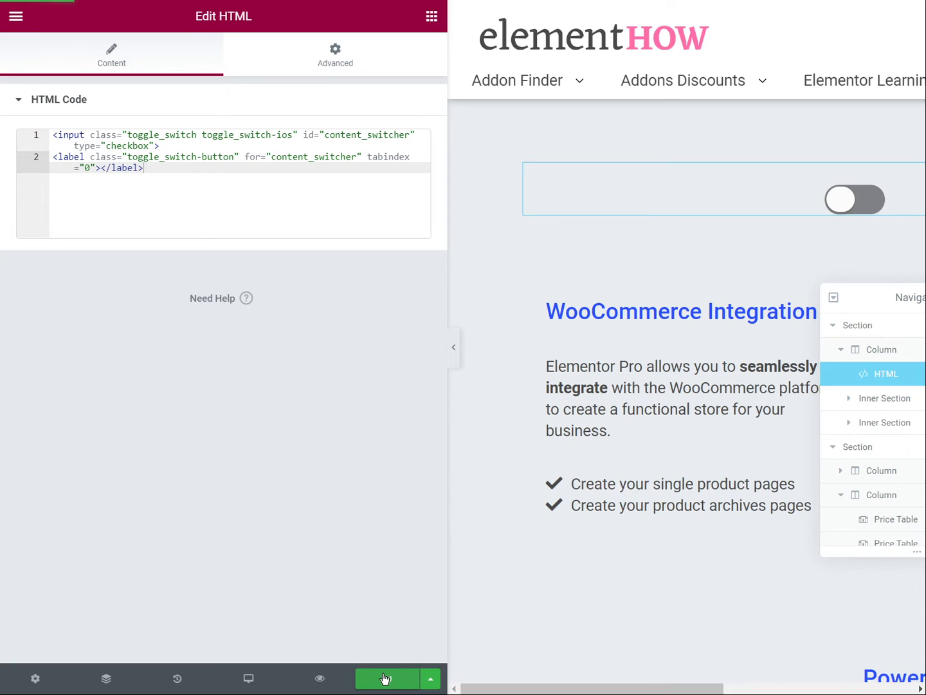
left_click(386, 678)
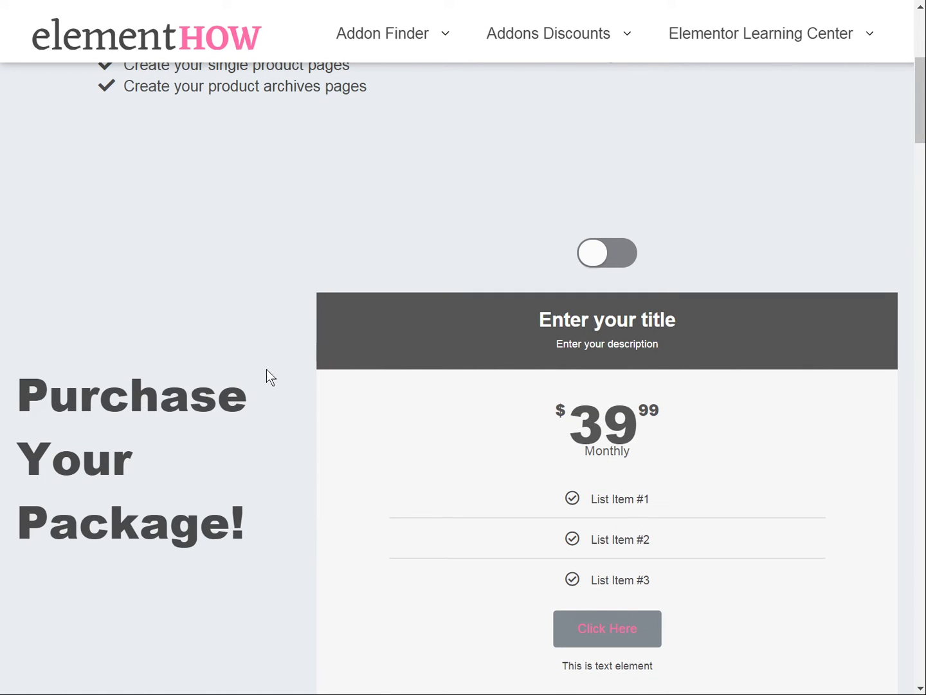
scroll("up", 3)
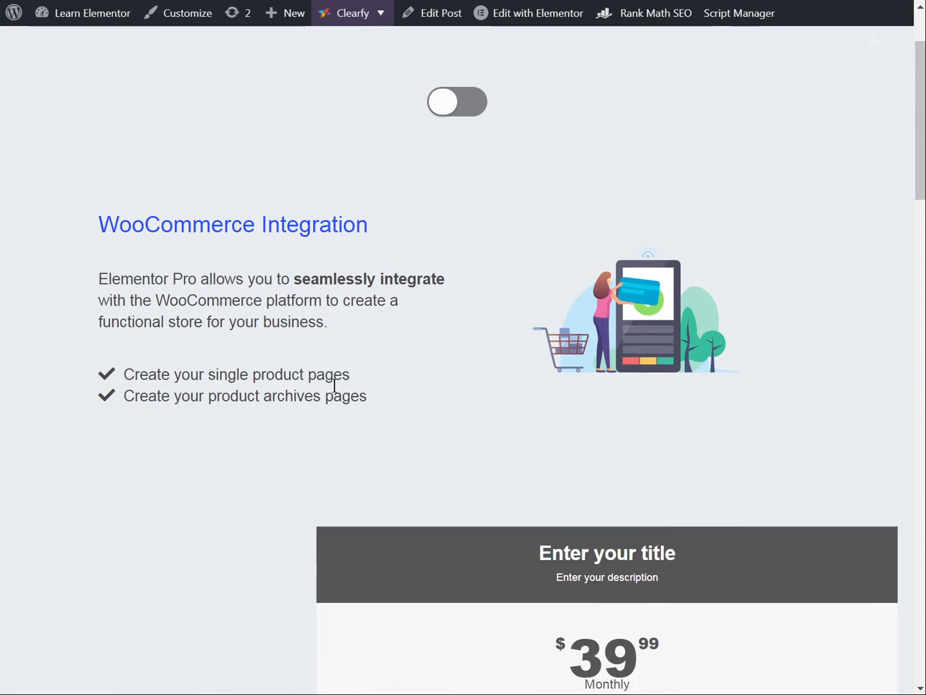
scroll("down", 3)
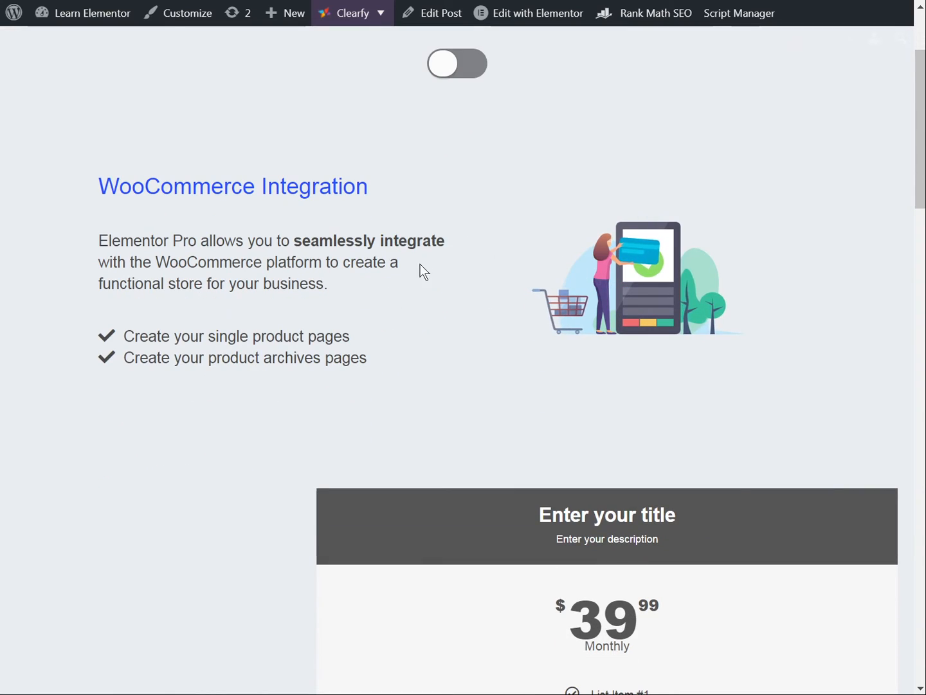
scroll("up", 3)
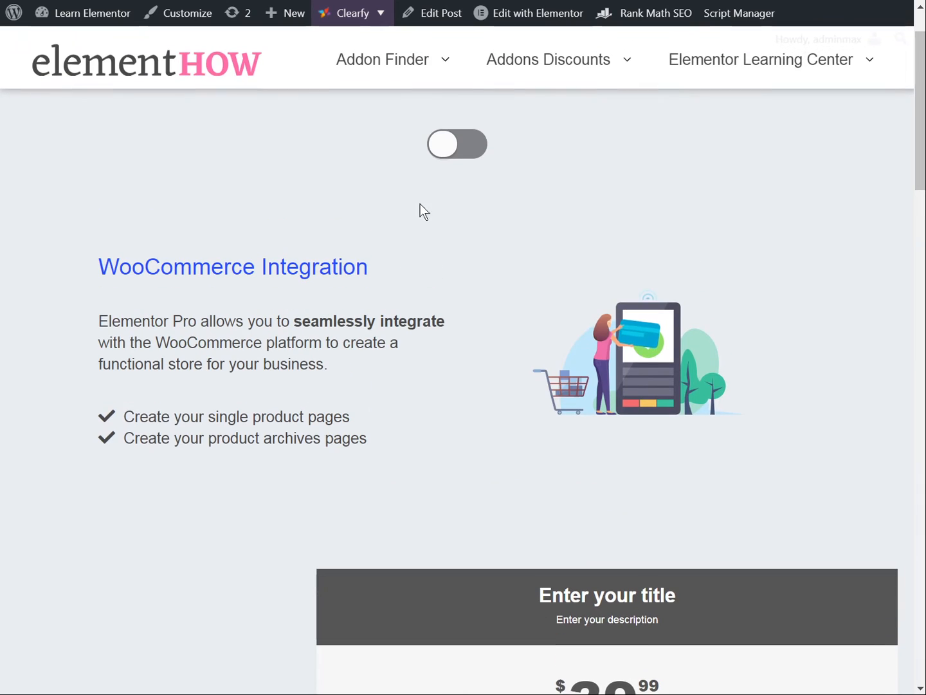
left_click(456, 144)
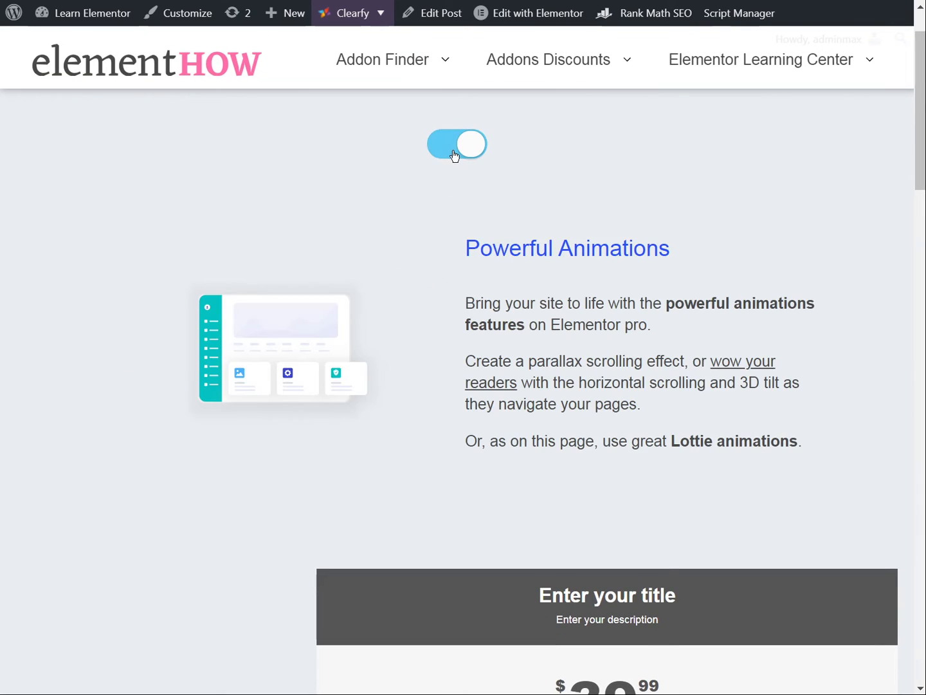
left_click(456, 145)
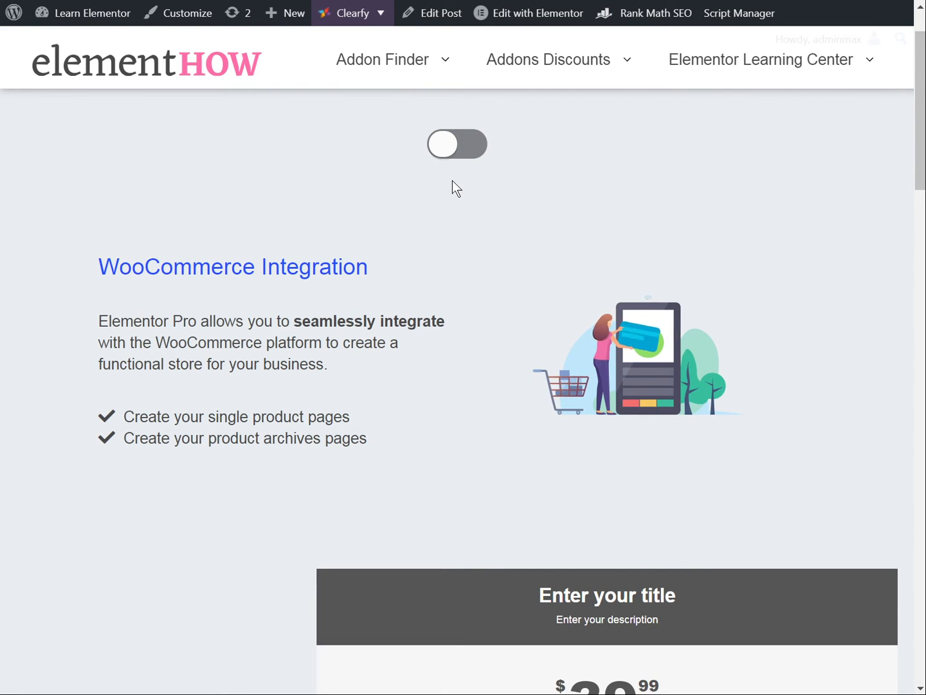
mouse_move(353, 211)
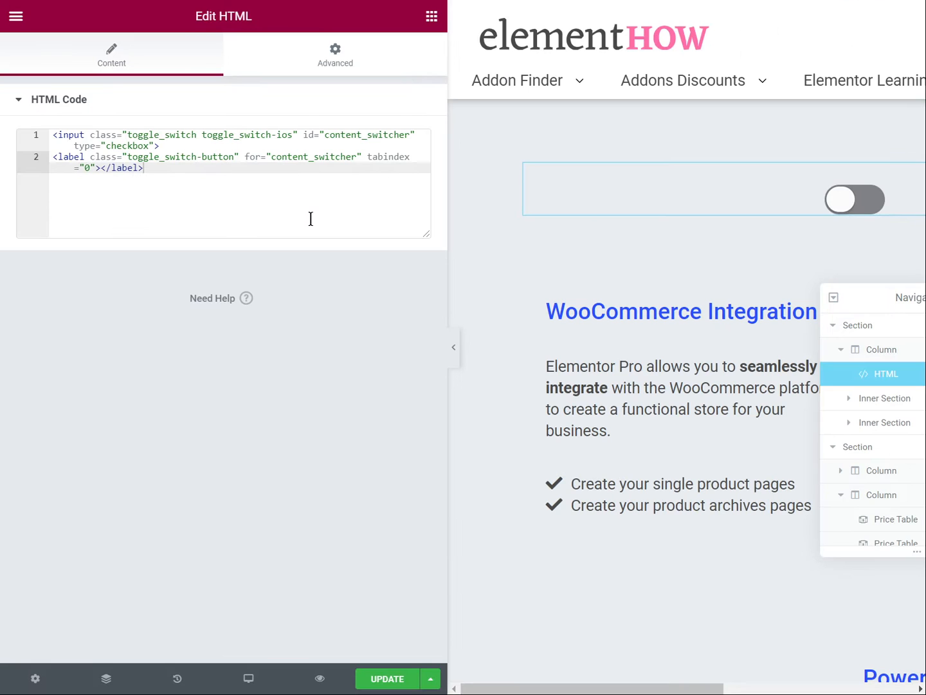
mouse_move(828, 344)
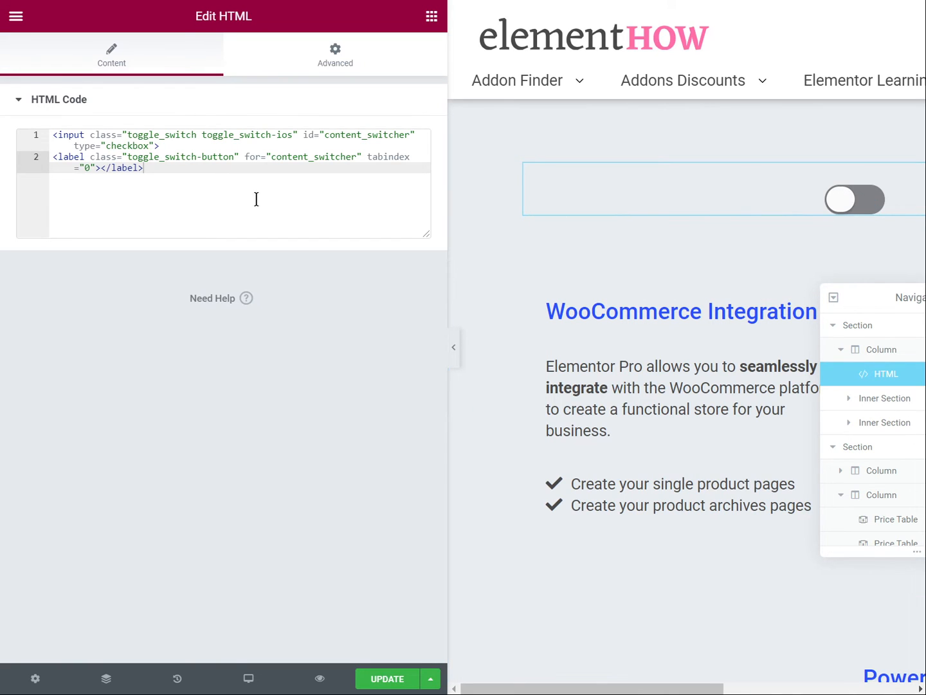
mouse_move(881, 373)
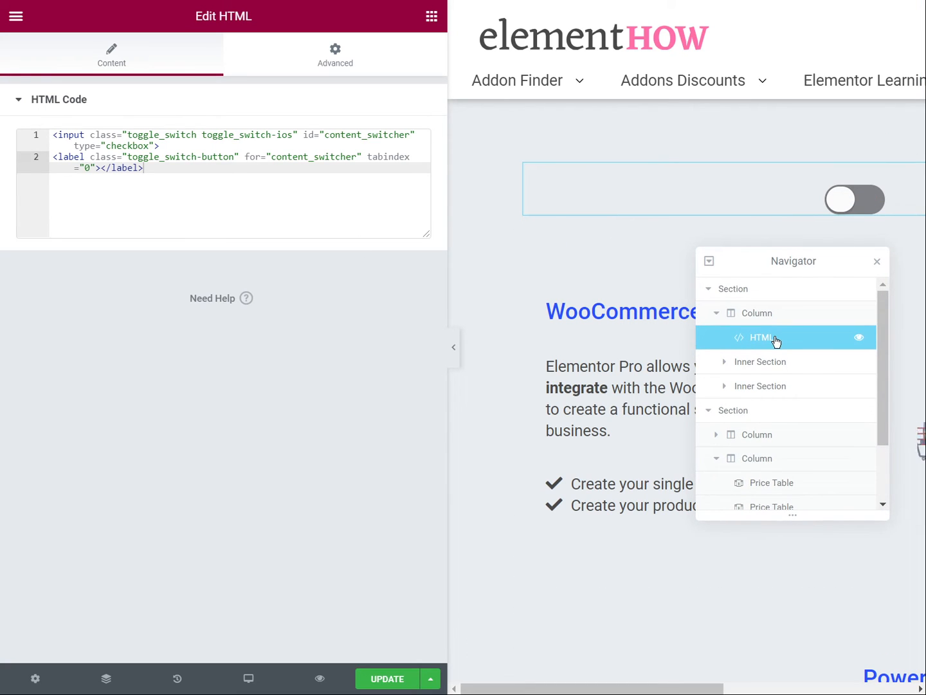
Duplicate the toggle HTML widget above the price tables as content_switcher2 and update the page.
right_click(777, 337)
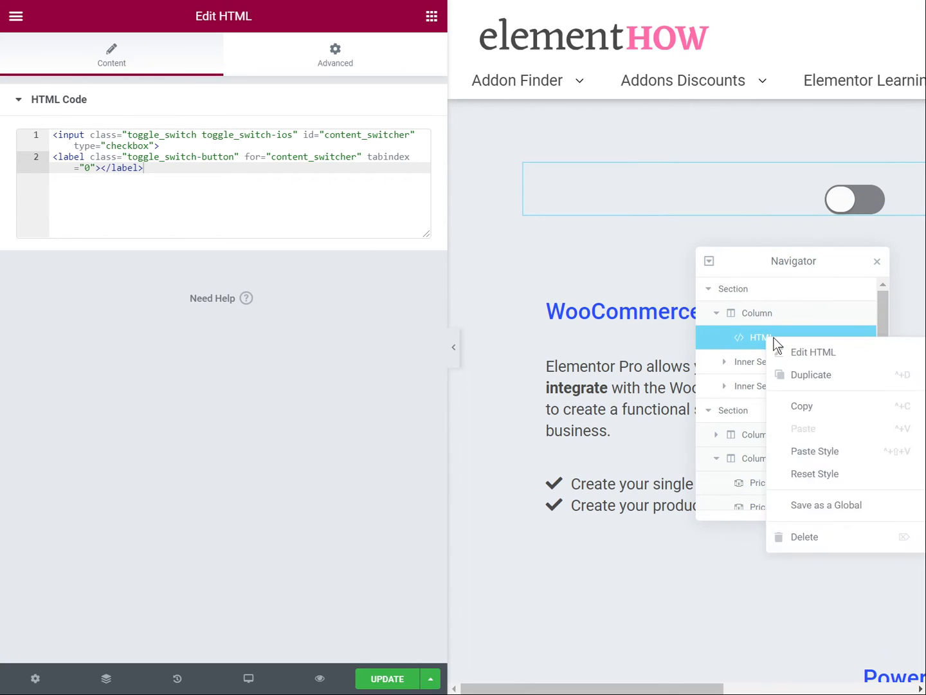
left_click(810, 374)
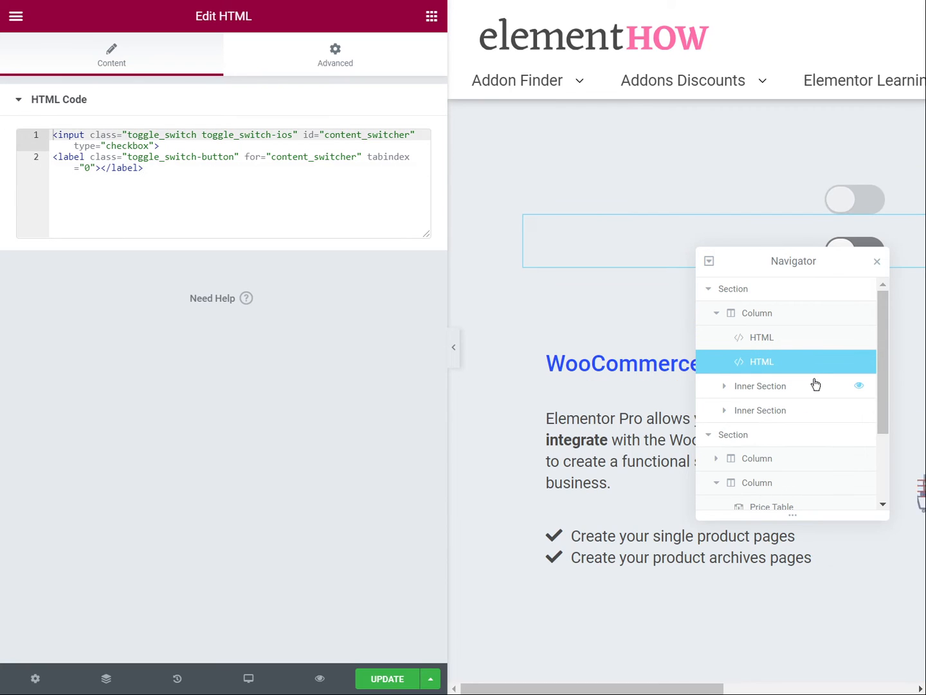
scroll("down", 3)
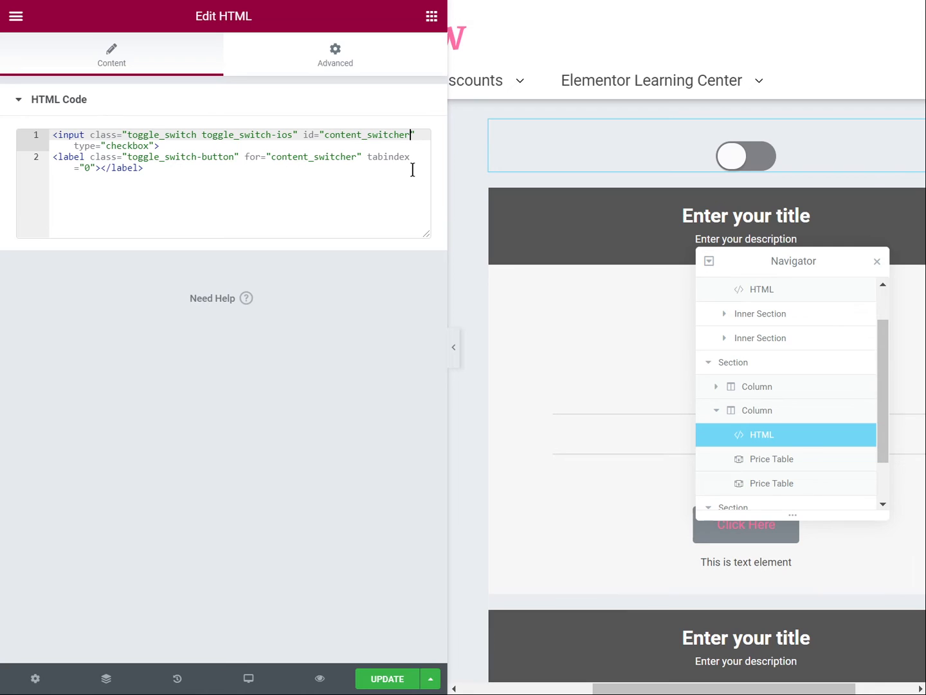
type("2")
left_click(240, 162)
type("2")
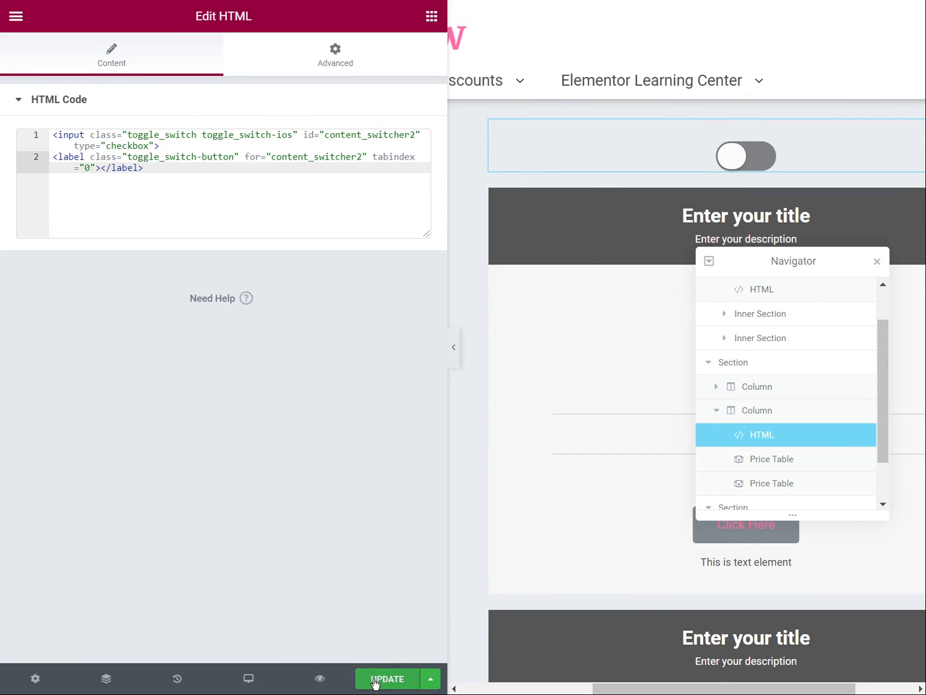
left_click(386, 679)
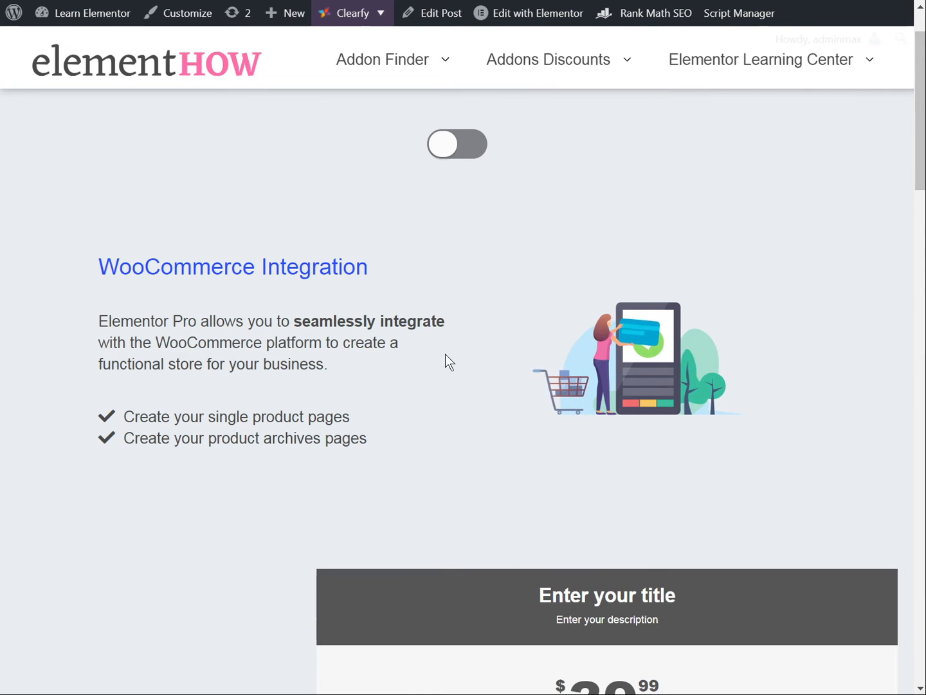
On the live page, flip the pricing toggle between $39.99 monthly and $139.99 yearly several times.
scroll("down", 3)
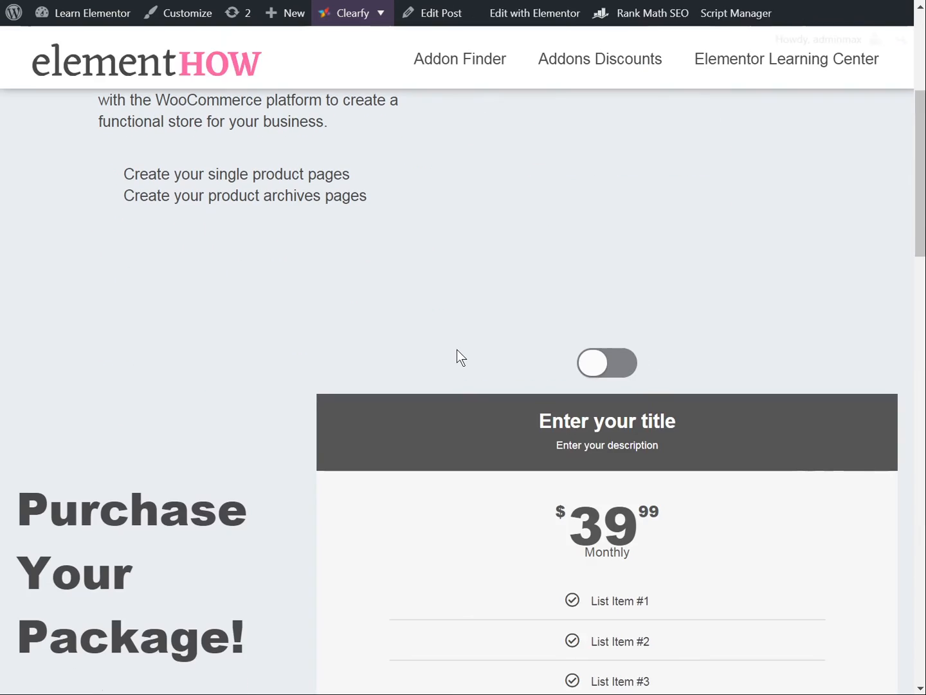
scroll("down", 3)
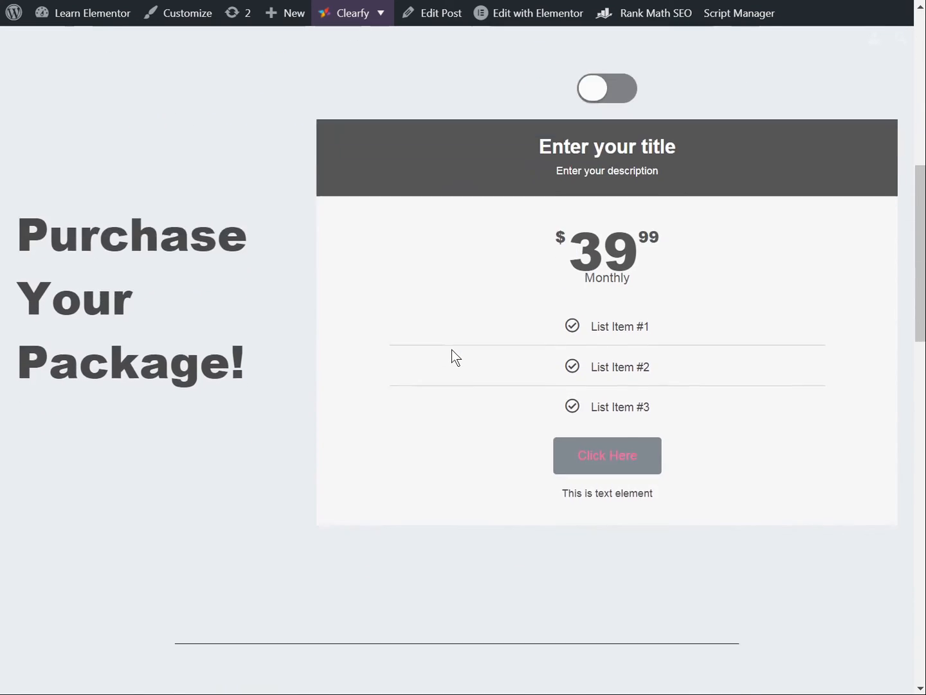
scroll("up", 3)
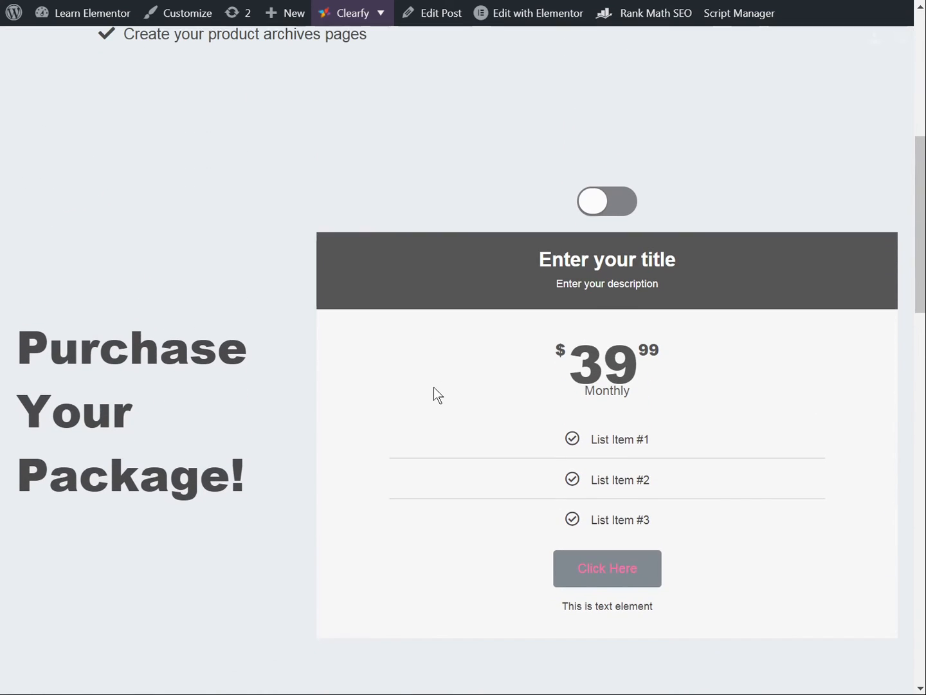
mouse_move(605, 201)
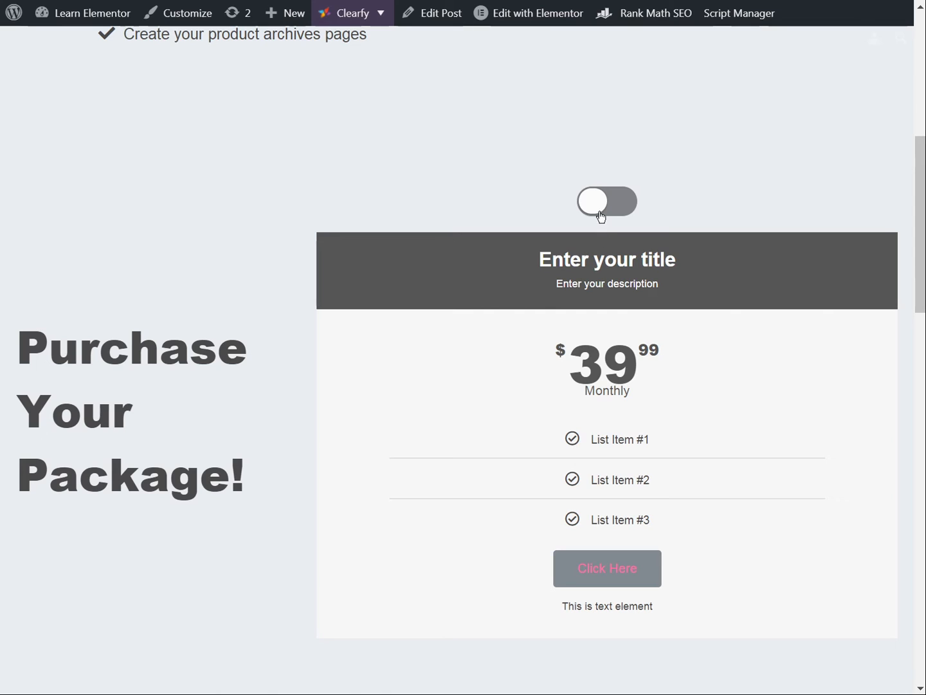
left_click(606, 200)
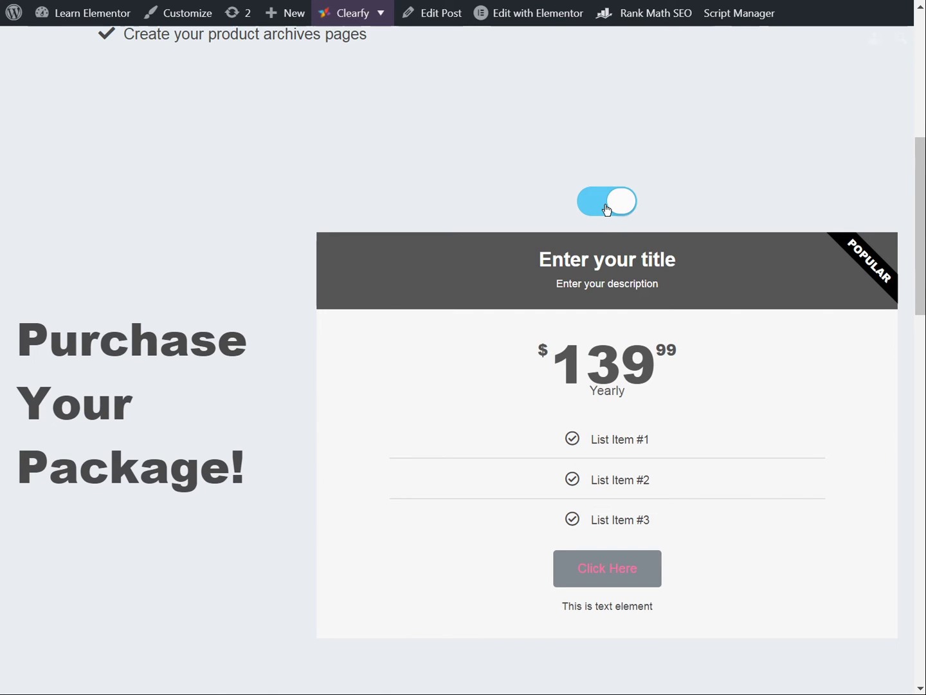
left_click(606, 200)
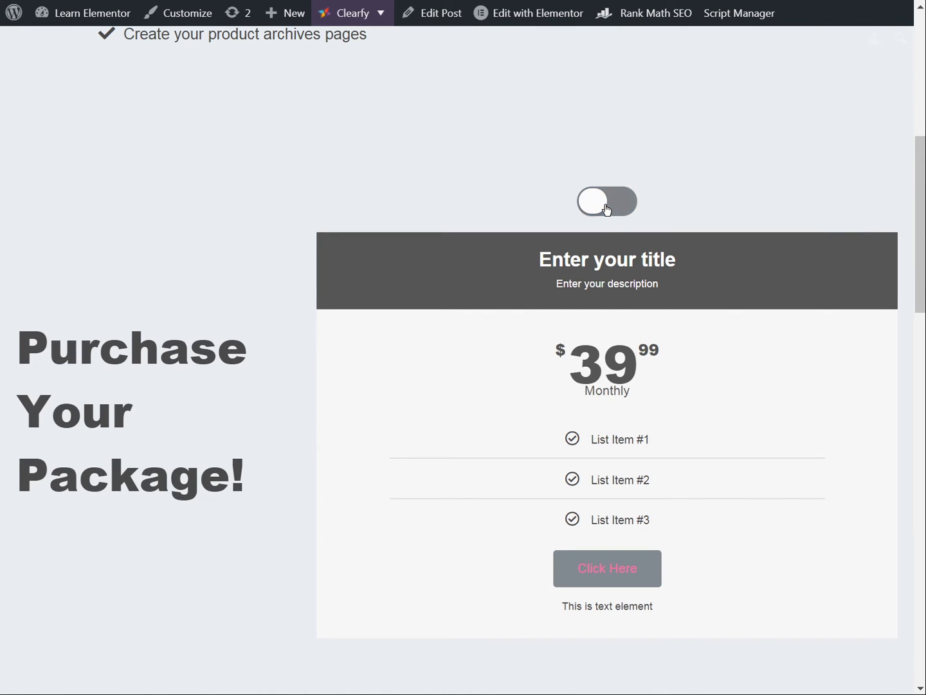
left_click(606, 201)
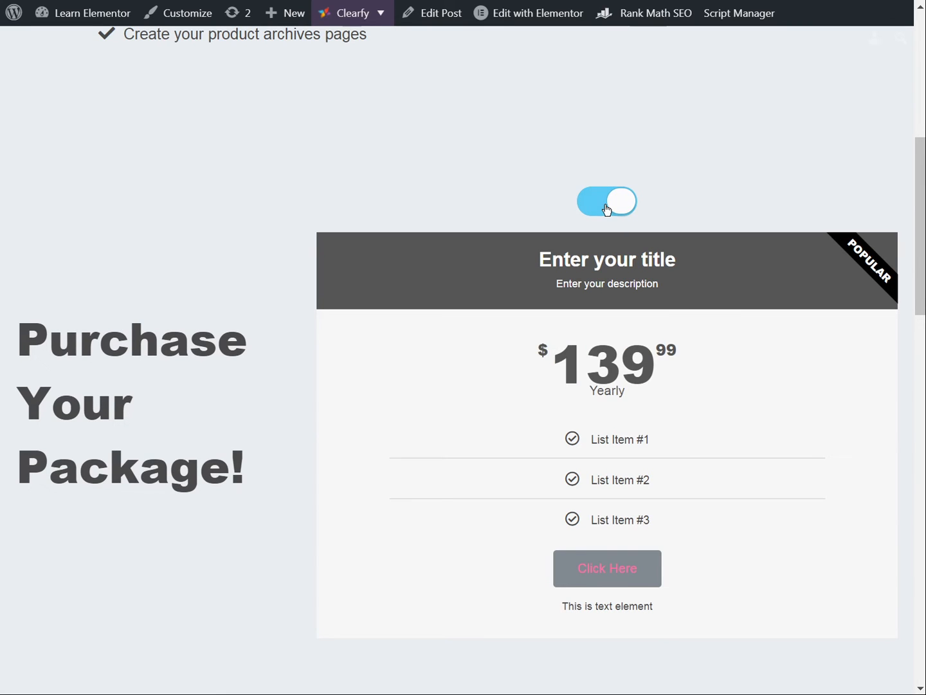
left_click(606, 200)
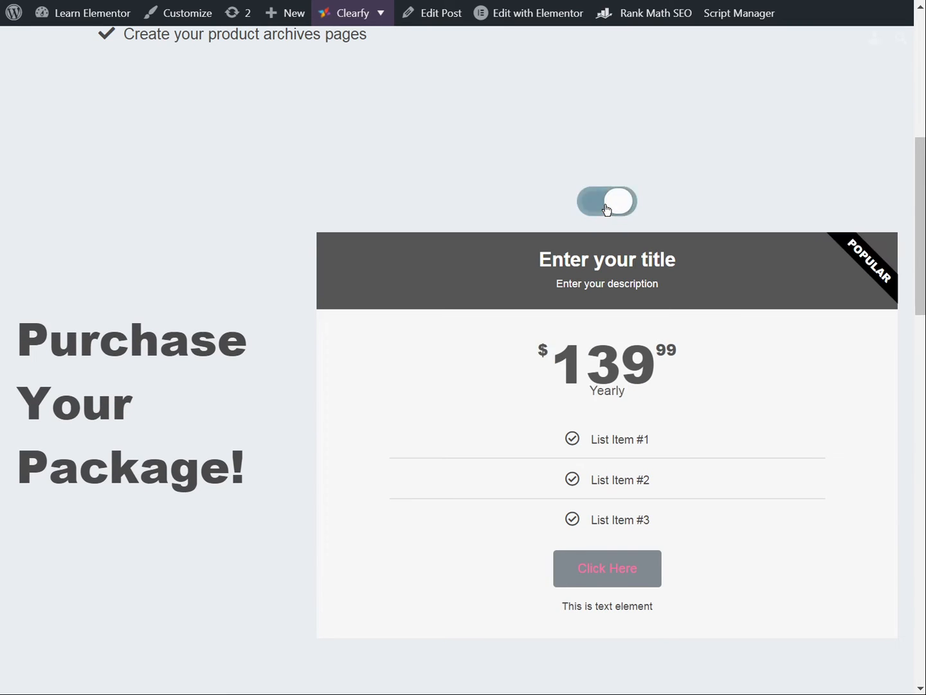
left_click(608, 201)
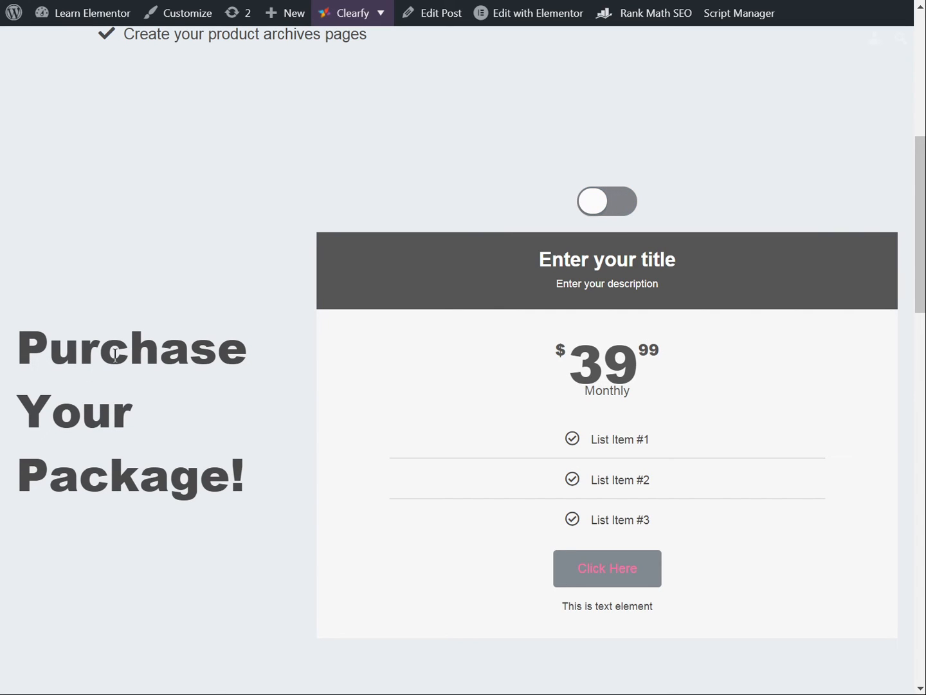
left_click(606, 200)
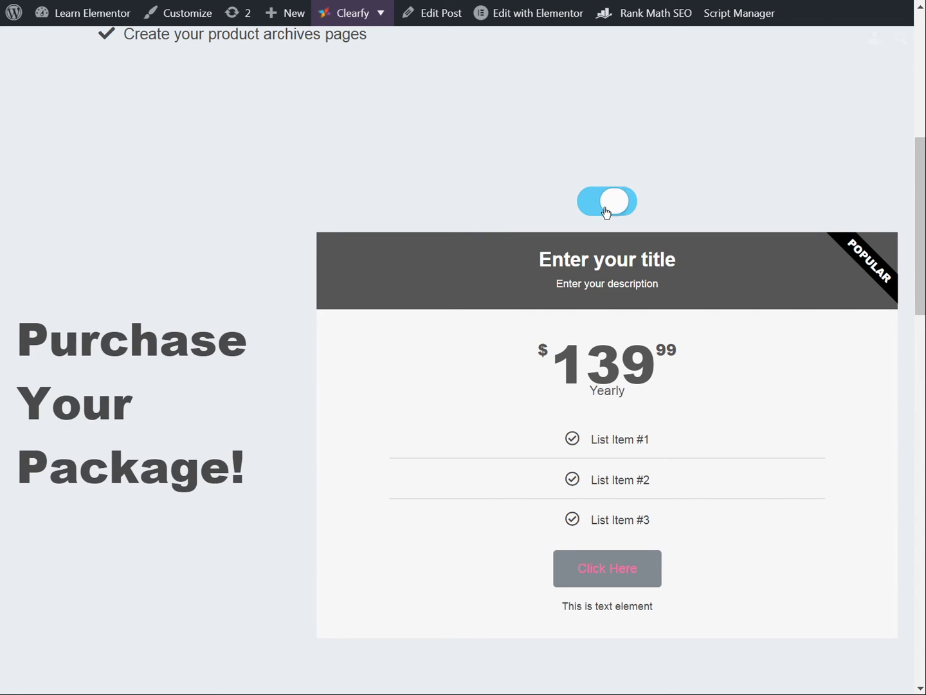
scroll("up", 3)
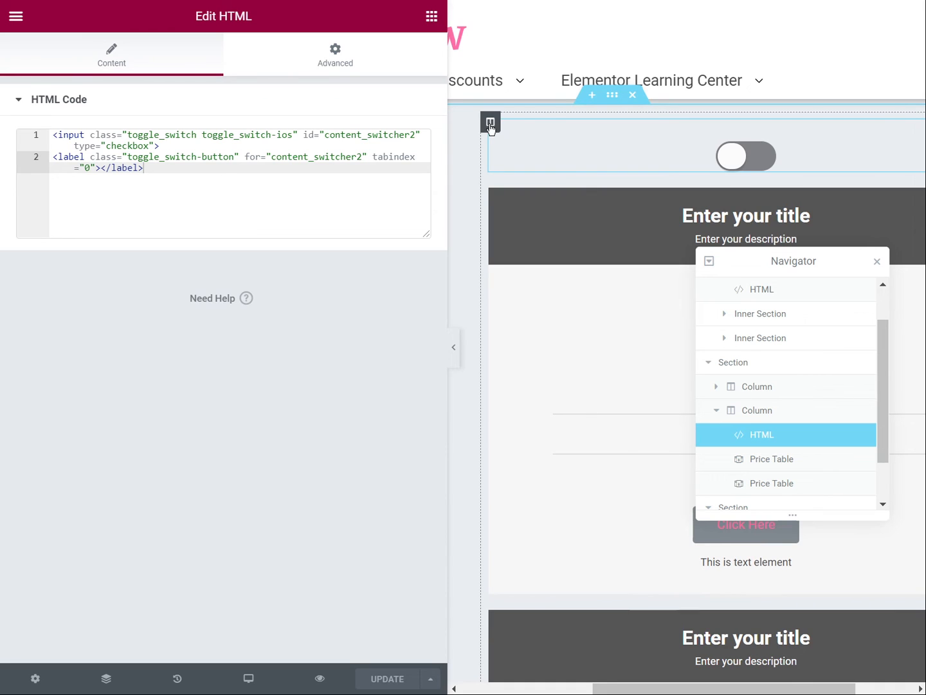
Zero the price-table column's widget spacing, give the toggle 30px bottom padding only, and update.
left_click(757, 409)
type("0")
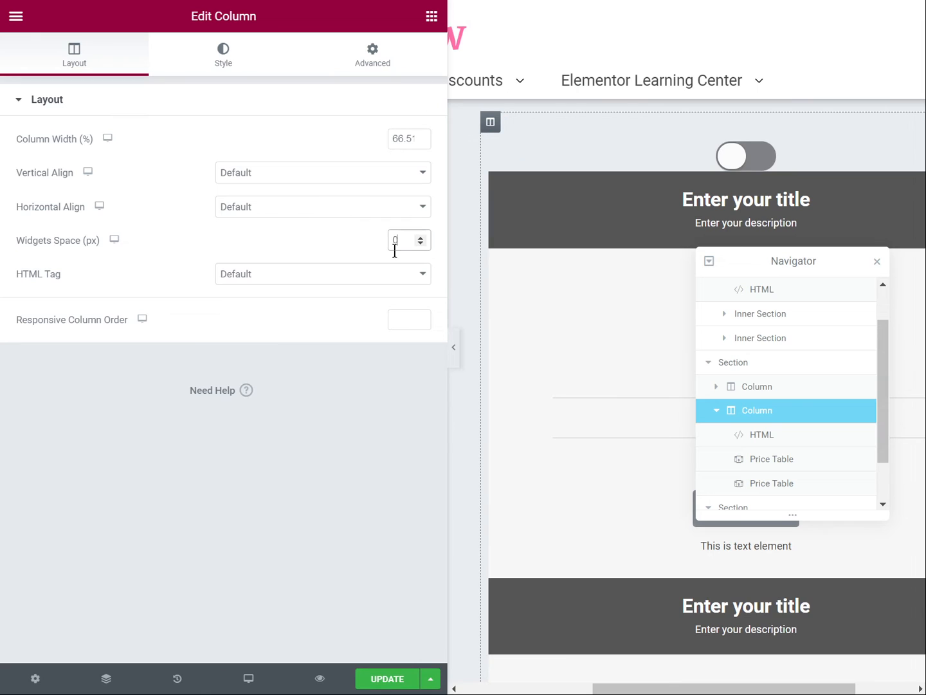
mouse_move(776, 443)
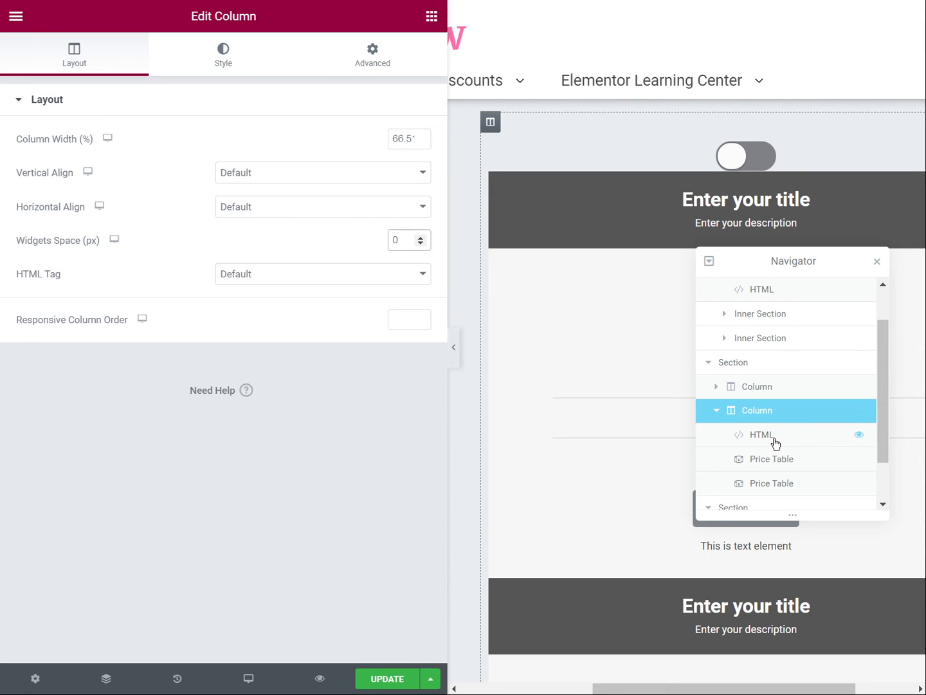
left_click(762, 435)
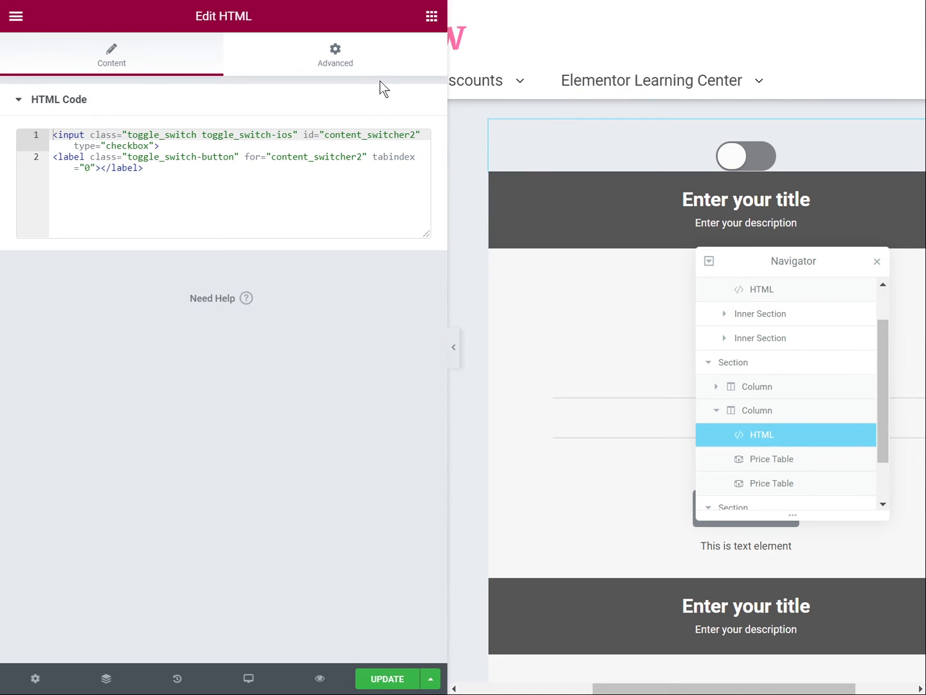
left_click(335, 54)
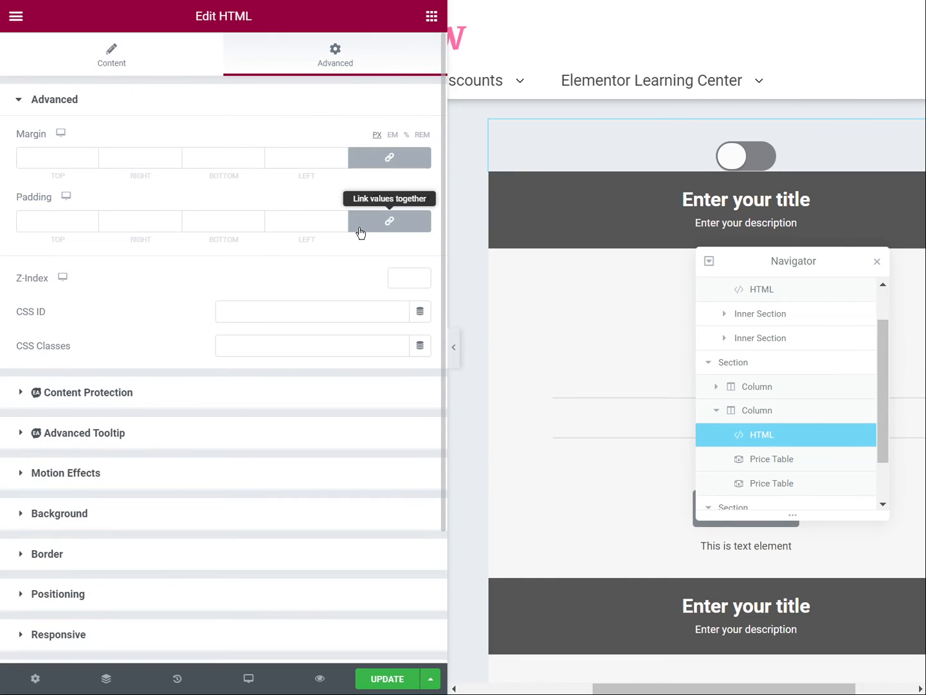
left_click(388, 222)
type("30")
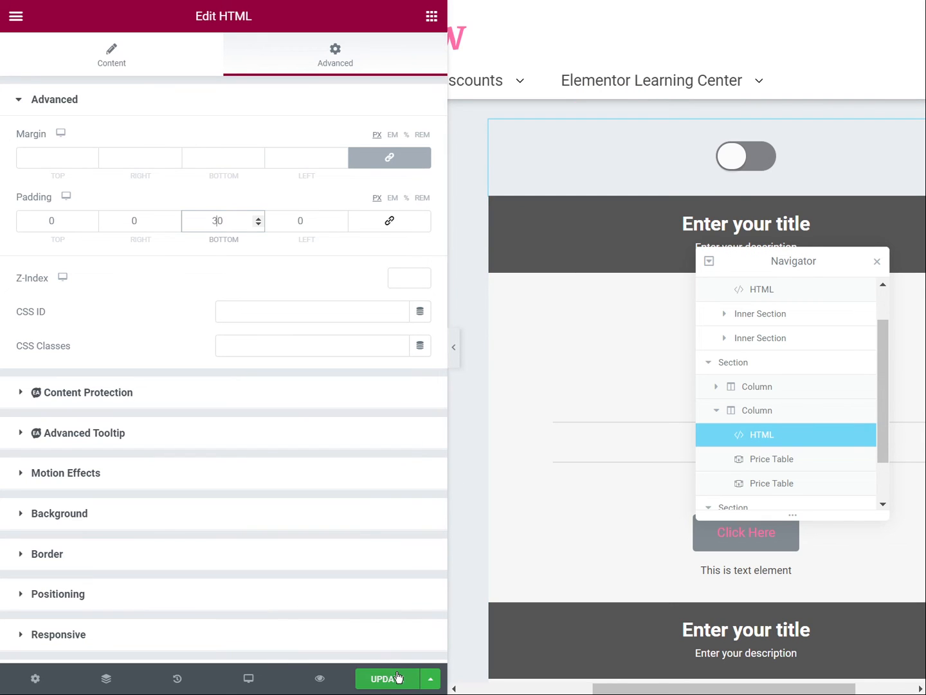
left_click(384, 679)
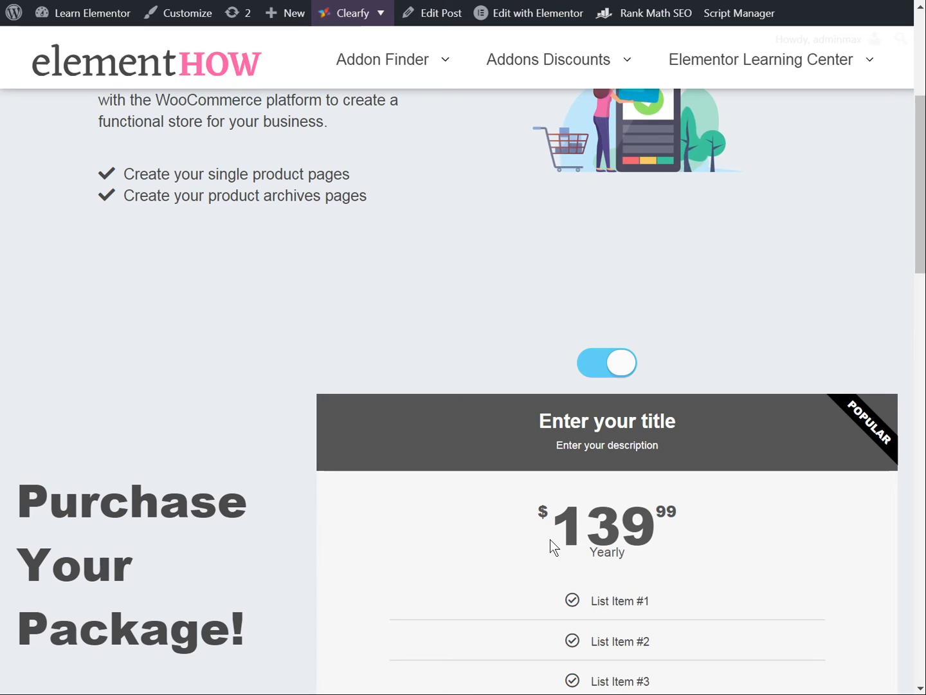
On the live page, flip the pricing toggle twice, then switch the top toggle on and off.
left_click(605, 363)
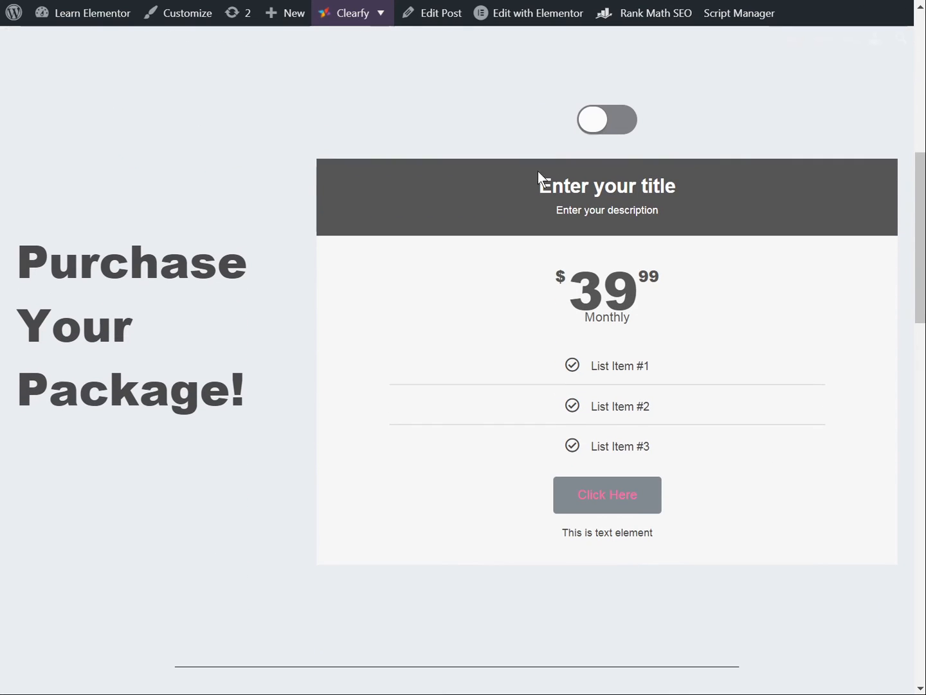
left_click(607, 120)
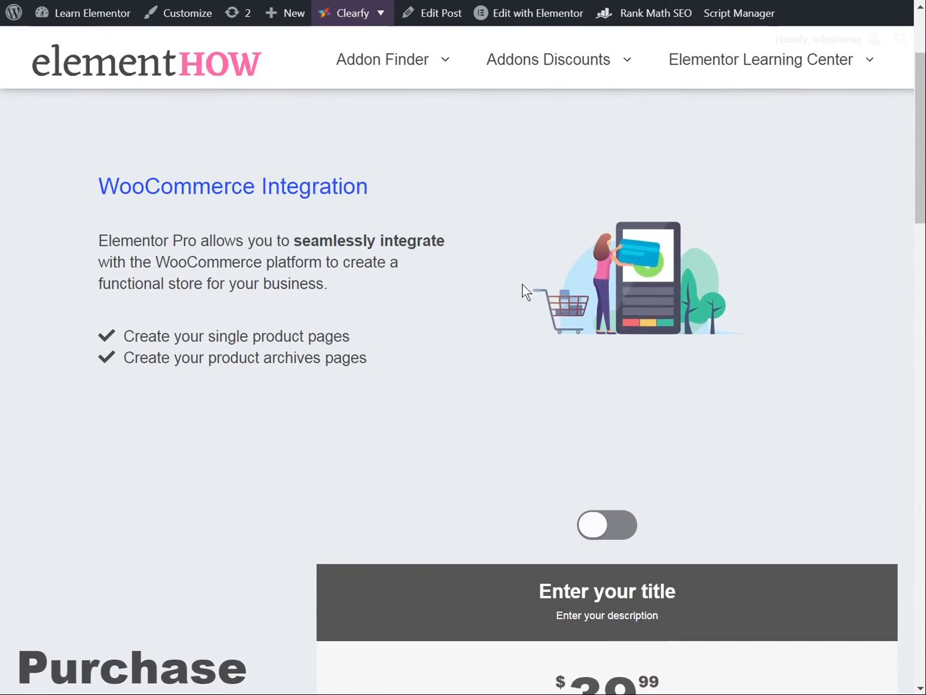
scroll("down", 3)
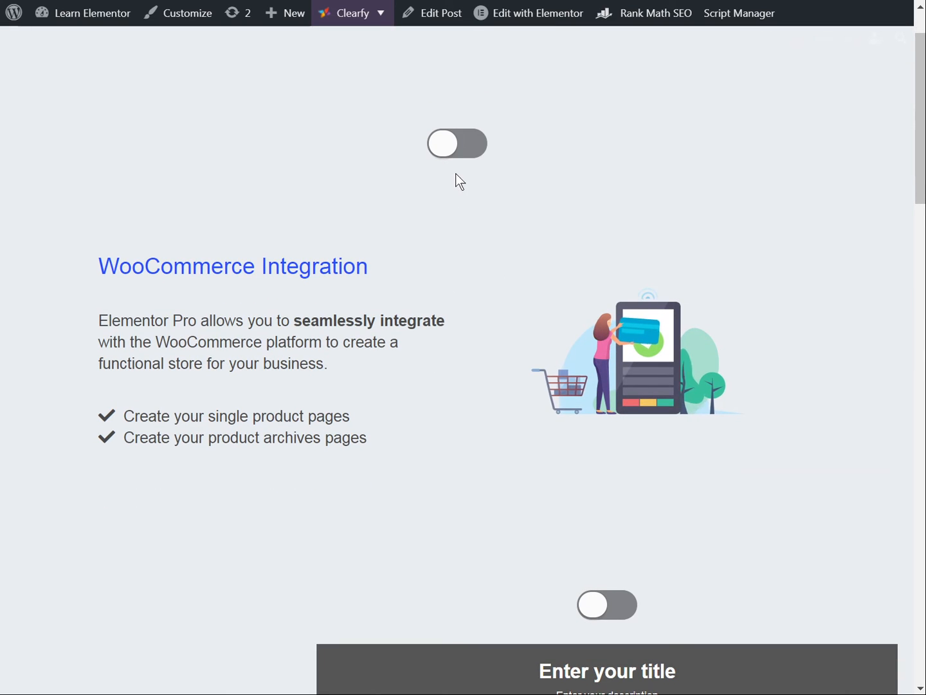
left_click(457, 143)
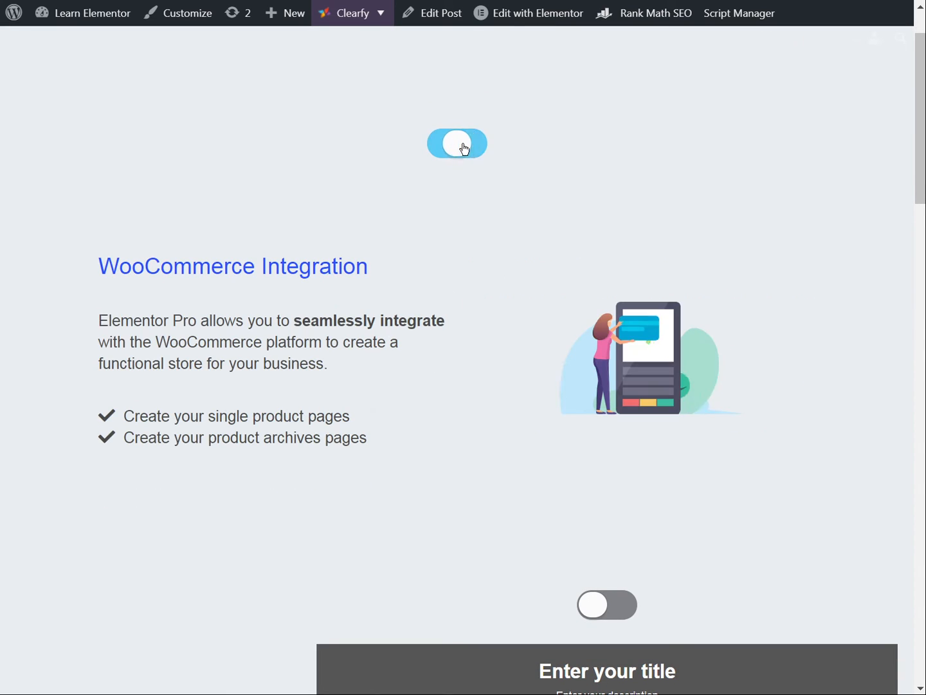
left_click(456, 143)
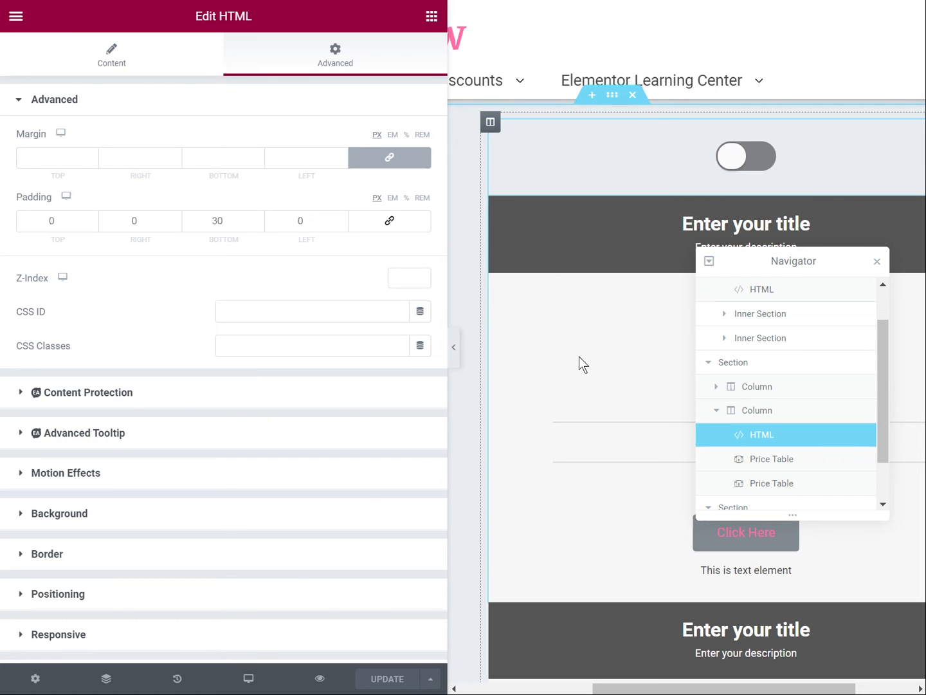
Change the WooCommerce inner section's Layout height from 440px Min Height to Default.
left_click(764, 314)
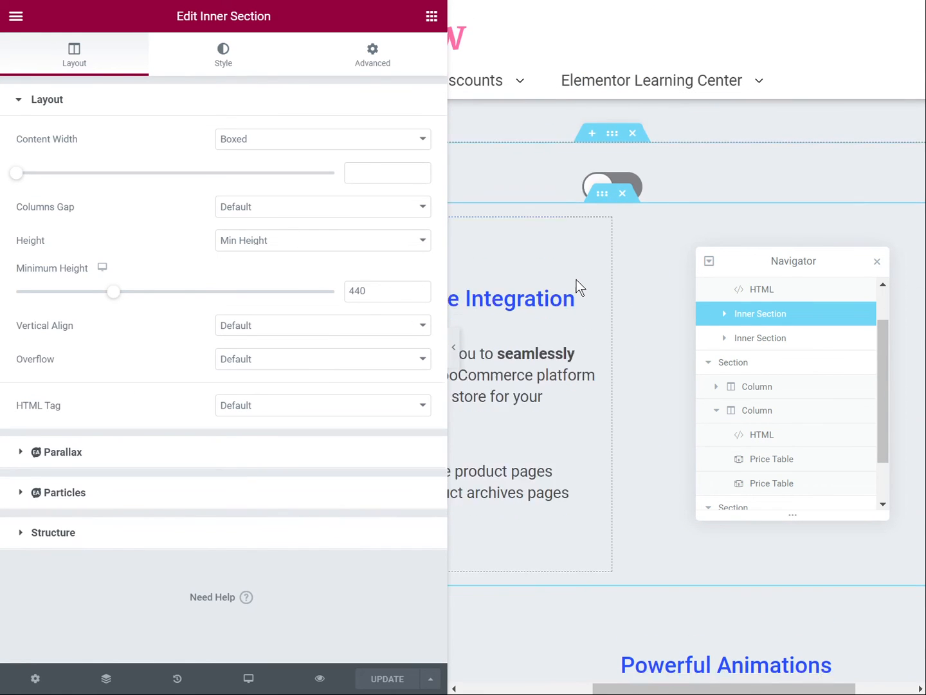
scroll("down", 3)
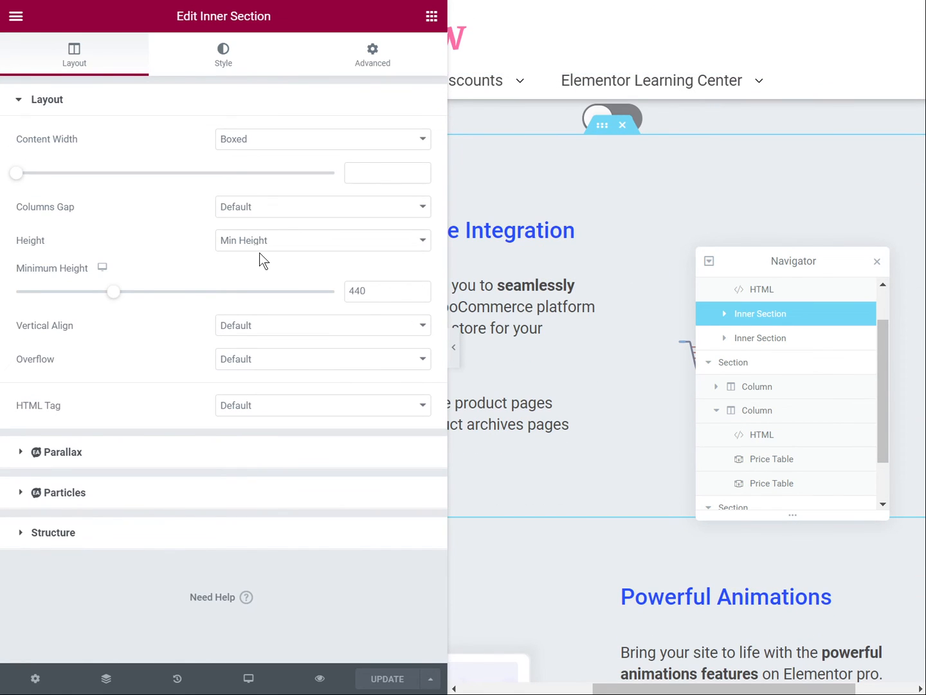
left_click(379, 291)
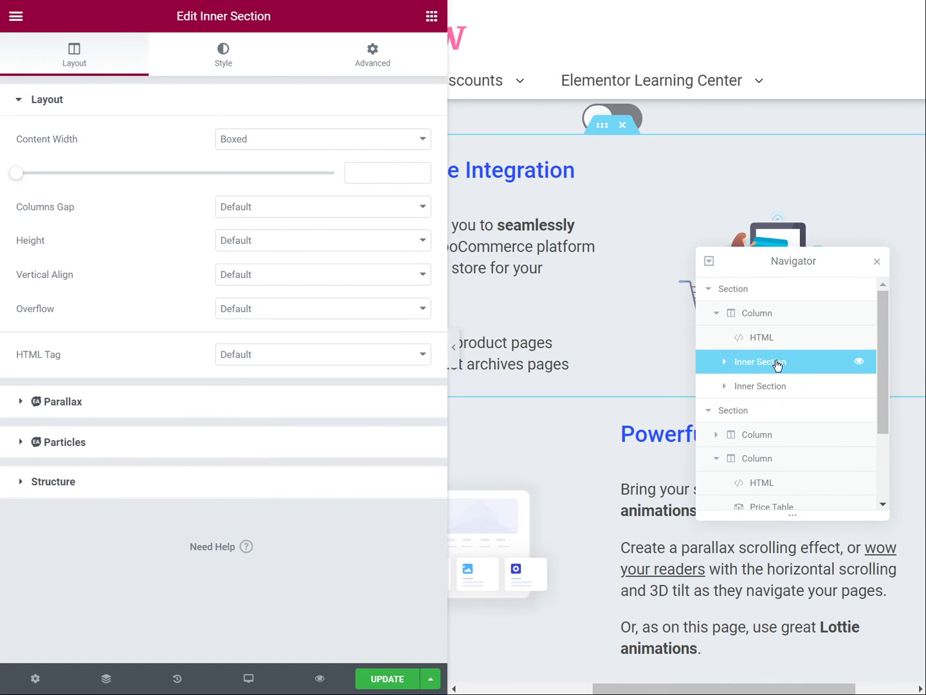
mouse_move(766, 345)
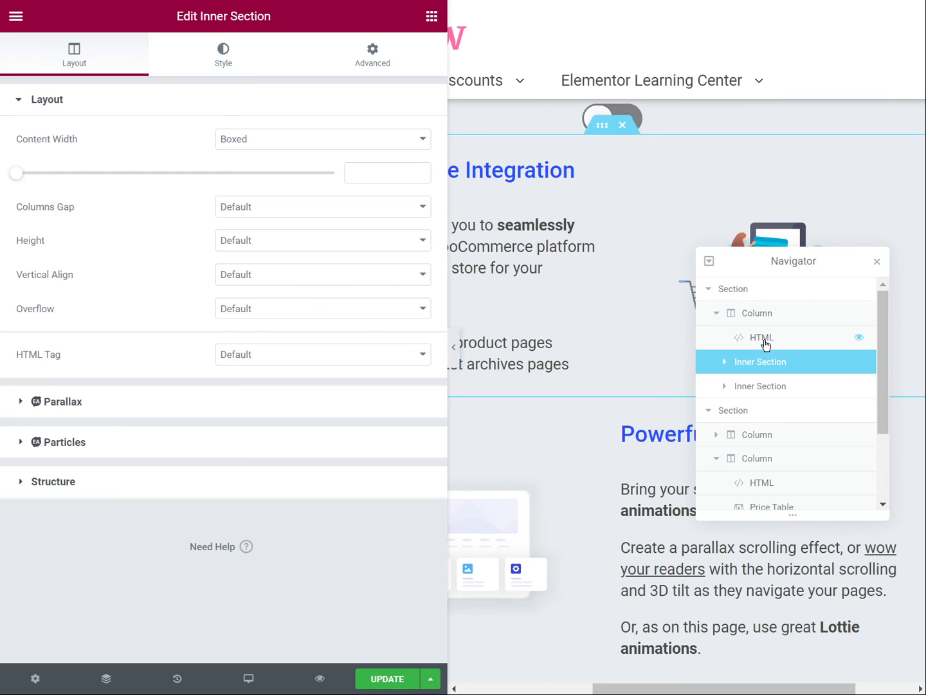
Copy the top toggle's HTML code and check the two inner sections it swaps.
left_click(762, 337)
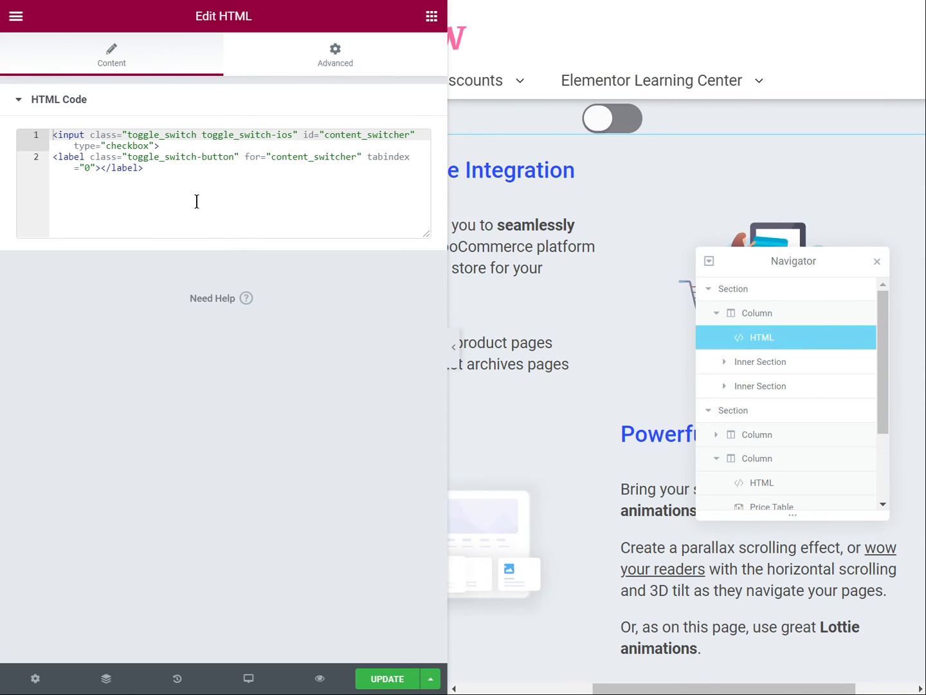
key("ctrl+a")
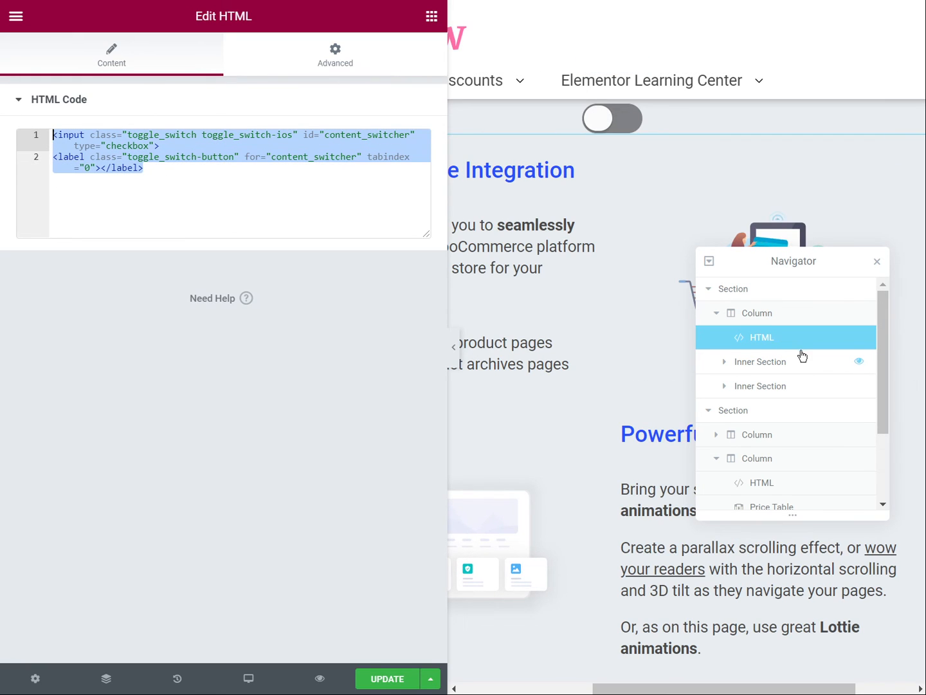
mouse_move(764, 366)
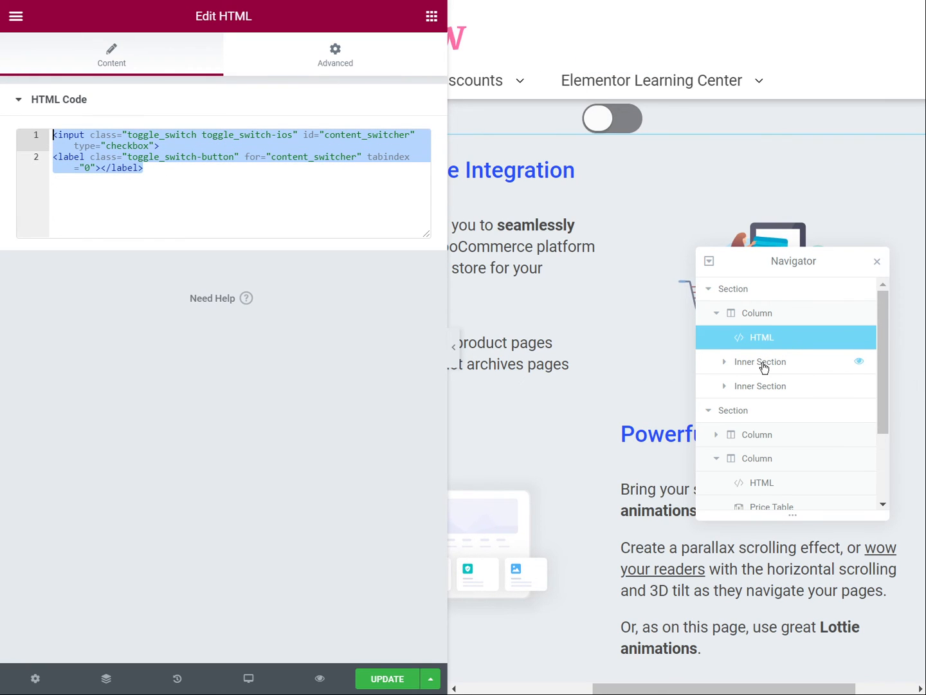
left_click(763, 361)
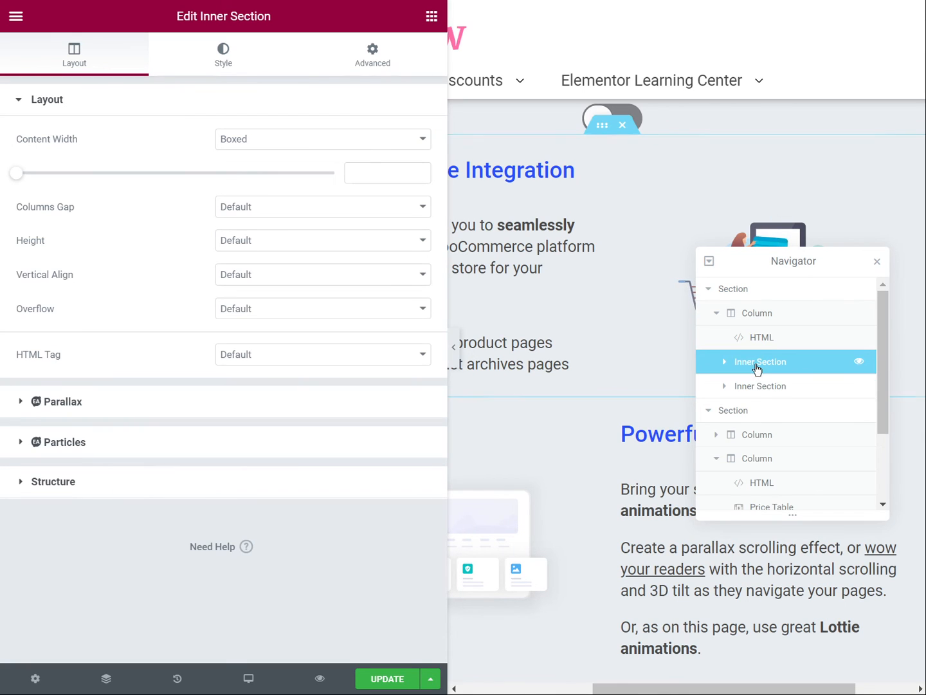
left_click(763, 386)
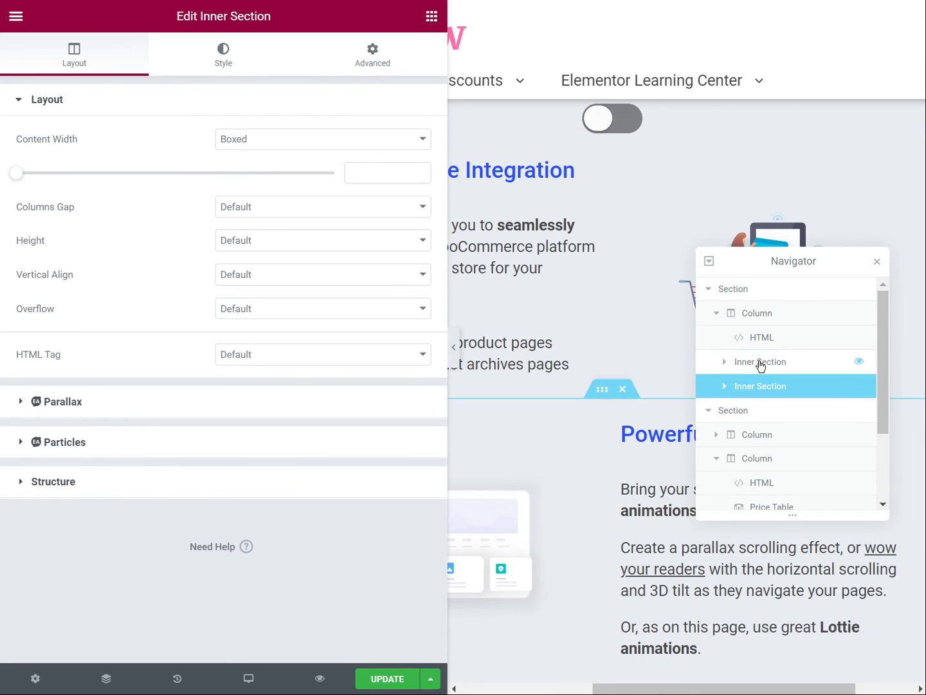
left_click(763, 362)
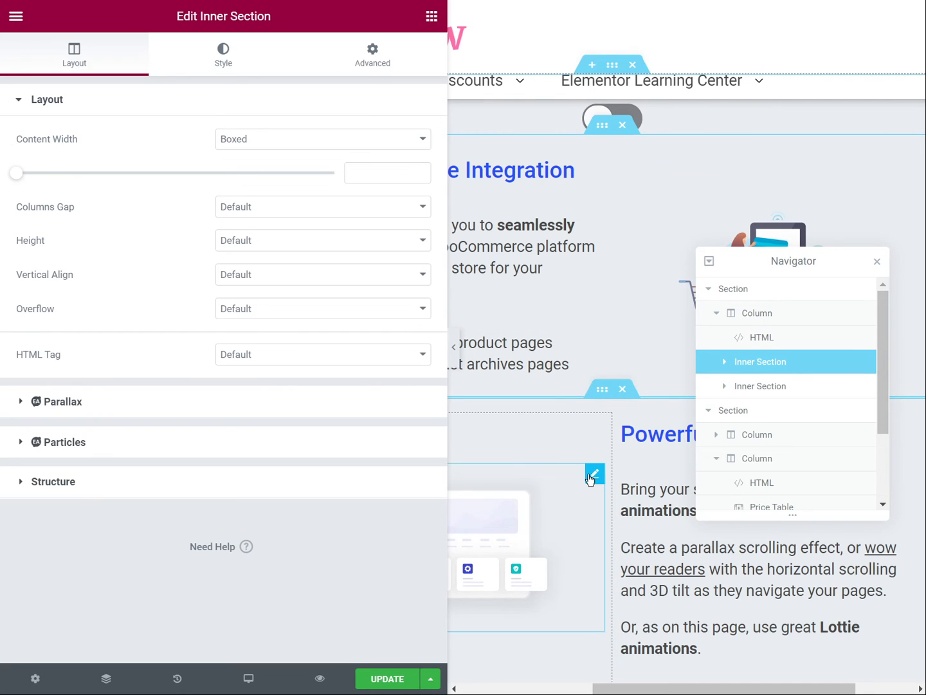
mouse_move(628, 477)
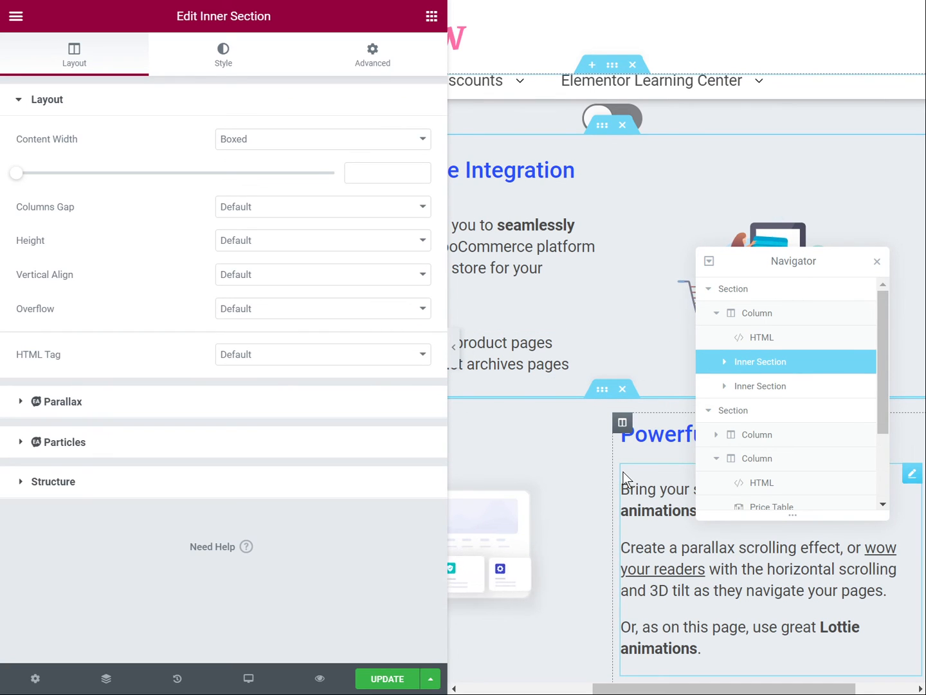
Select the first Price Table's settings and try the pricing toggle in the preview.
scroll("down", 3)
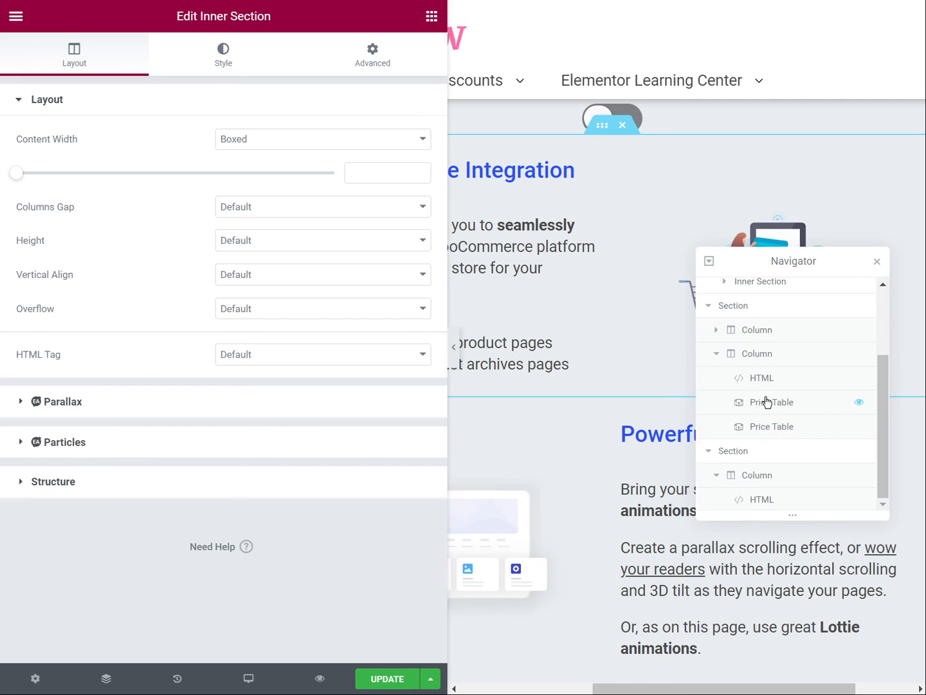
left_click(772, 401)
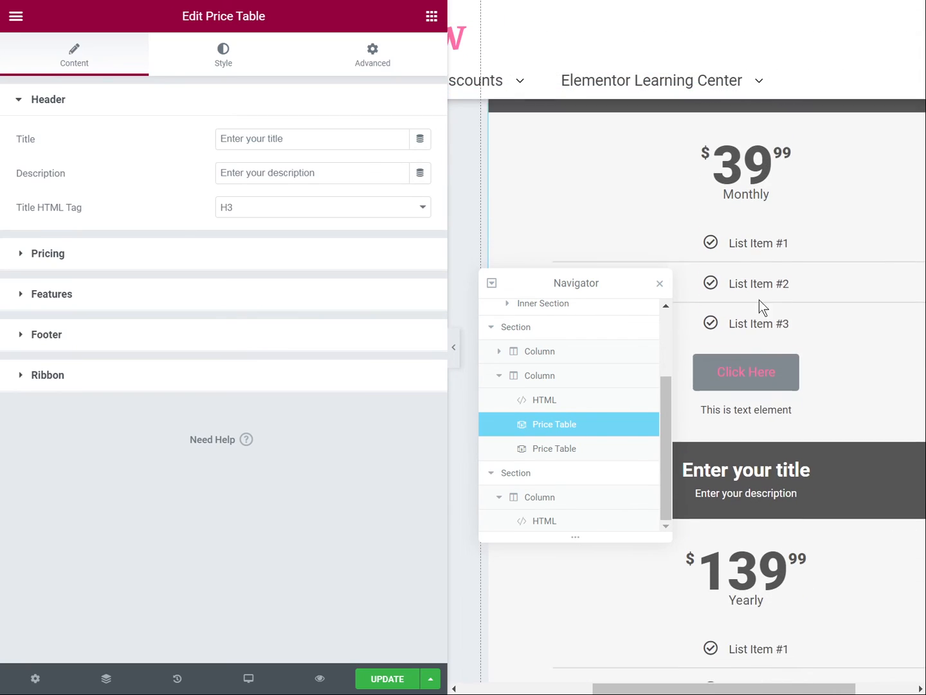
scroll("down", 3)
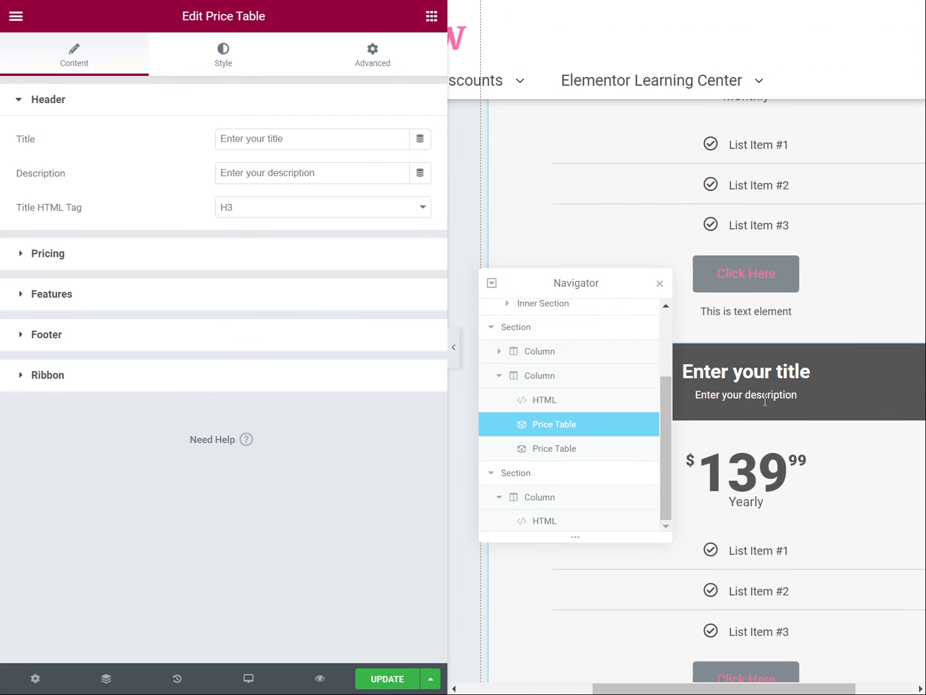
scroll("up", 3)
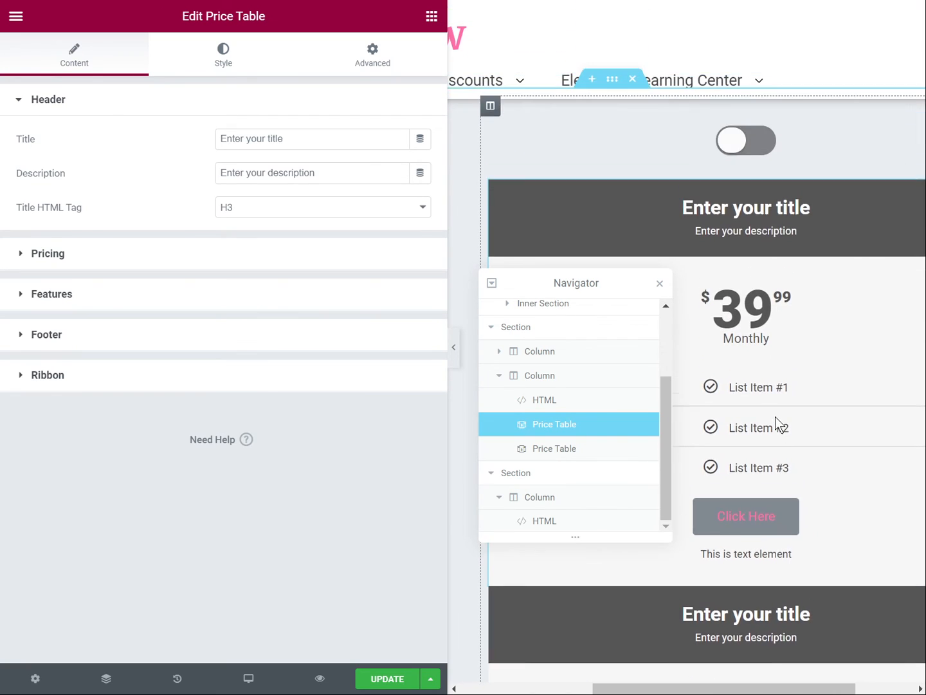
mouse_move(569, 448)
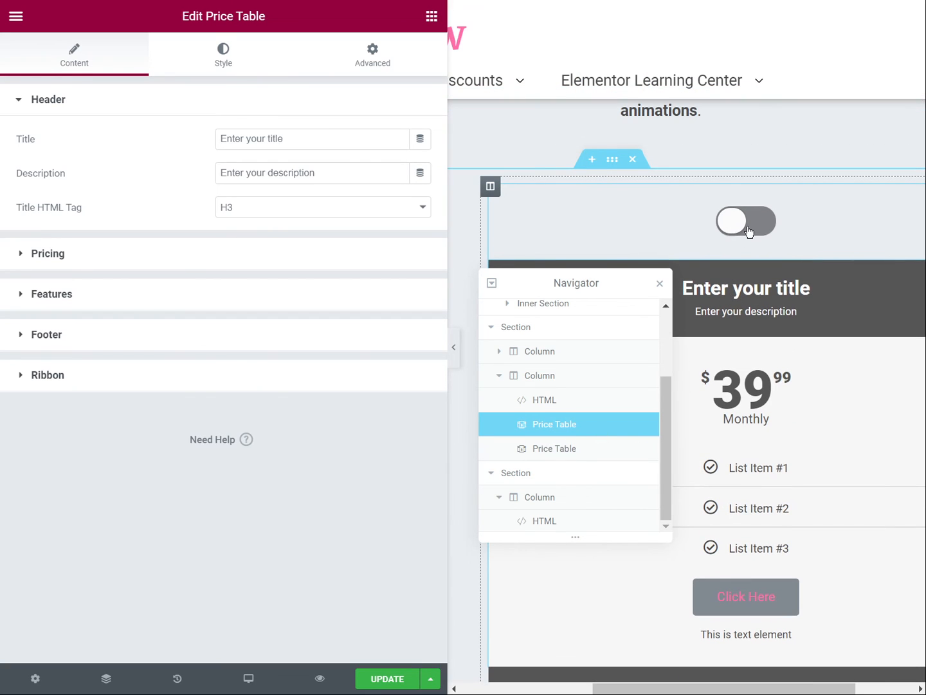
mouse_move(747, 226)
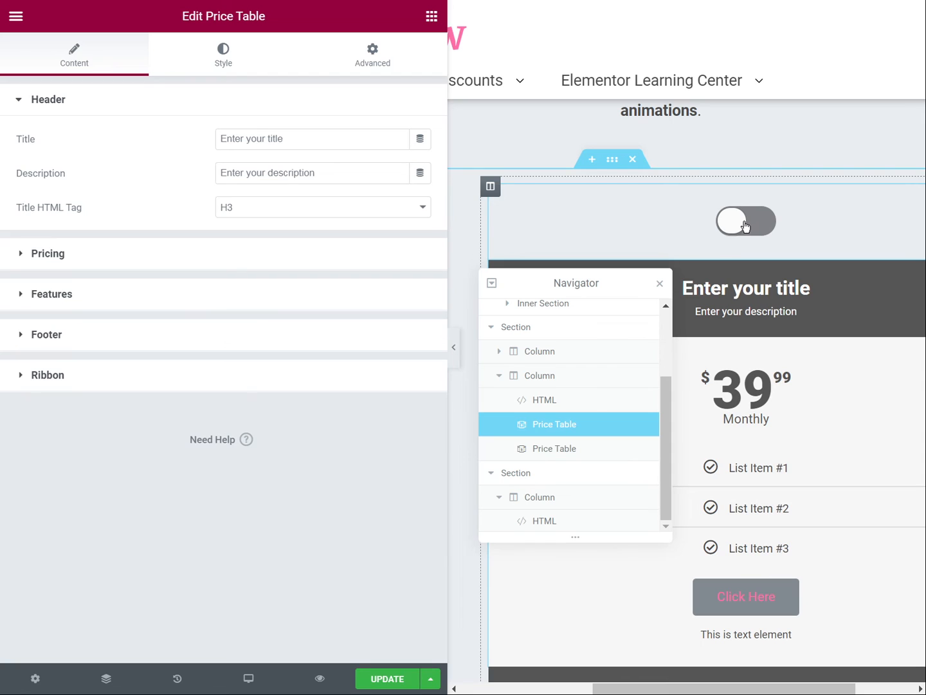
left_click(543, 425)
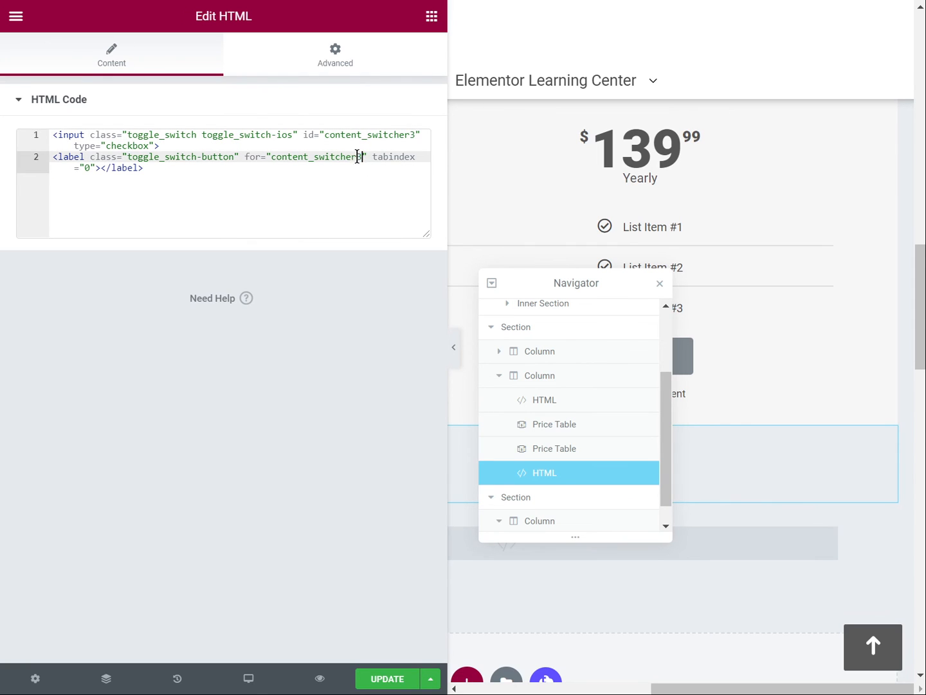
Add a Heading widget below the star icon, update the page and view it live.
left_click(15, 16)
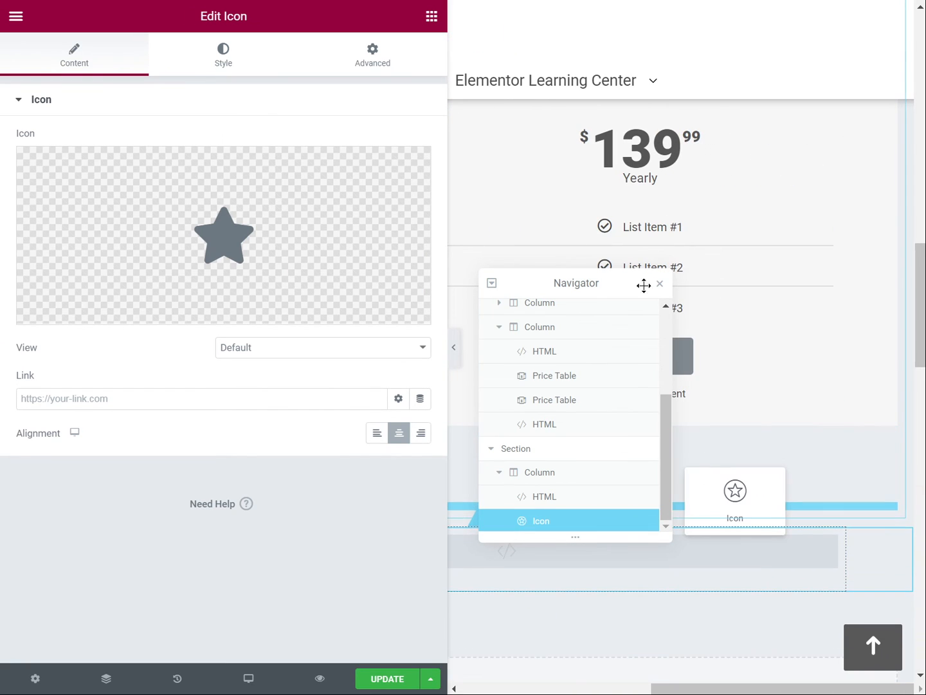
left_click(658, 283)
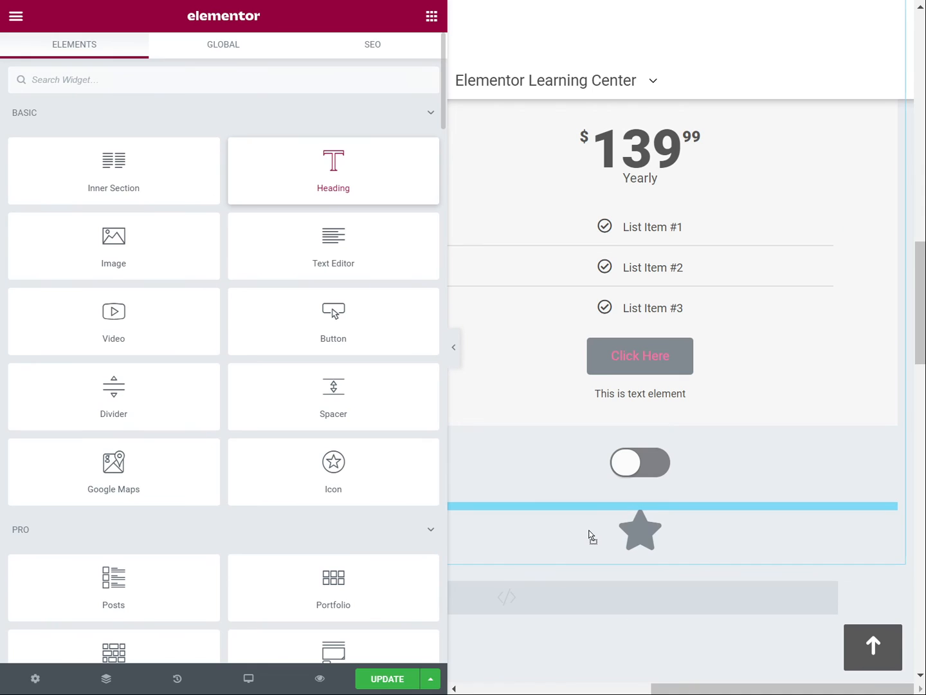
left_click(640, 525)
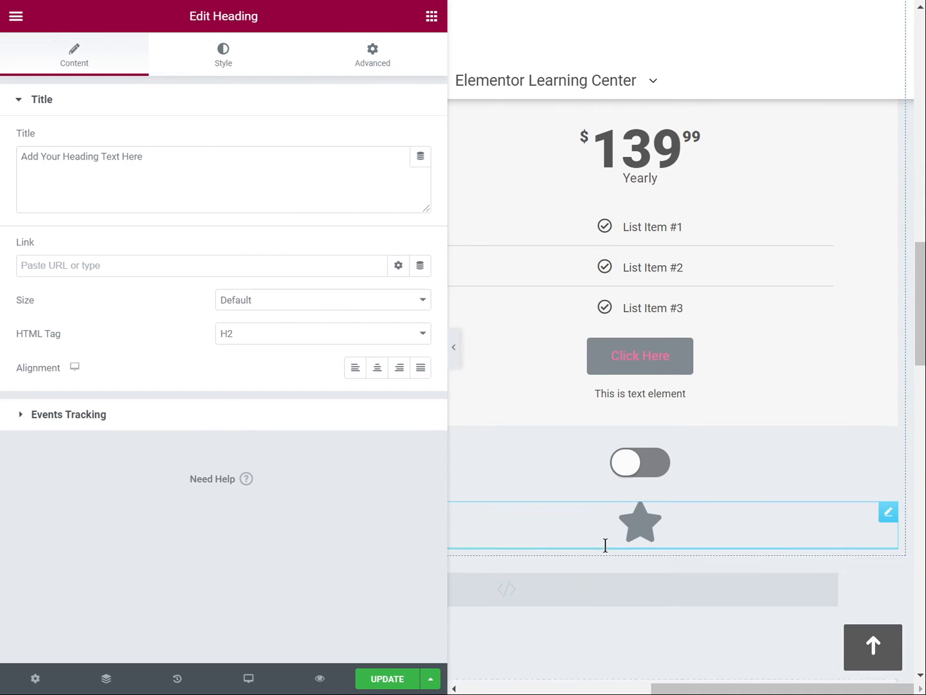
left_click(386, 679)
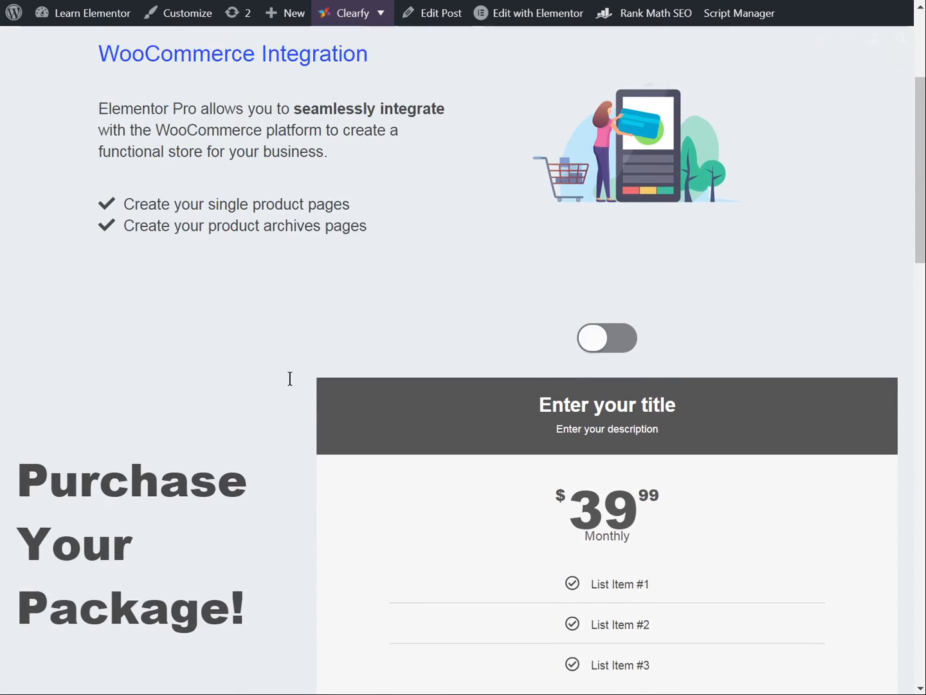
scroll("down", 3)
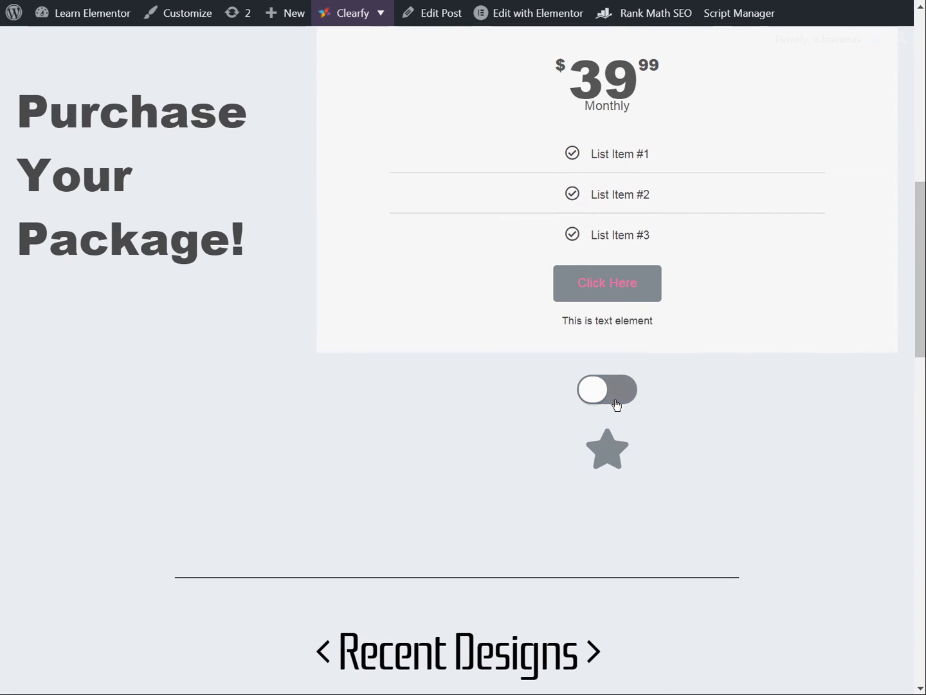
left_click(606, 389)
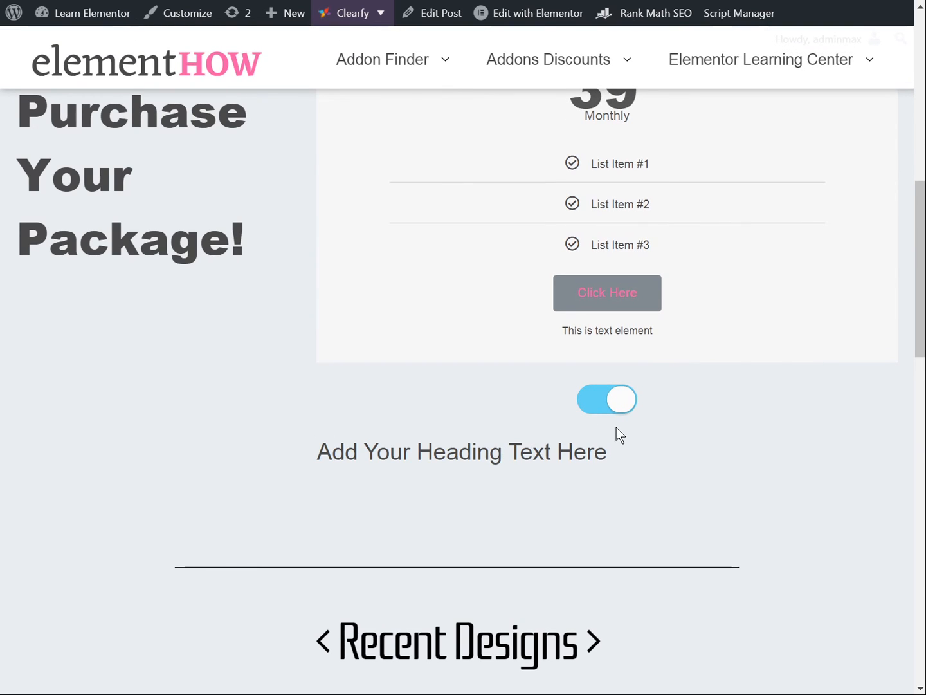
left_click(608, 399)
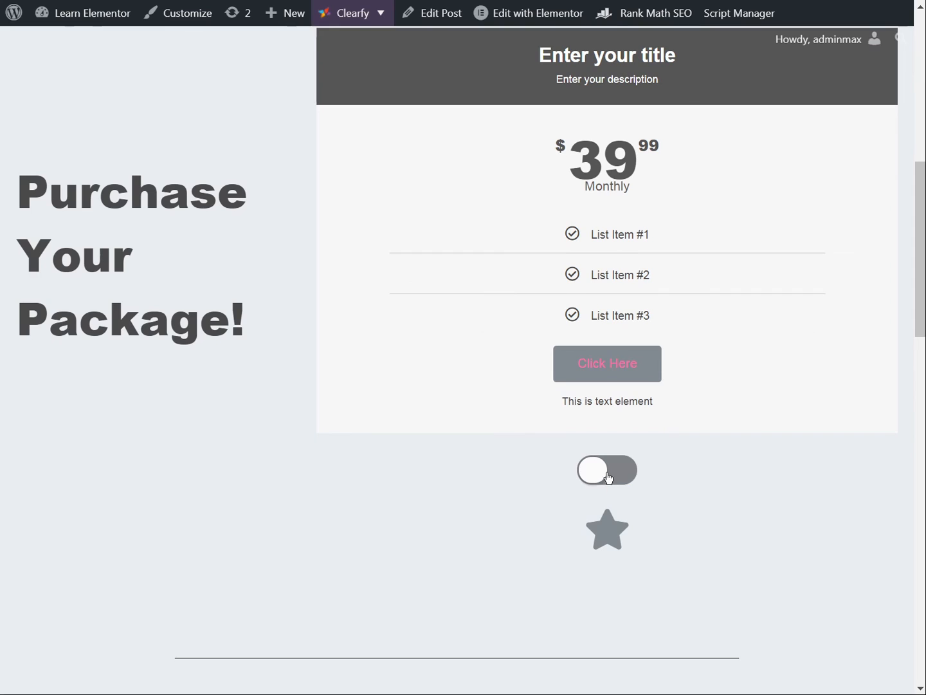
left_click(606, 470)
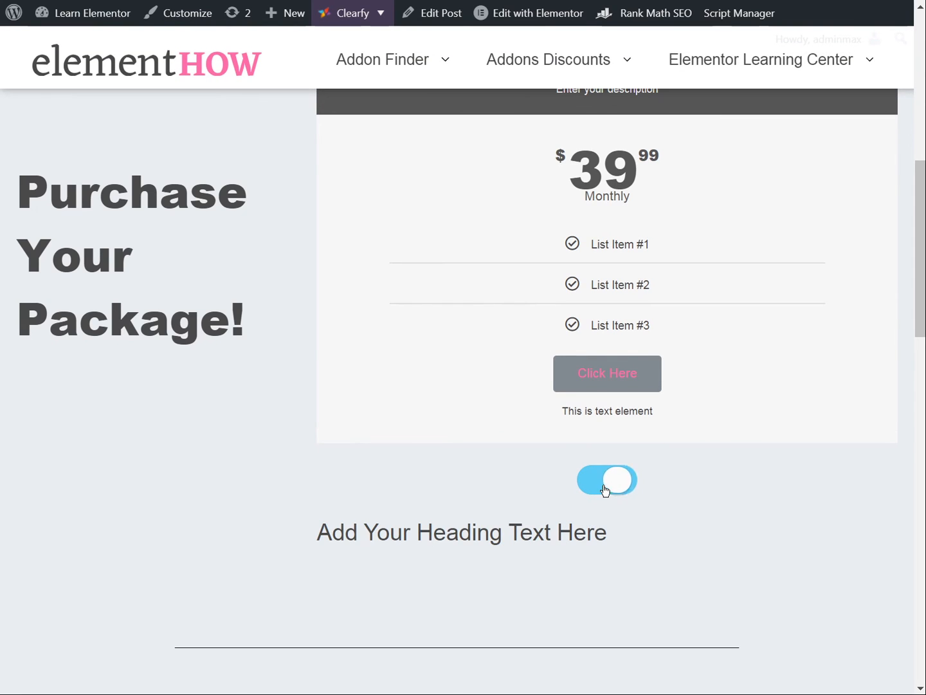
left_click(606, 478)
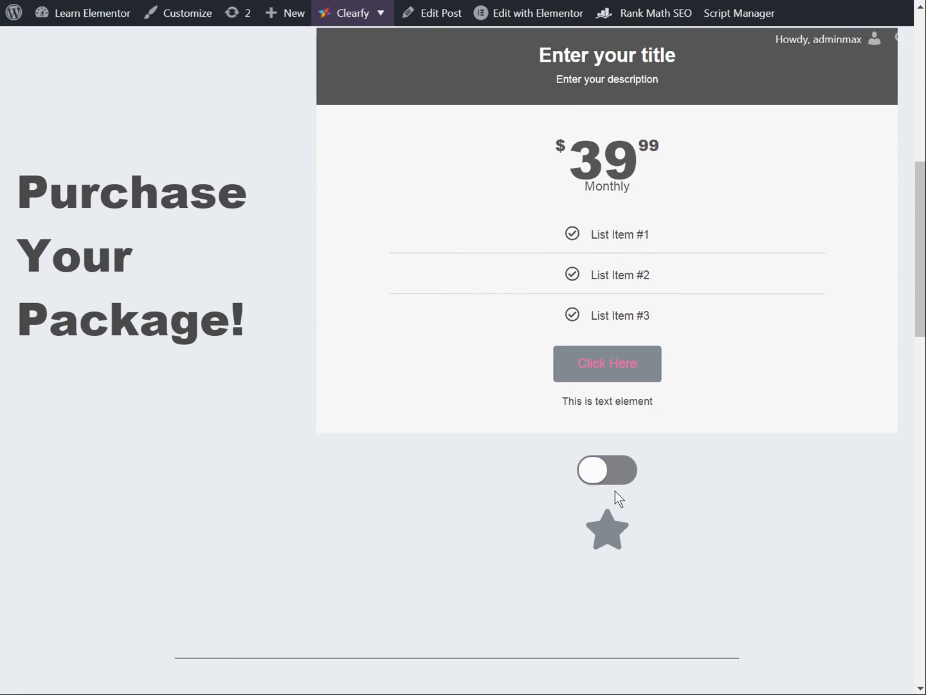
mouse_move(610, 540)
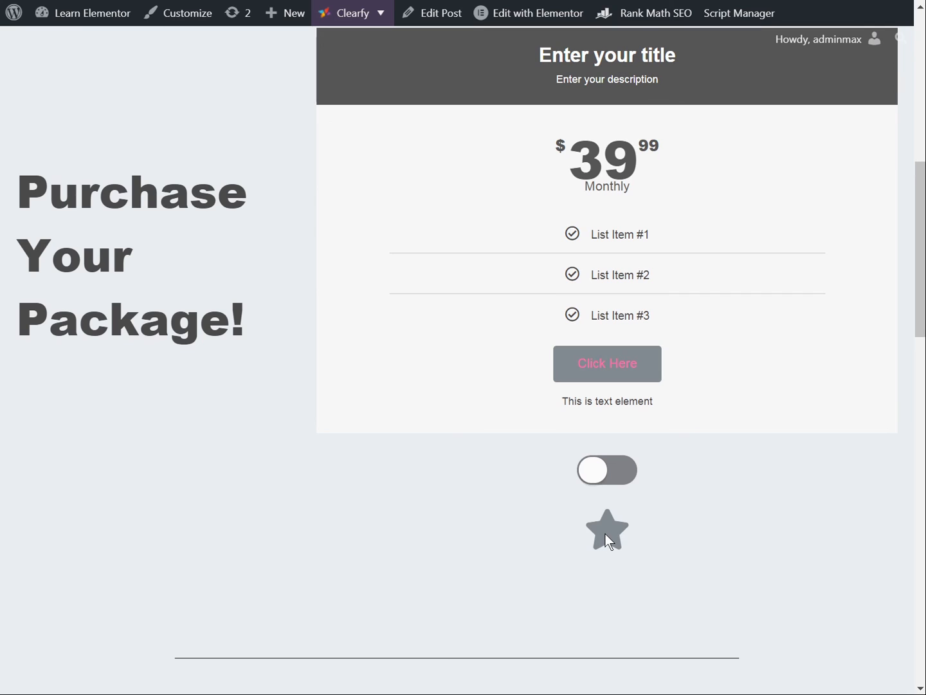
mouse_move(541, 533)
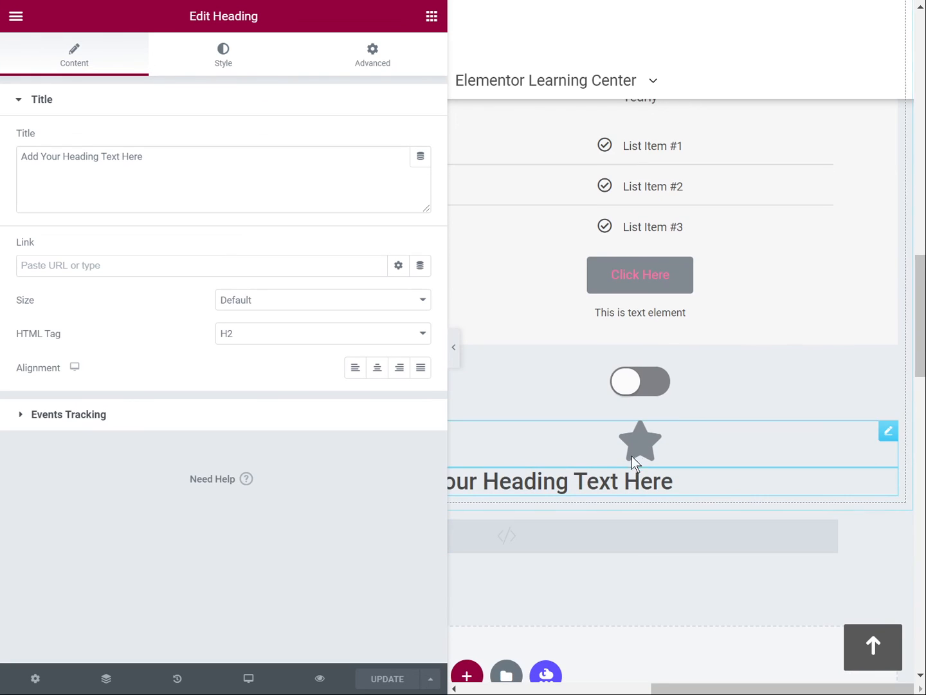
mouse_move(637, 483)
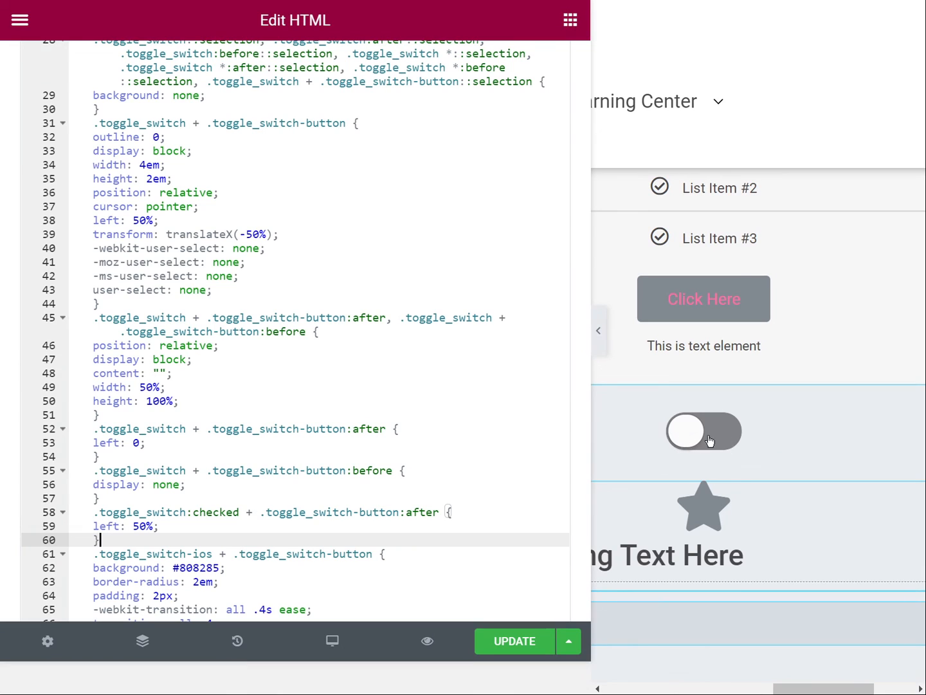
mouse_move(725, 448)
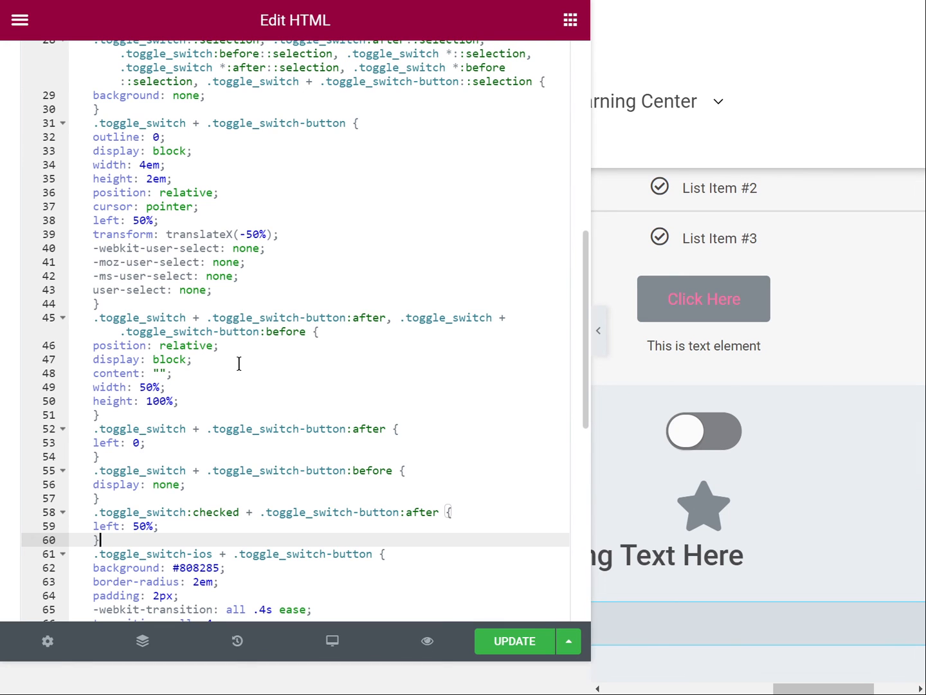
left_click(257, 332)
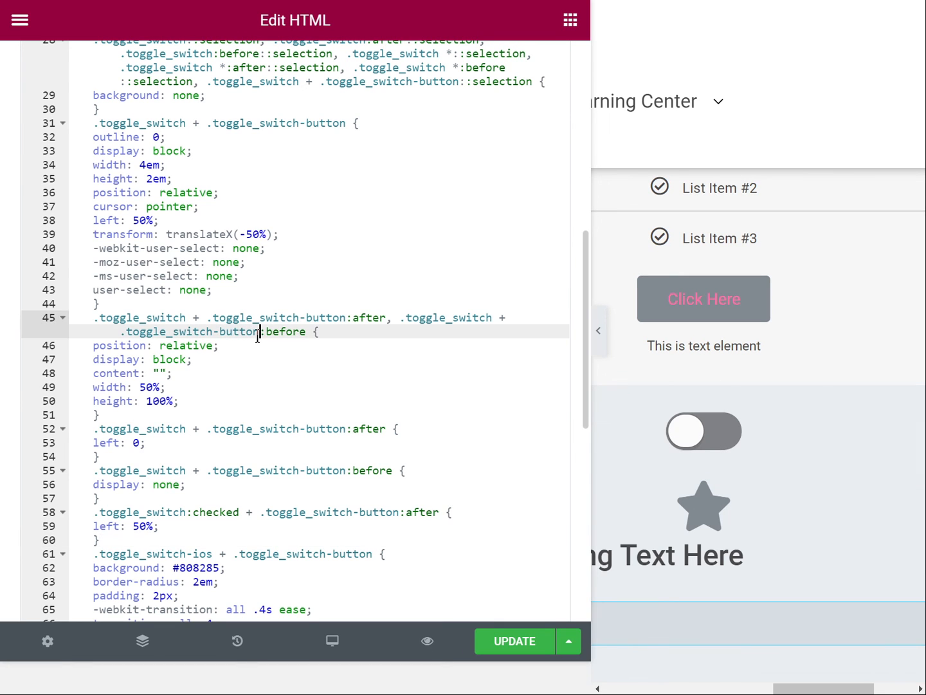
scroll("up", 3)
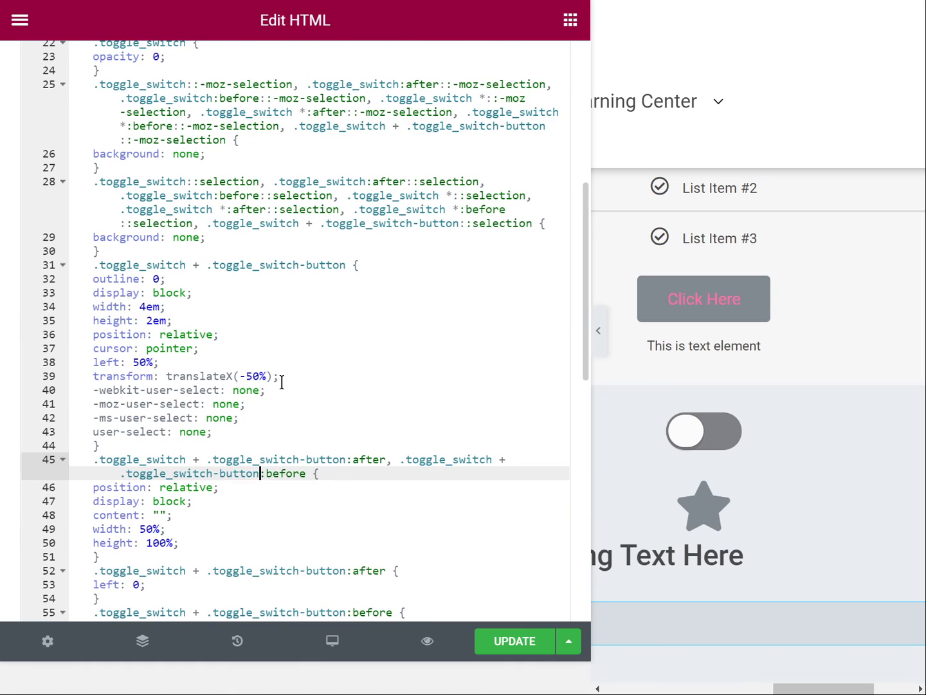
scroll("down", 3)
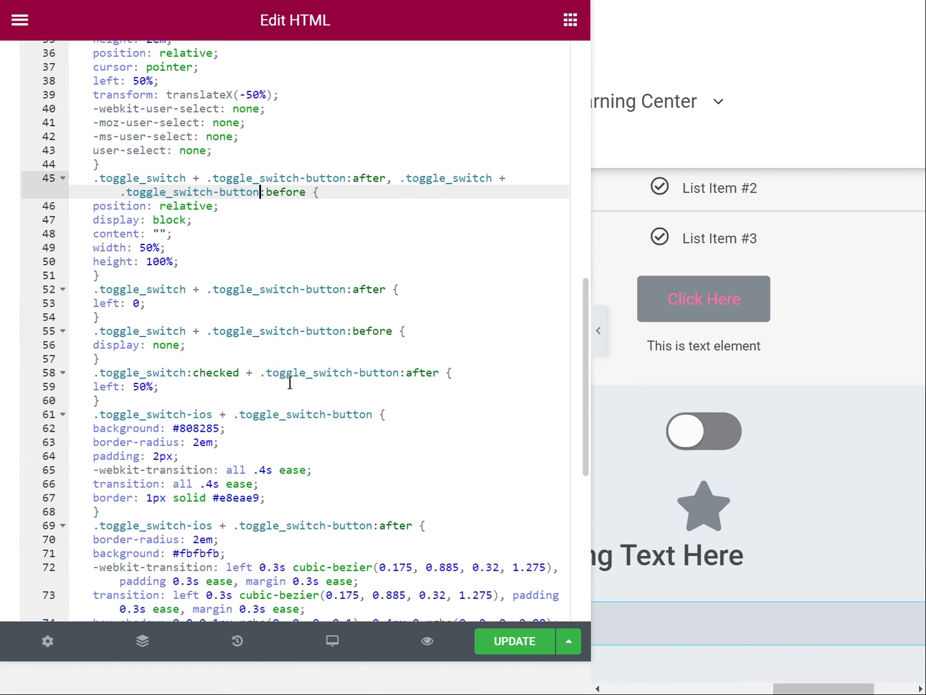
mouse_move(198, 274)
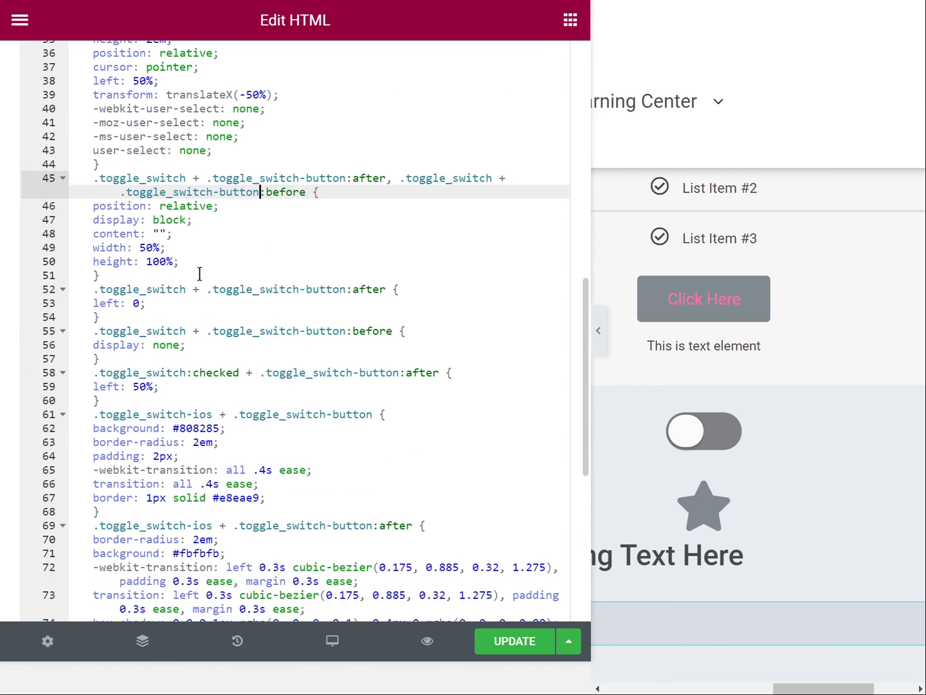
mouse_move(664, 450)
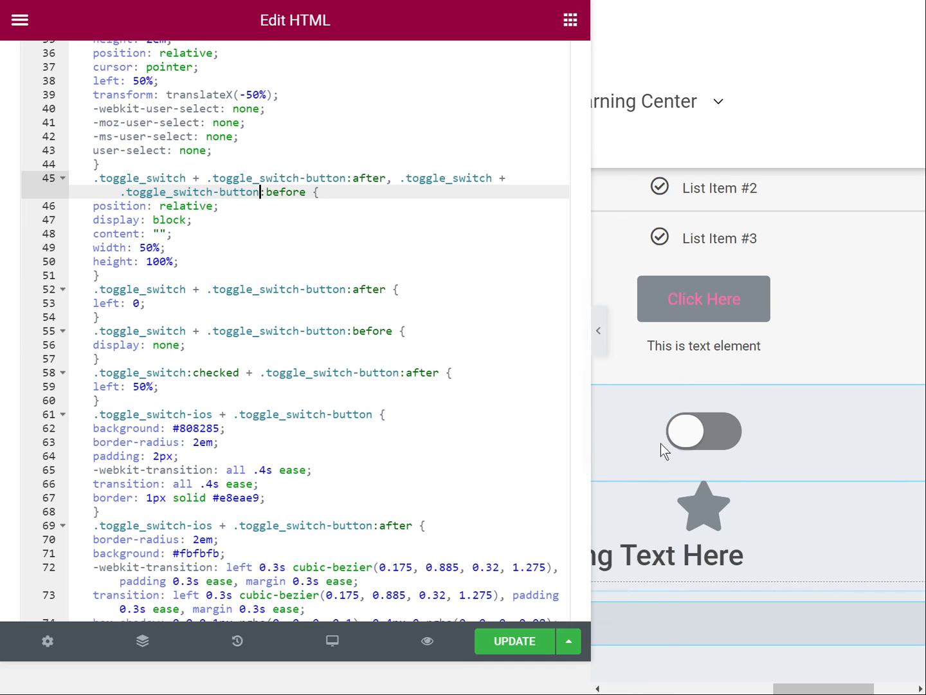
mouse_move(702, 438)
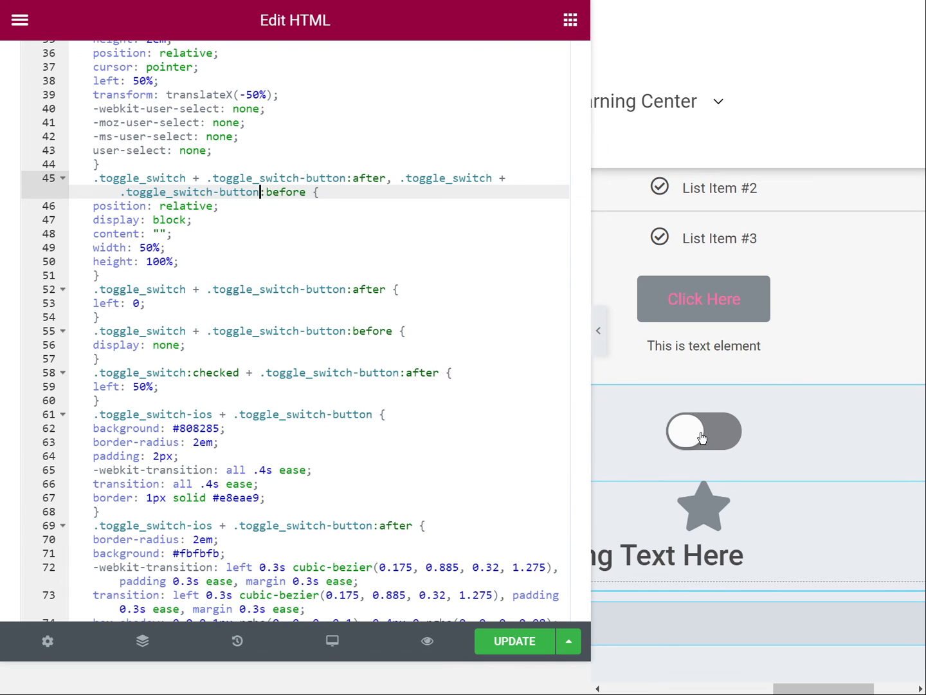
scroll("down", 3)
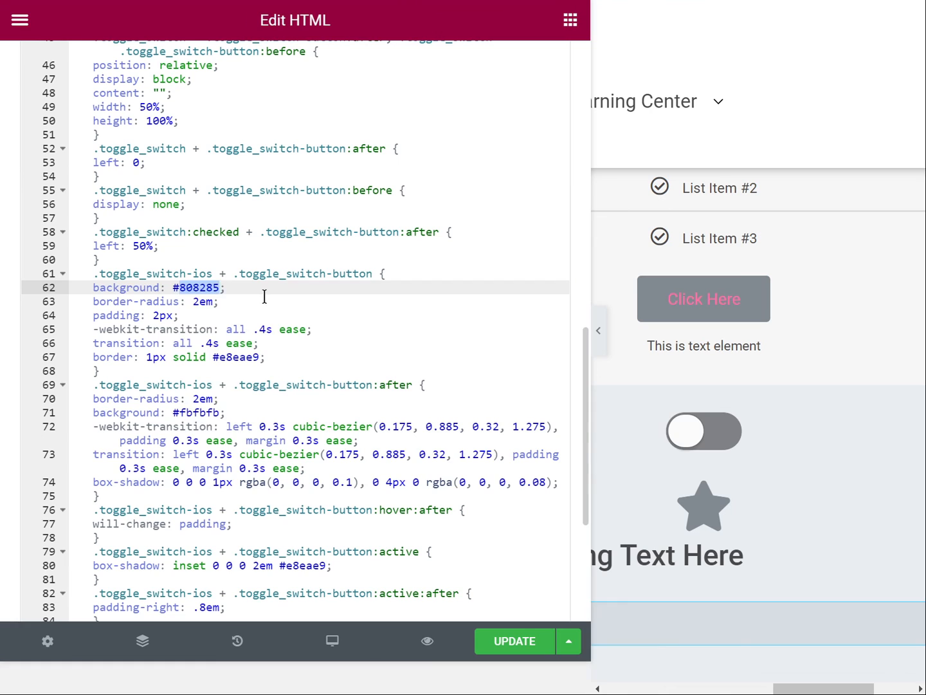
type("#fff")
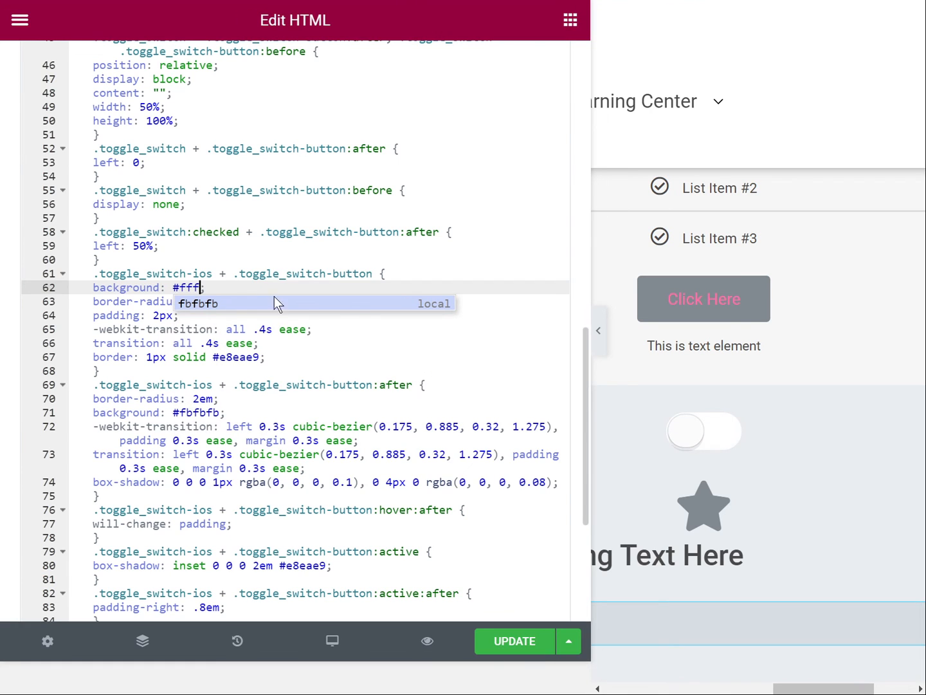
type("#808285")
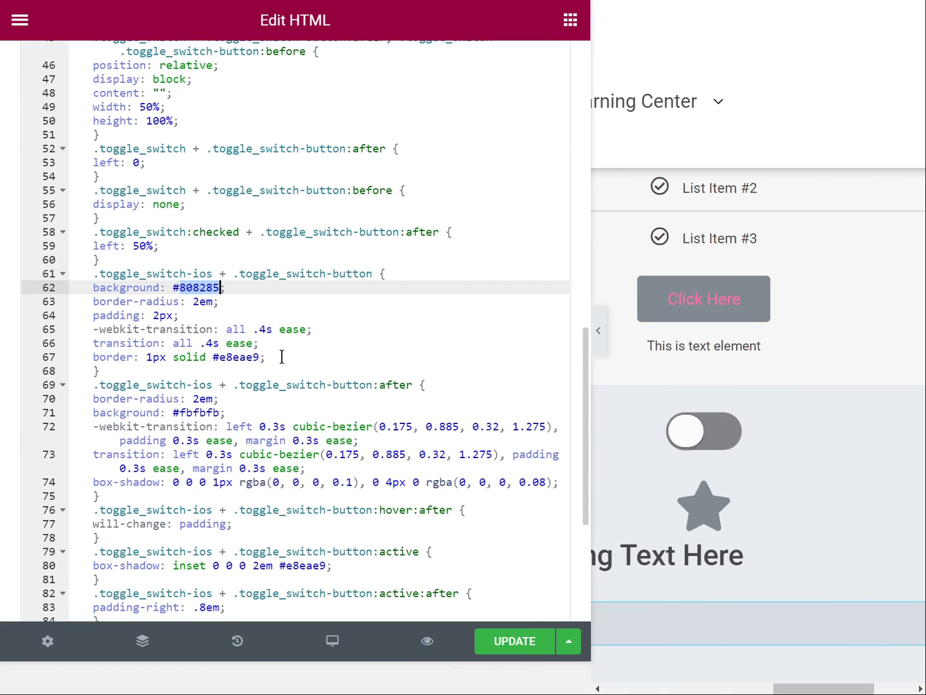
scroll("down", 3)
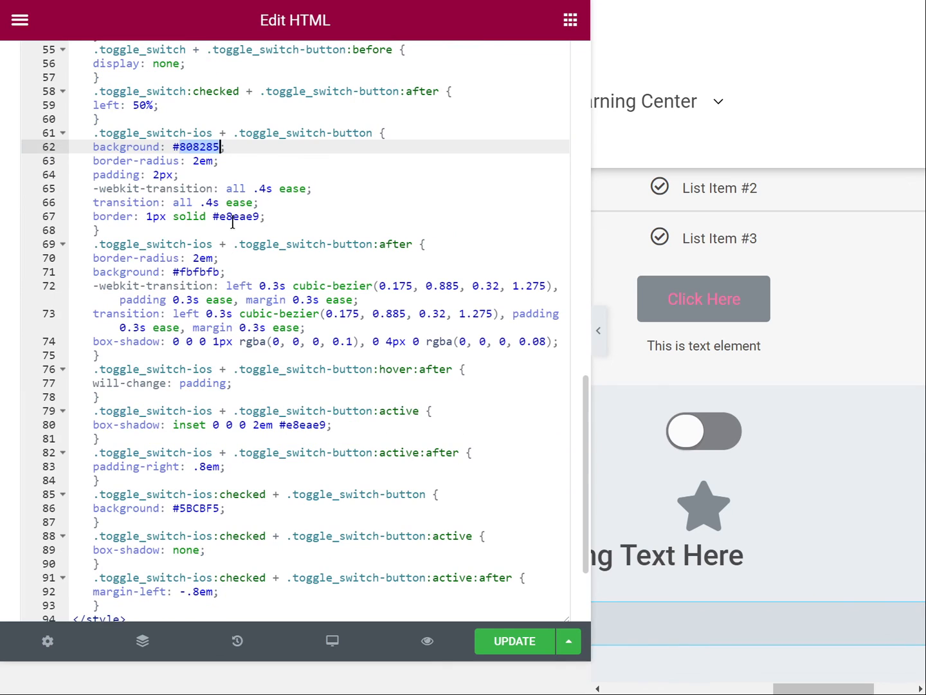
left_click(218, 216)
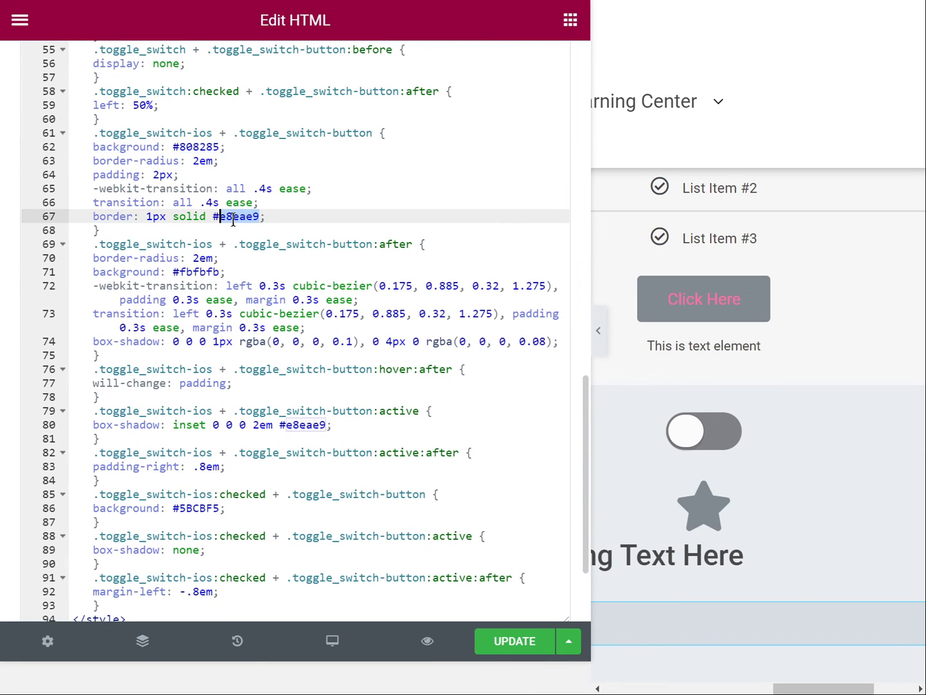
View the updated live page and scroll to the toggles and yearly $139.99 price table.
left_click(513, 640)
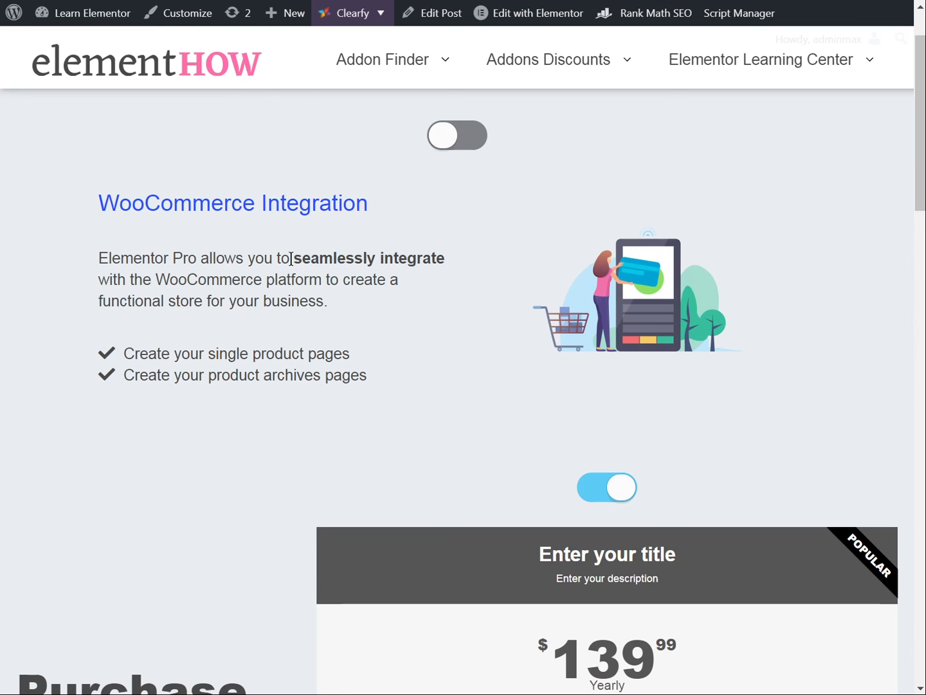
mouse_move(366, 242)
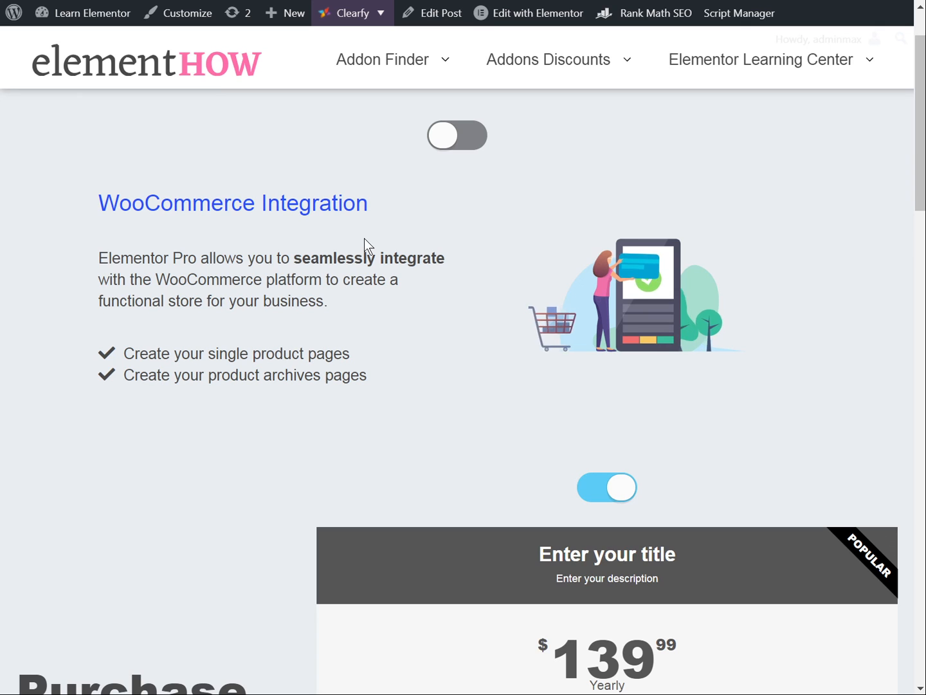
mouse_move(424, 301)
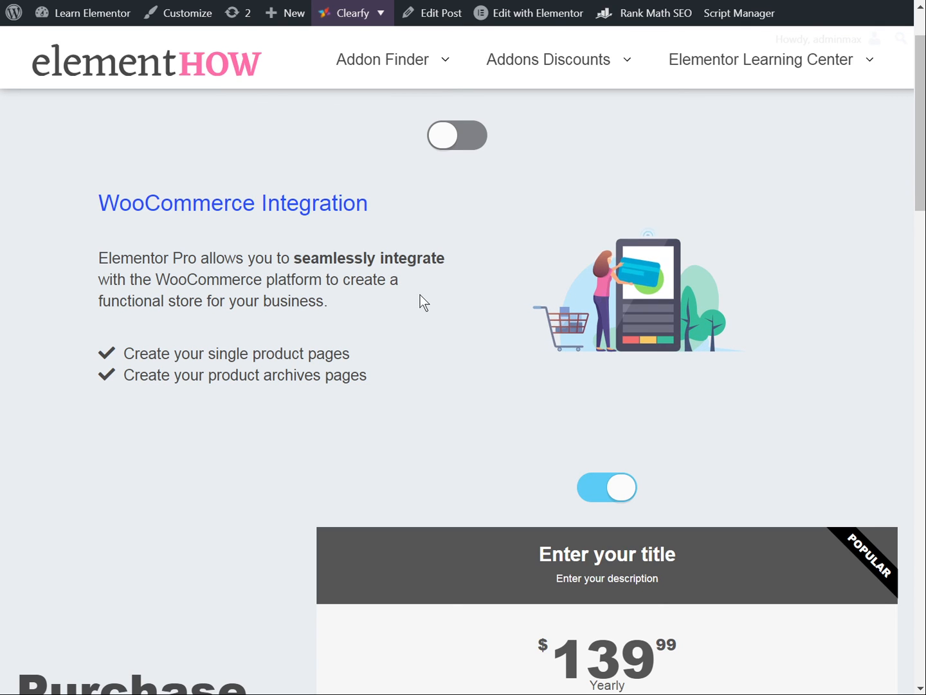
scroll("down", 3)
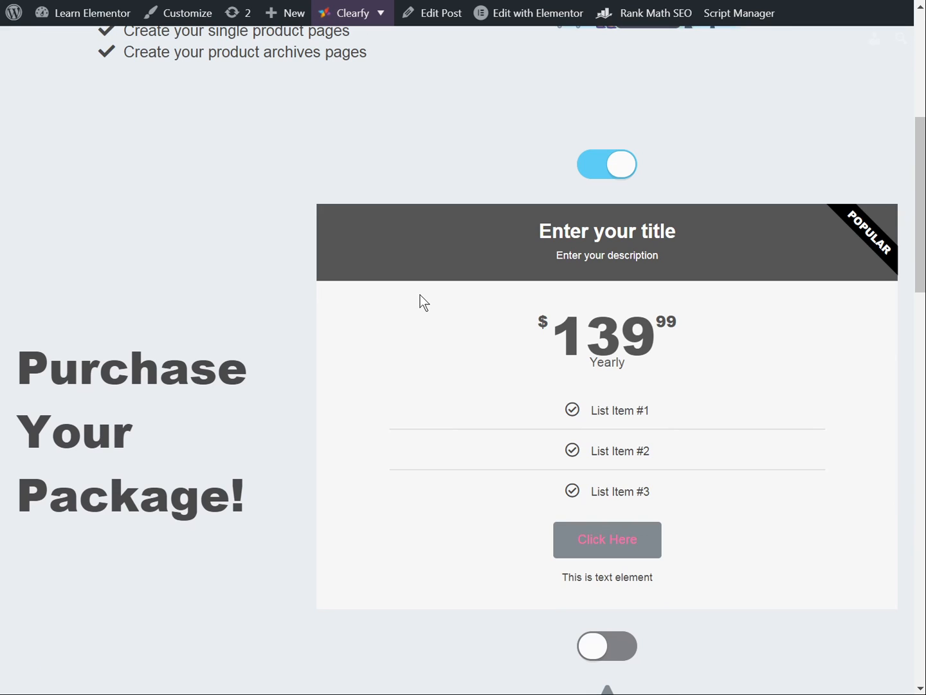
mouse_move(484, 261)
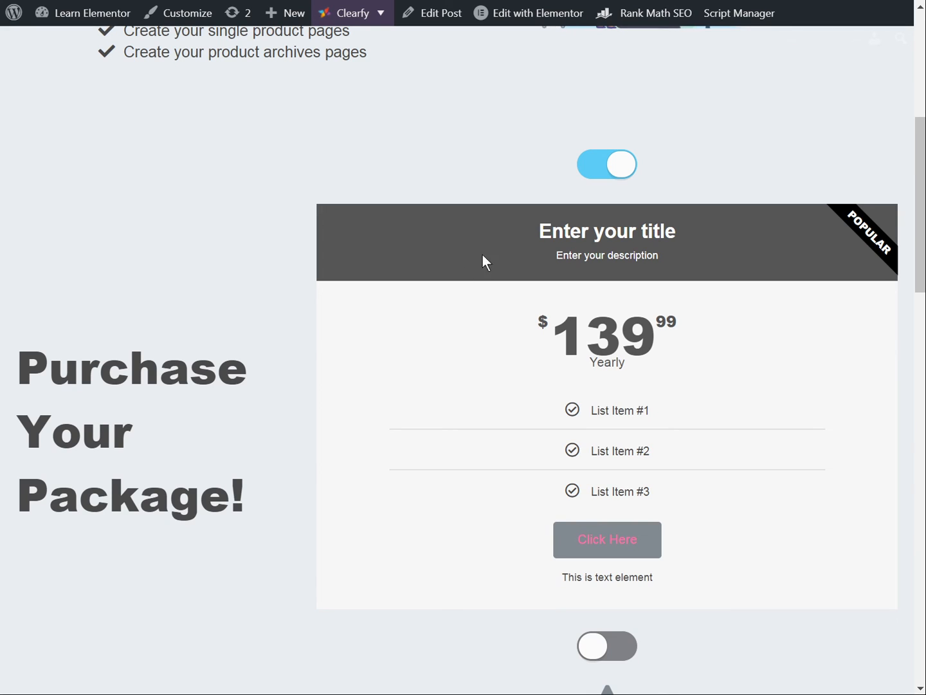